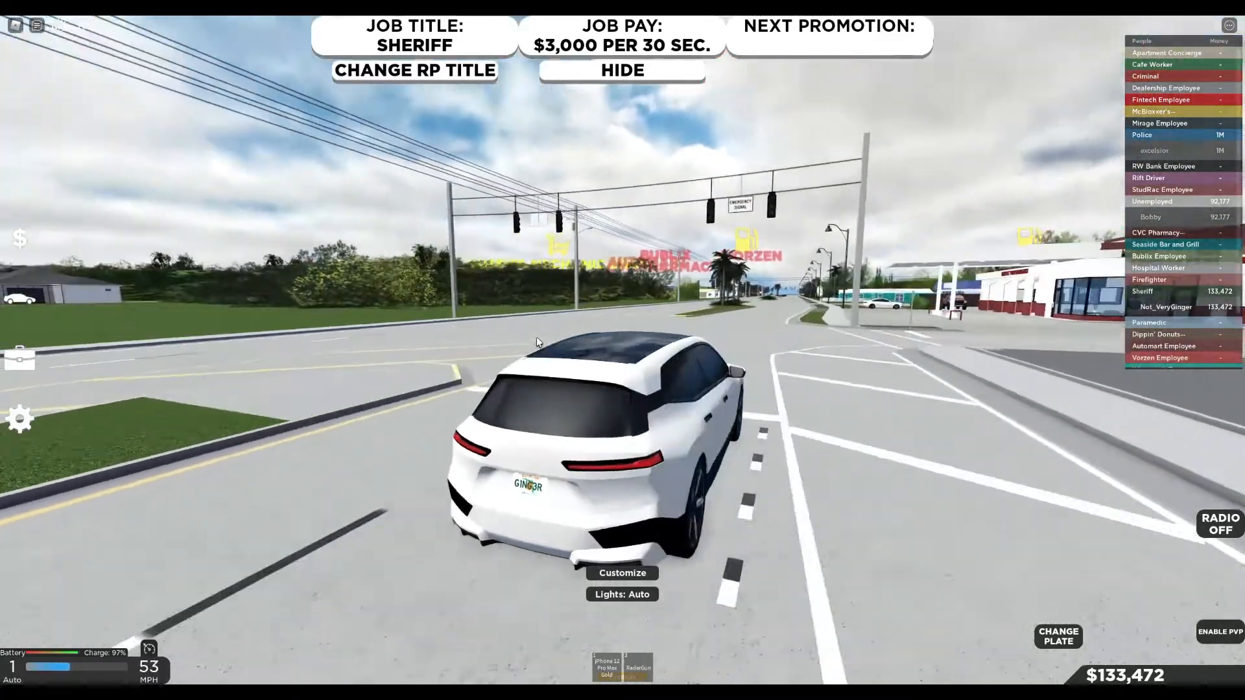
Drive the sheriff's white SUV forward down the road past the traffic lights
key(w)
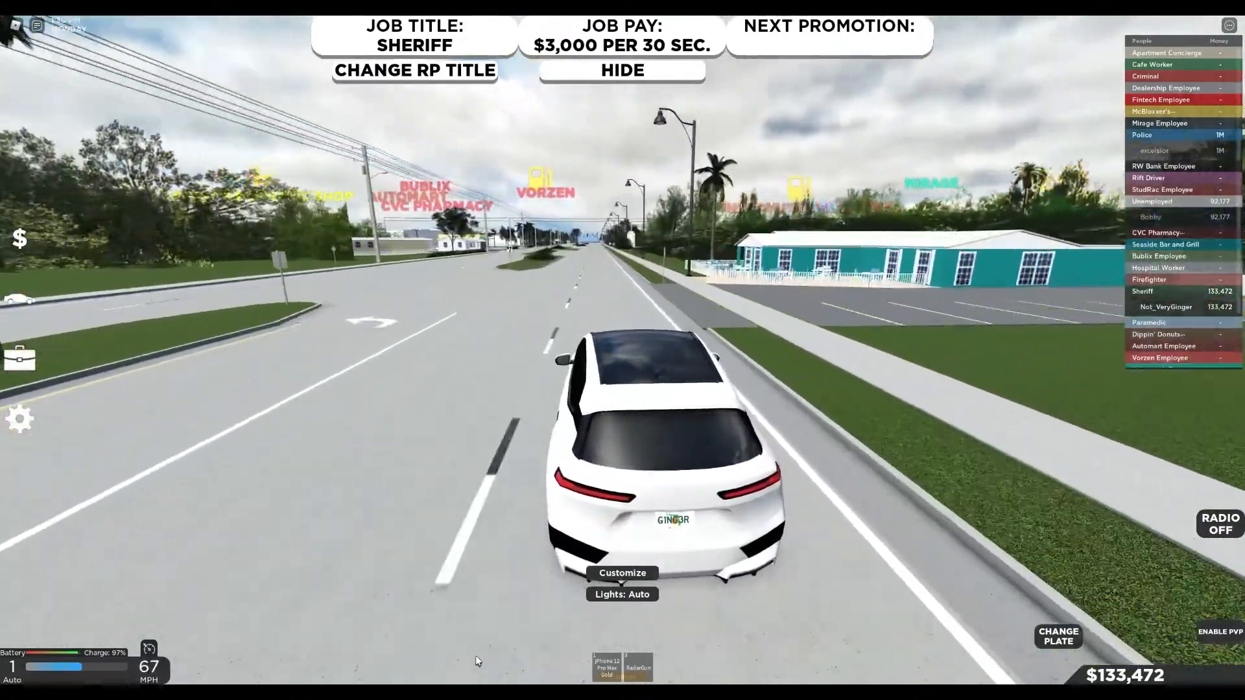
key(w)
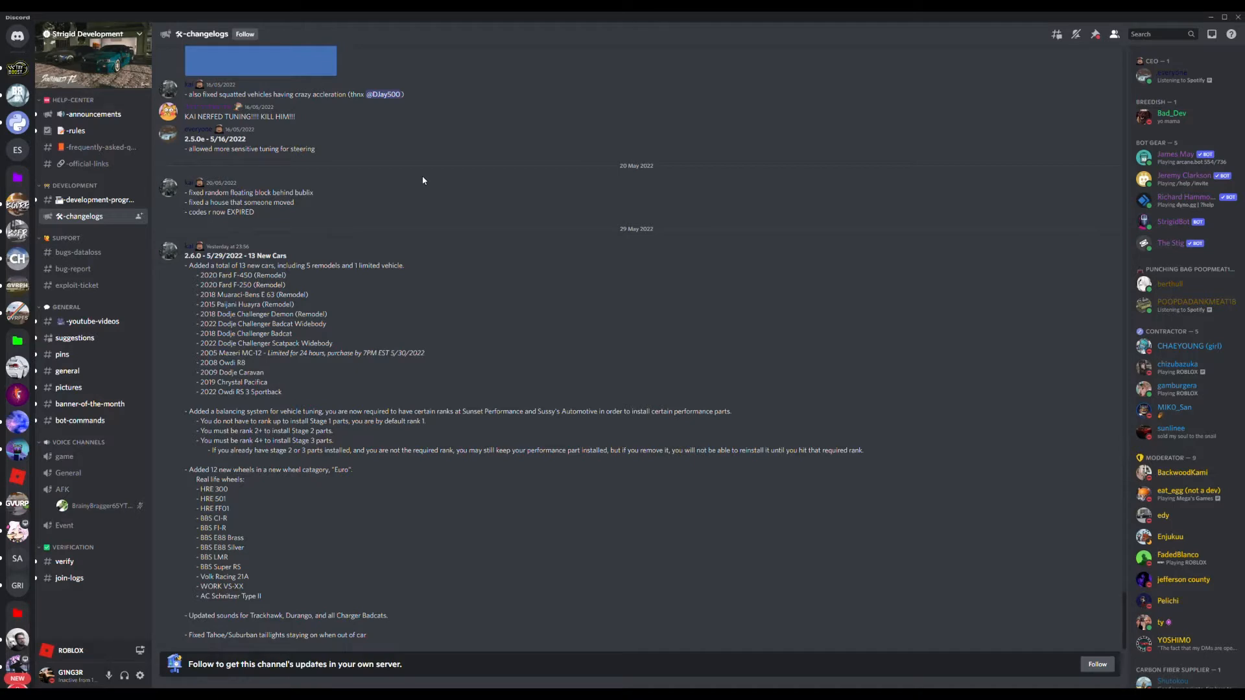
mouse_move(422, 180)
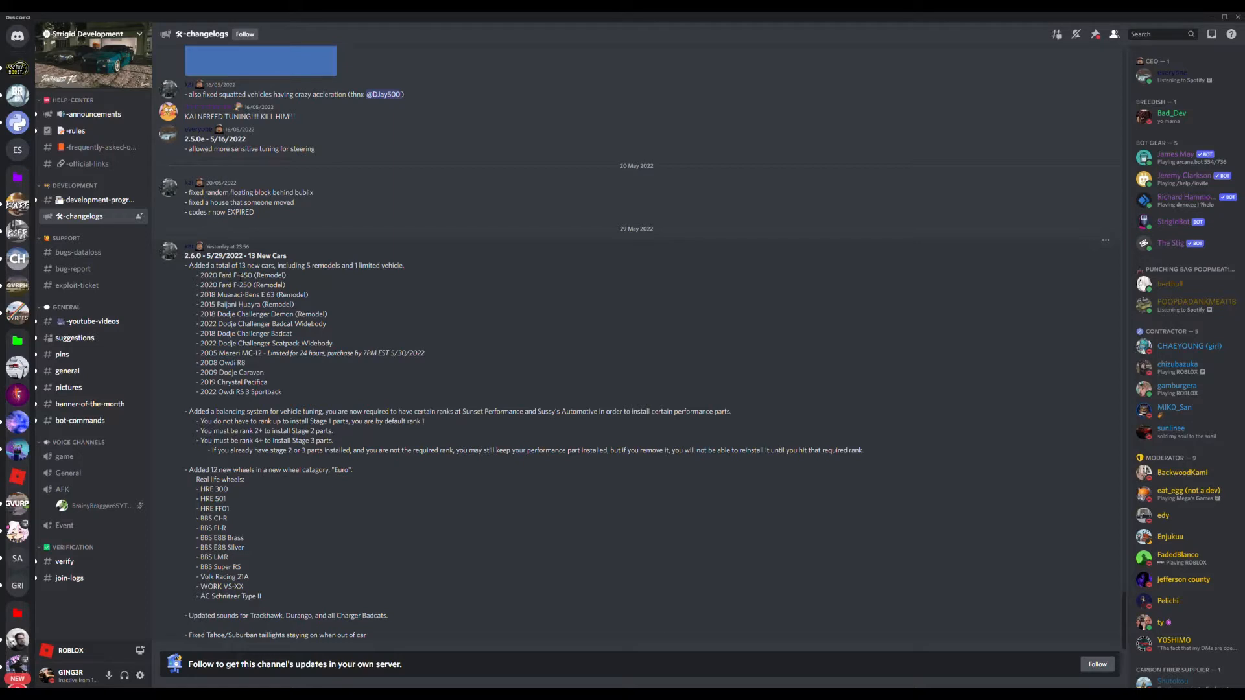
mouse_move(315, 295)
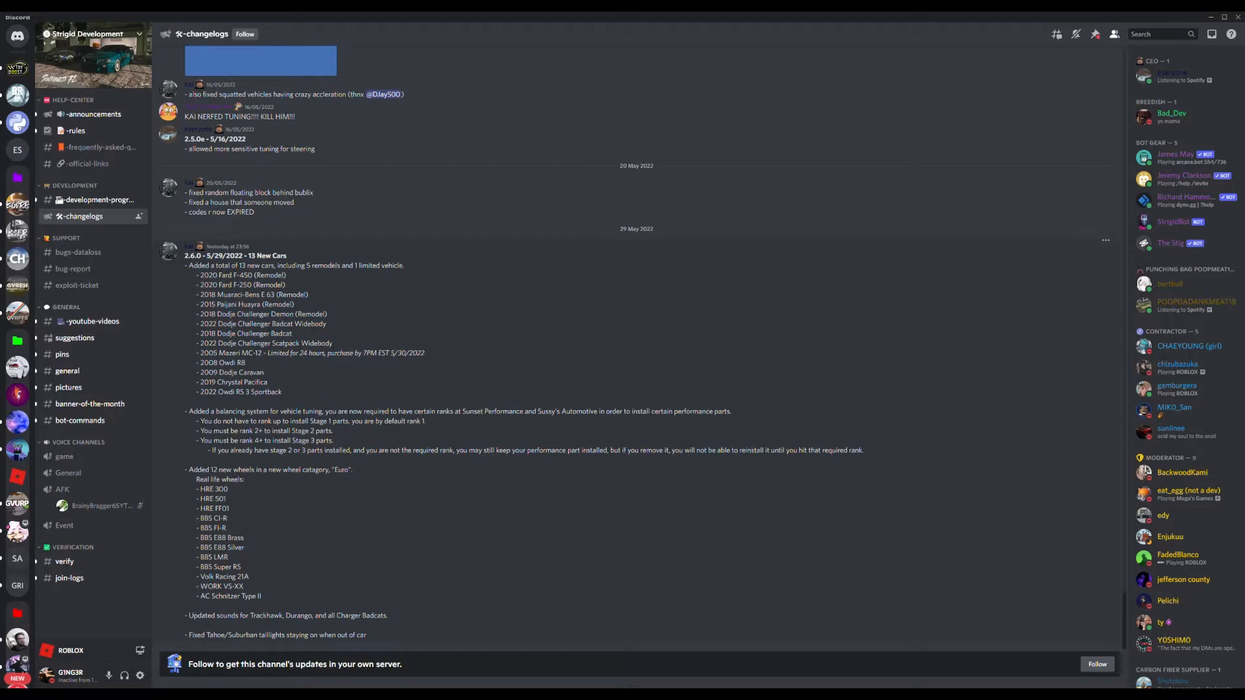
mouse_move(457, 315)
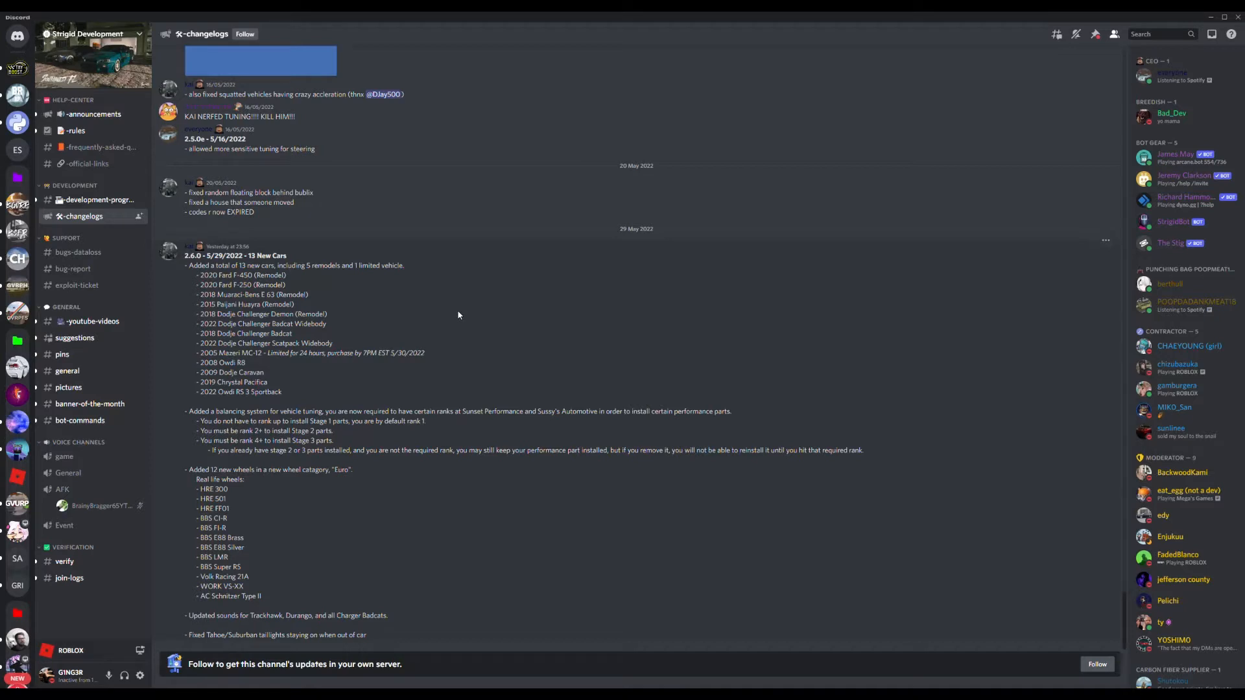
mouse_move(376, 334)
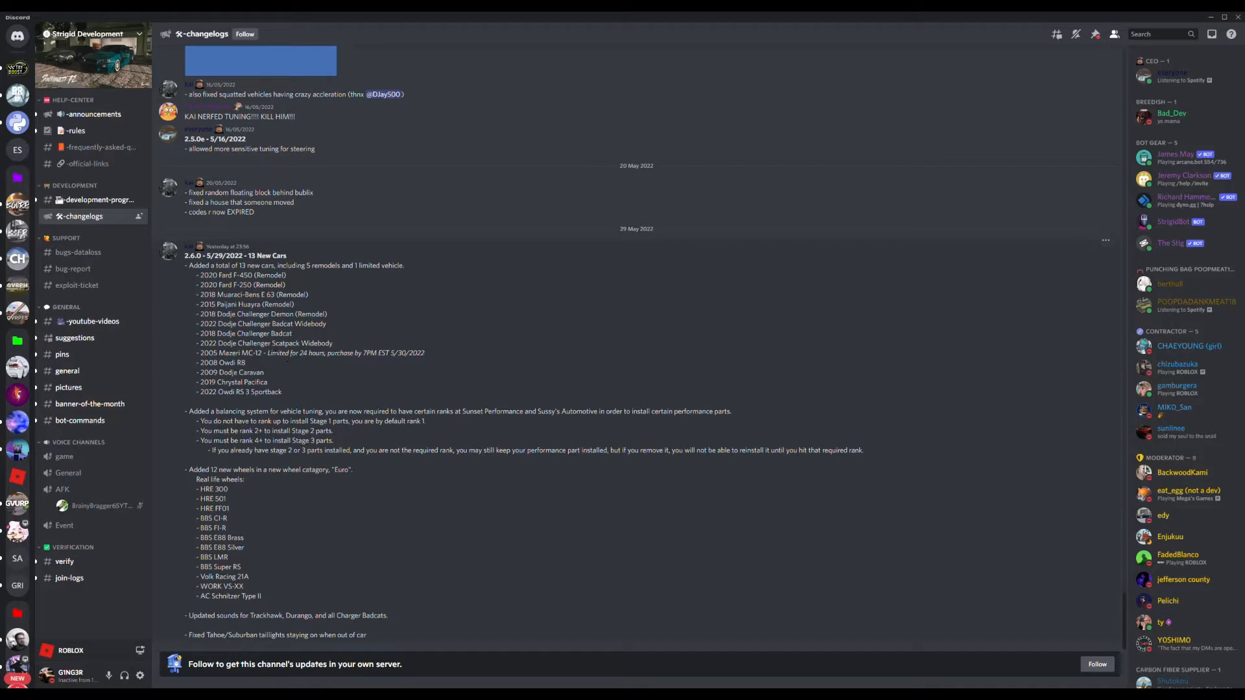
mouse_move(386, 365)
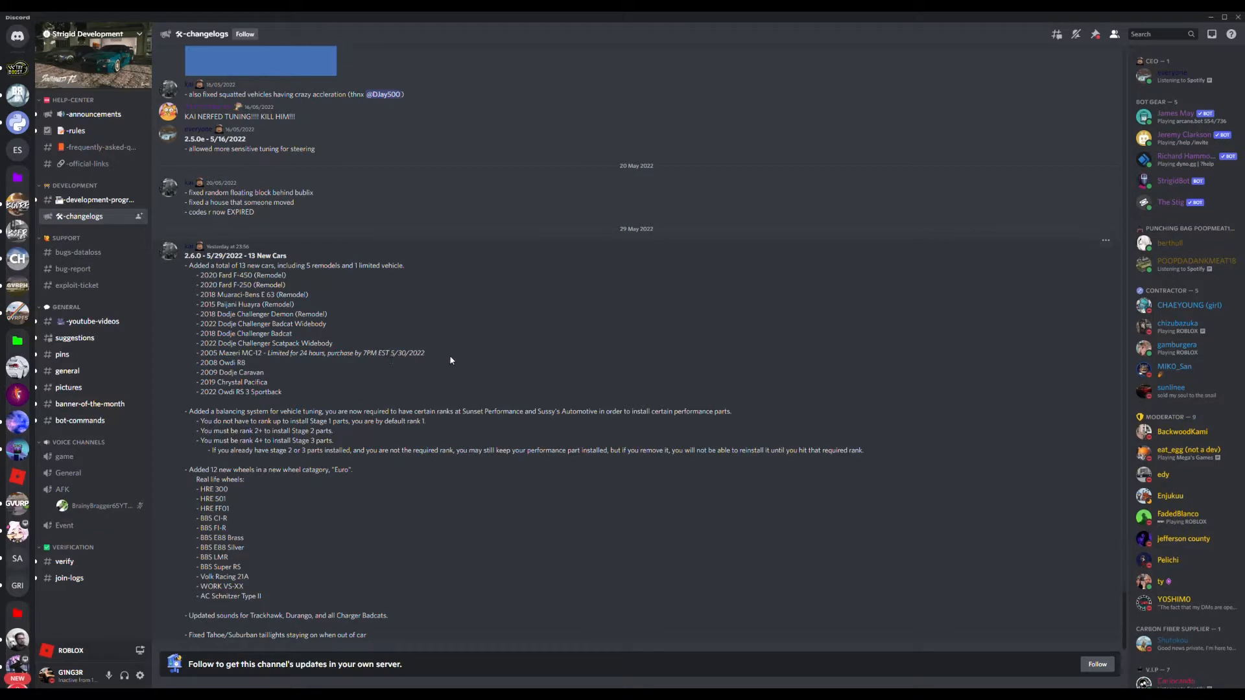
mouse_move(606, 333)
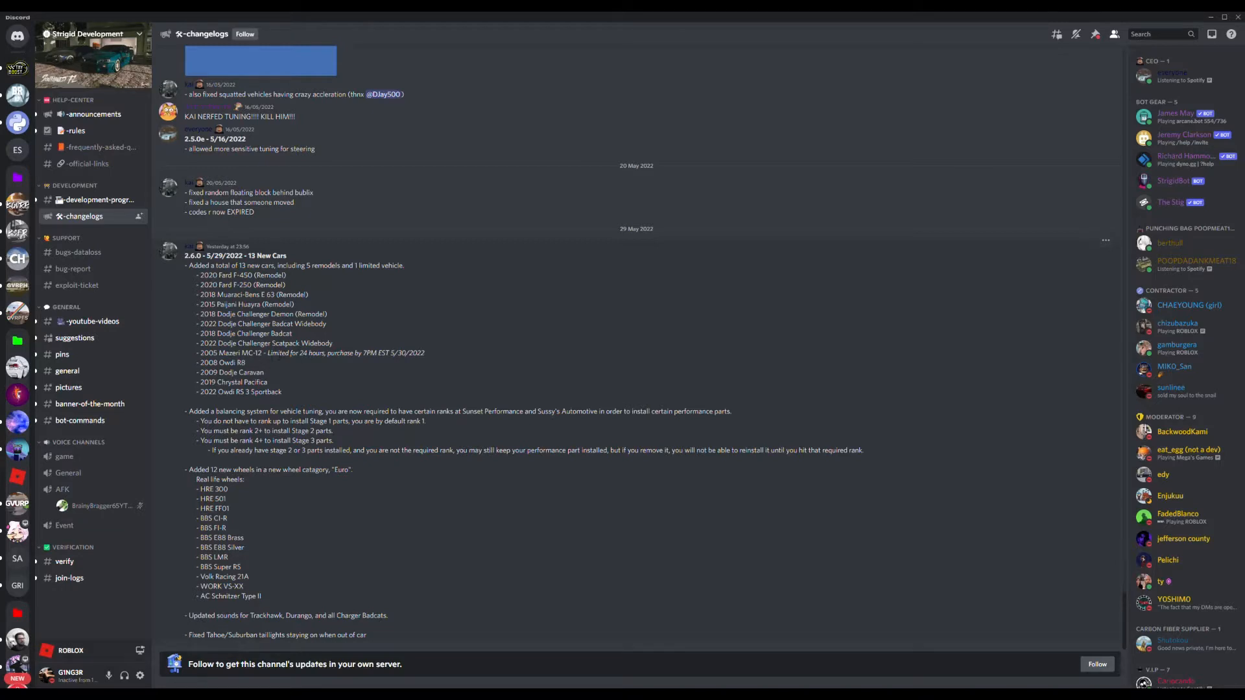
mouse_move(350, 378)
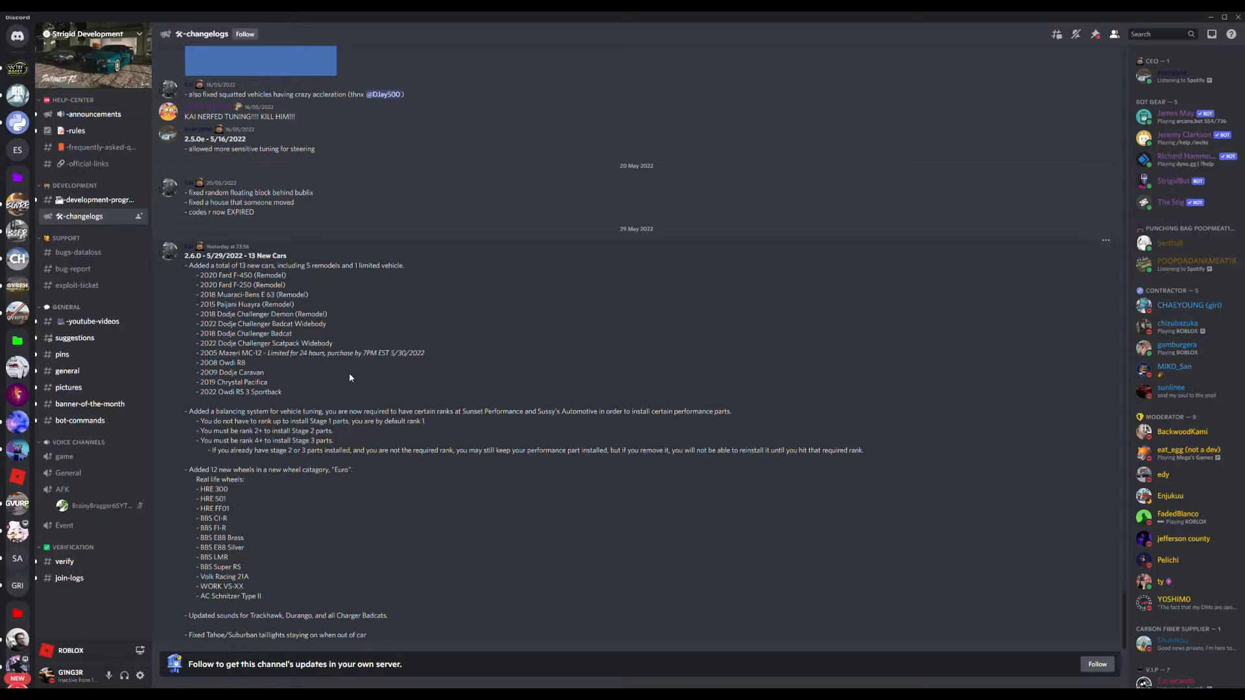
mouse_move(350, 378)
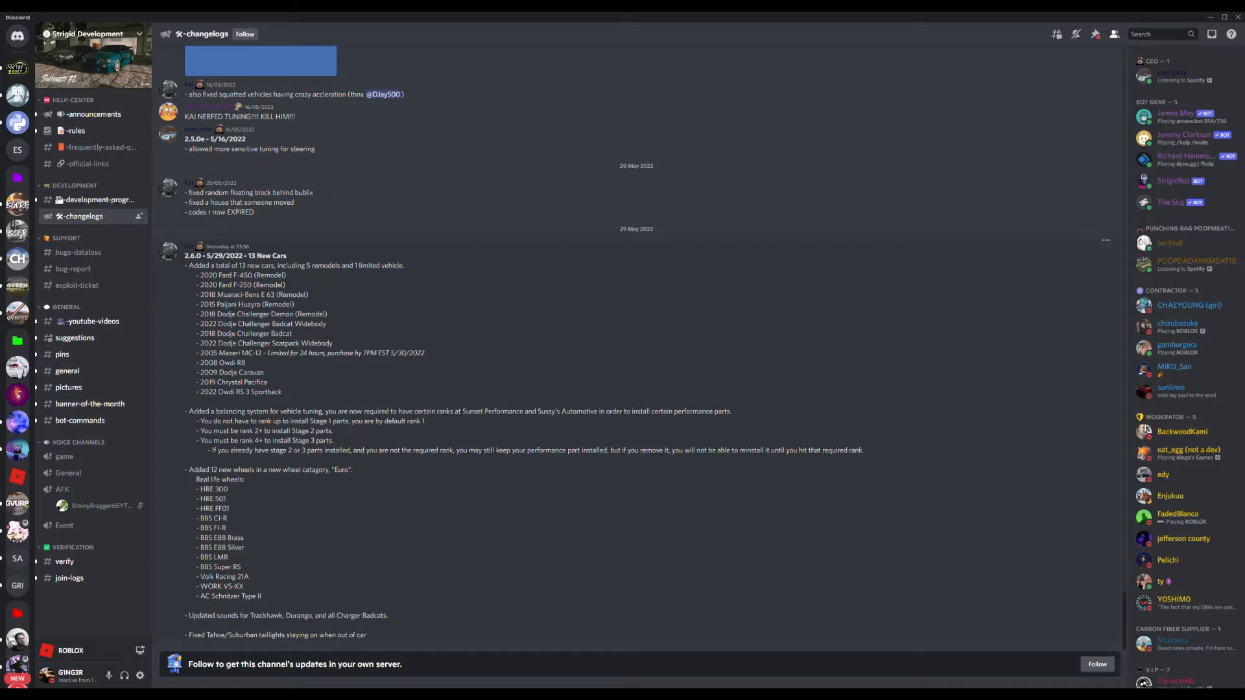
mouse_move(187, 413)
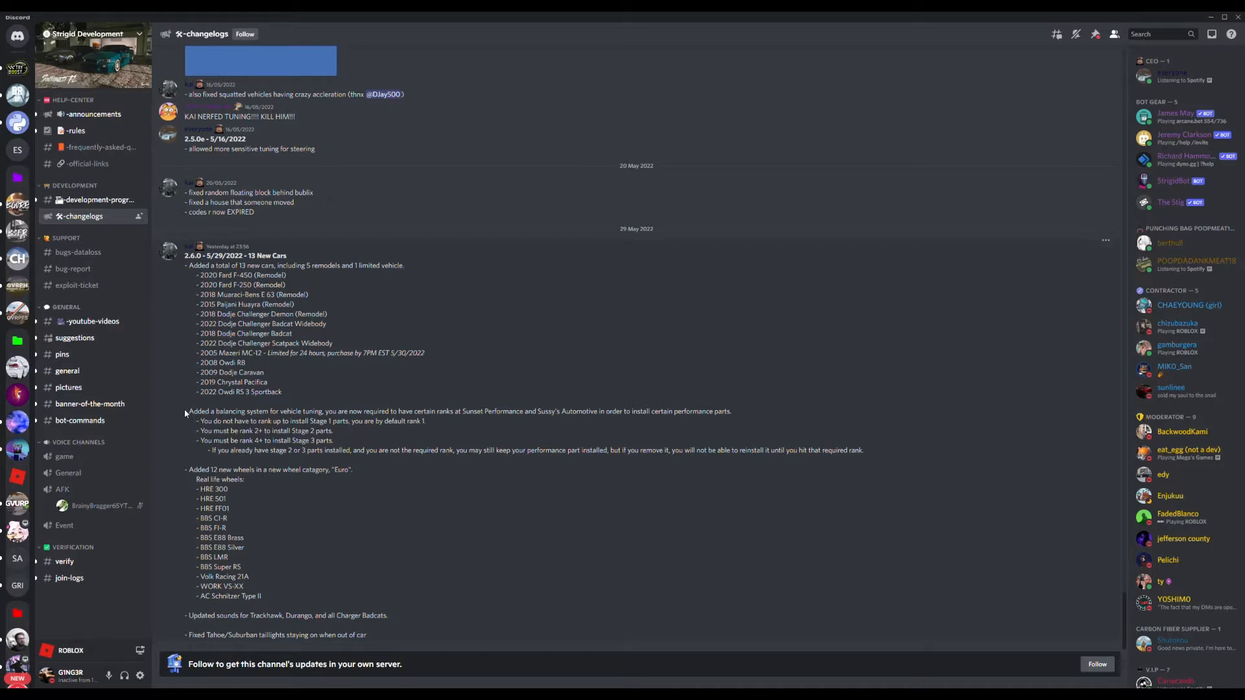
mouse_move(171, 429)
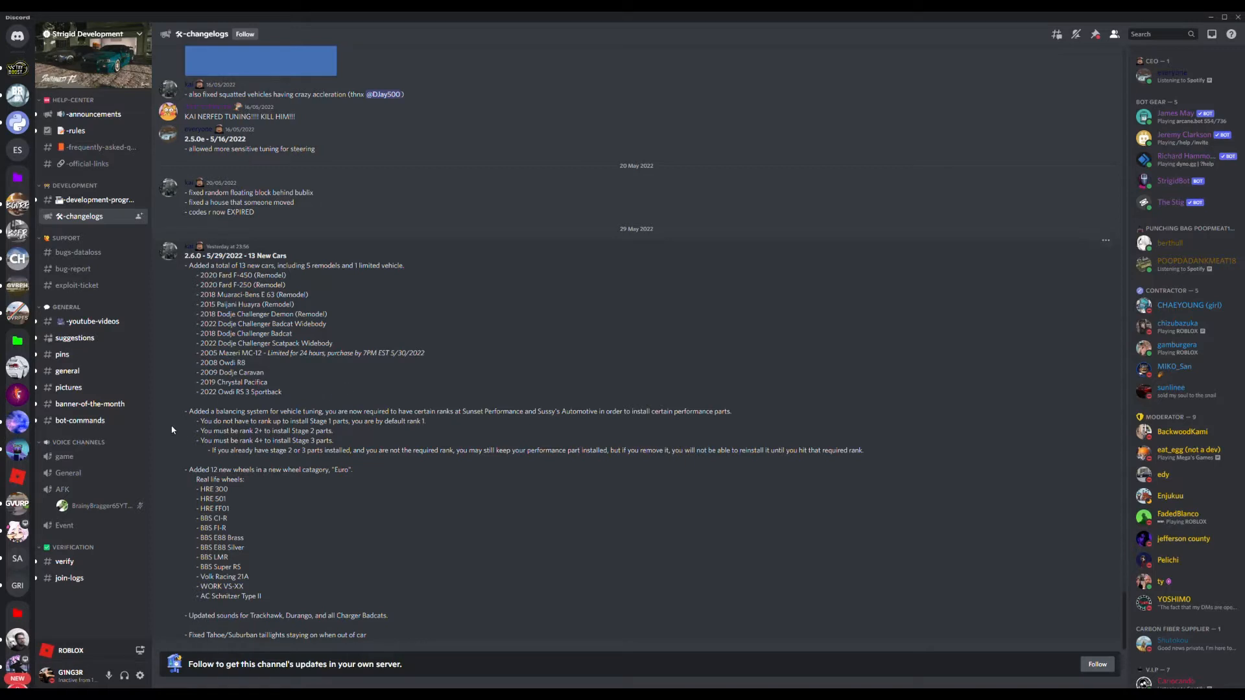
mouse_move(240, 404)
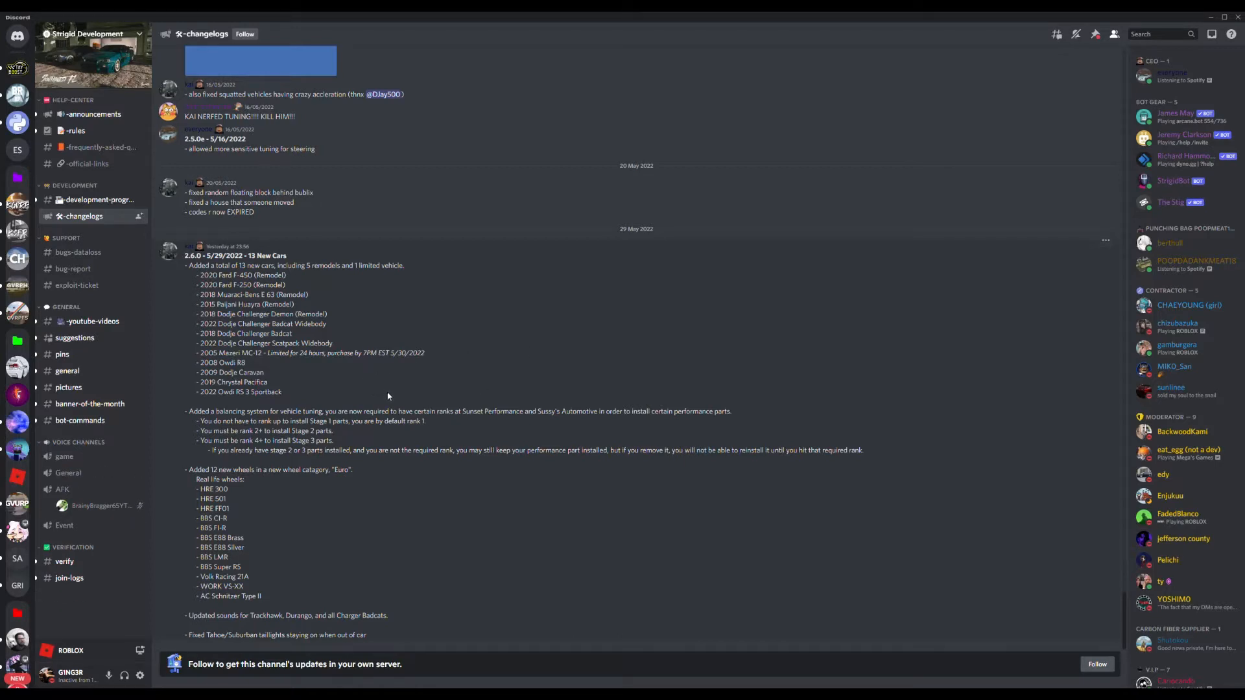
mouse_move(474, 461)
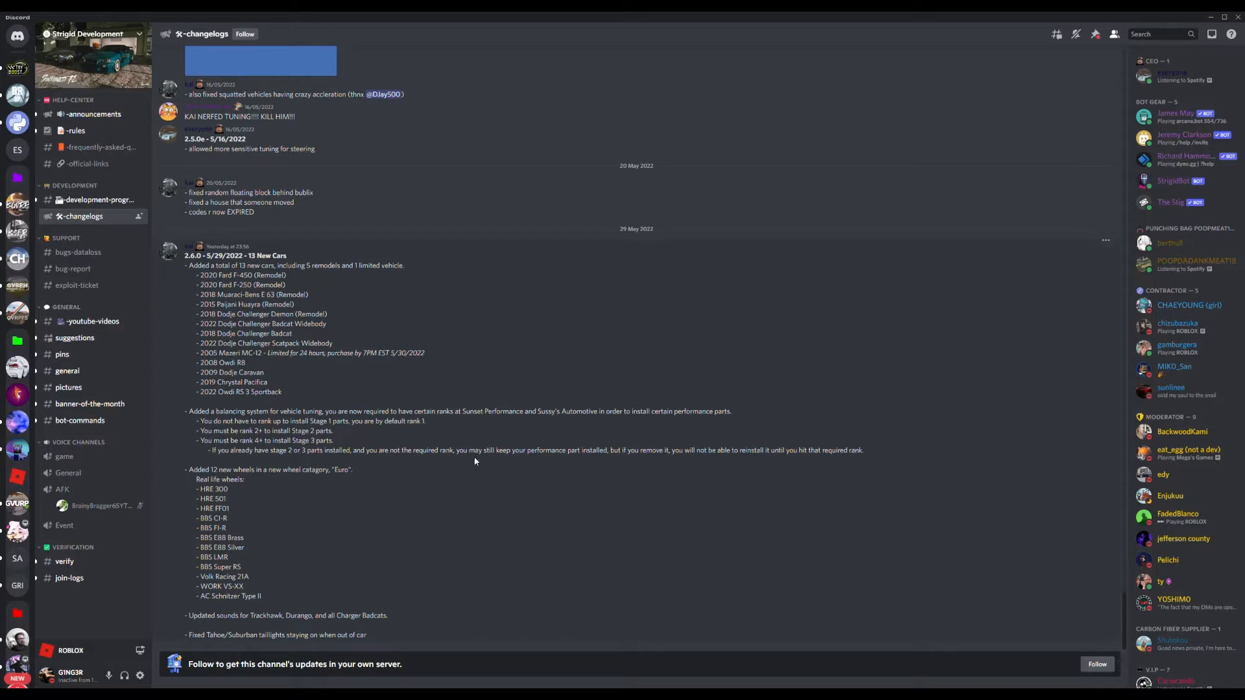
mouse_move(526, 388)
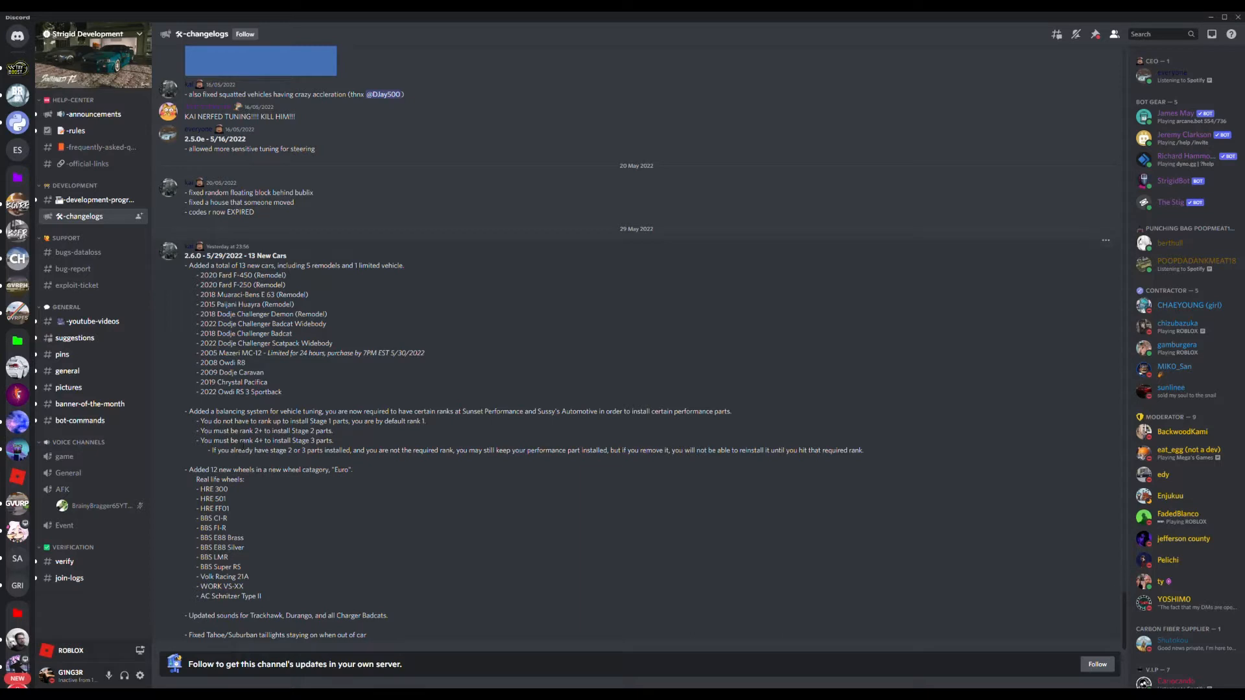
mouse_move(339, 443)
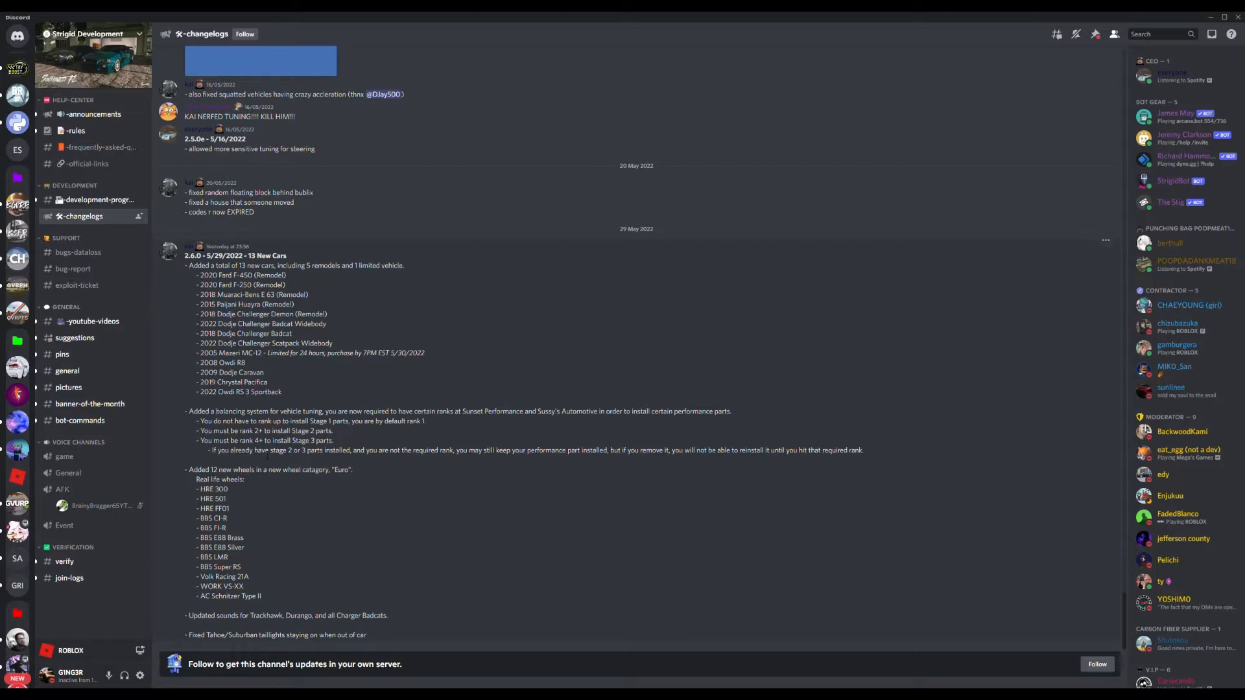
mouse_move(453, 461)
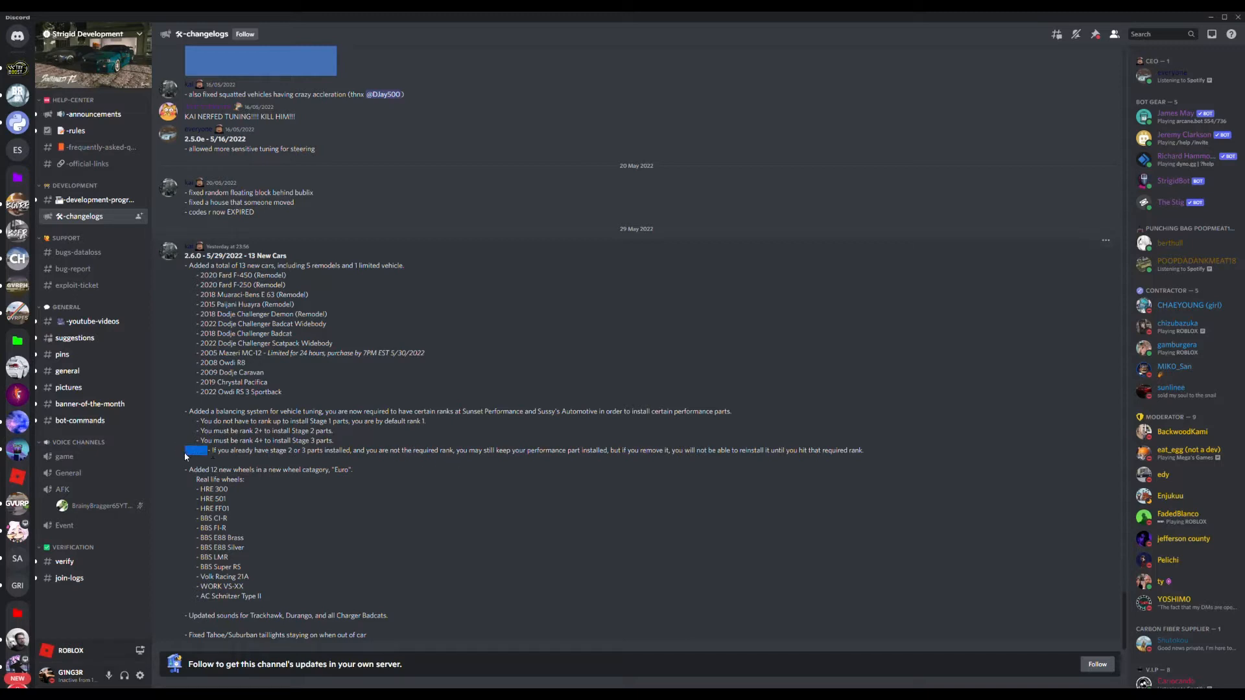
mouse_move(316, 495)
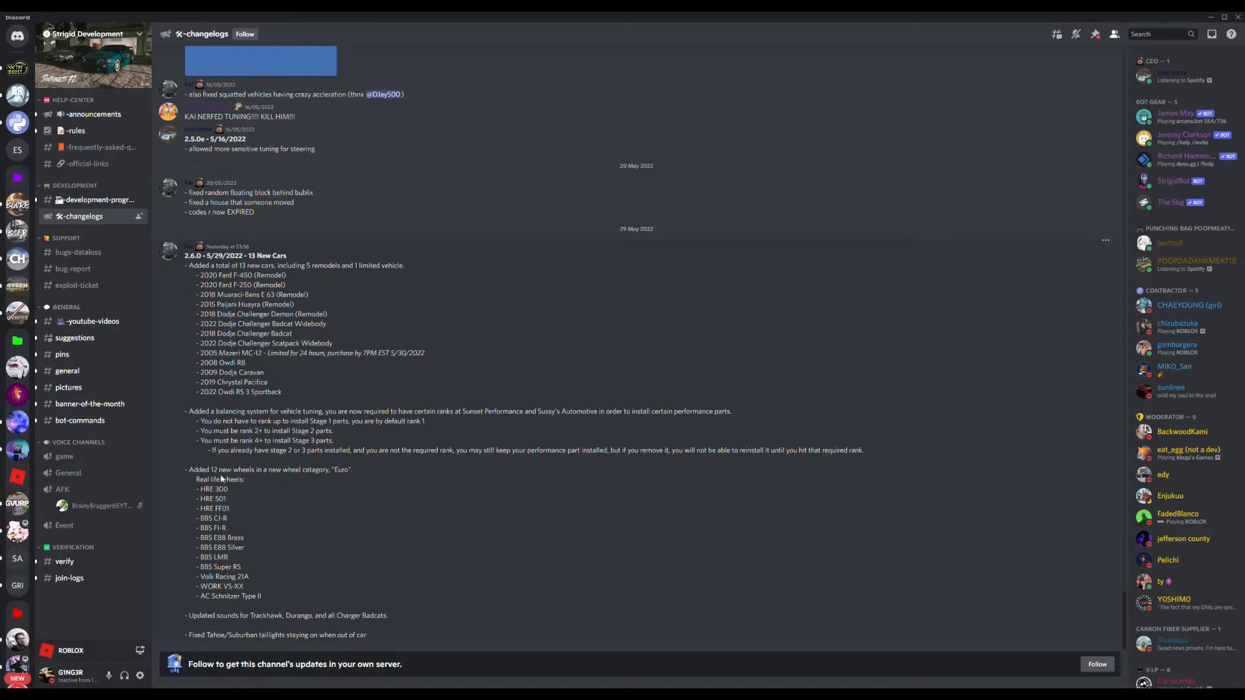
mouse_move(356, 464)
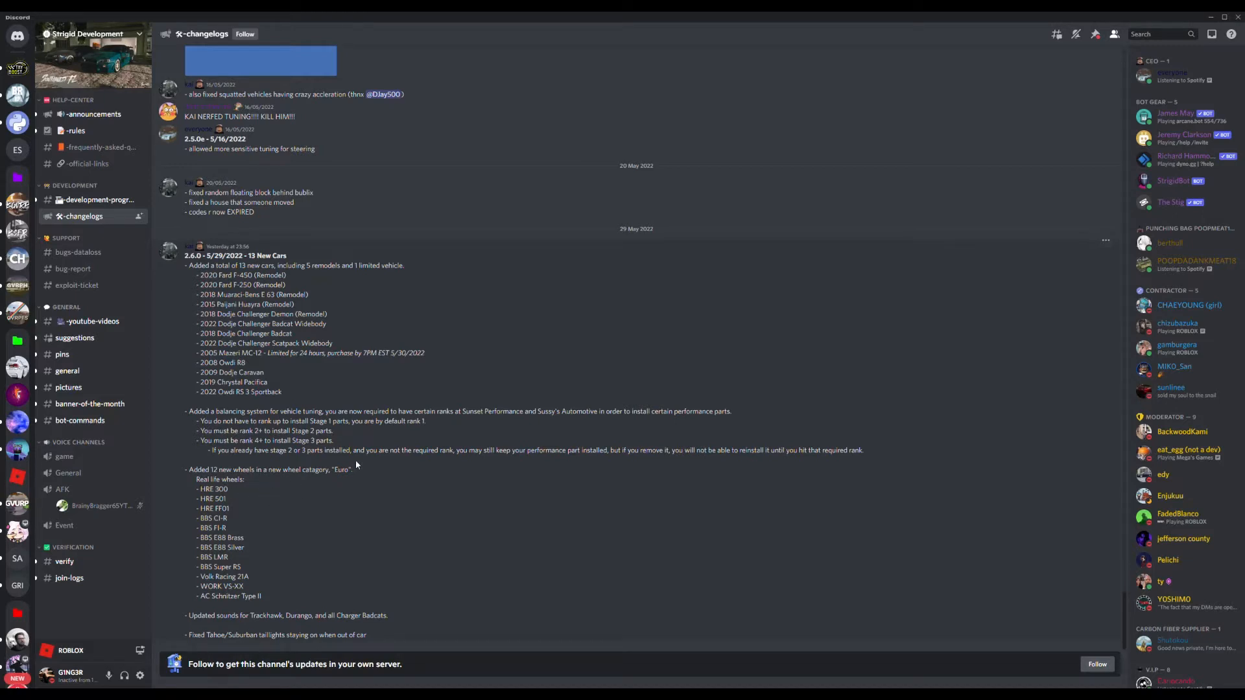
mouse_move(356, 464)
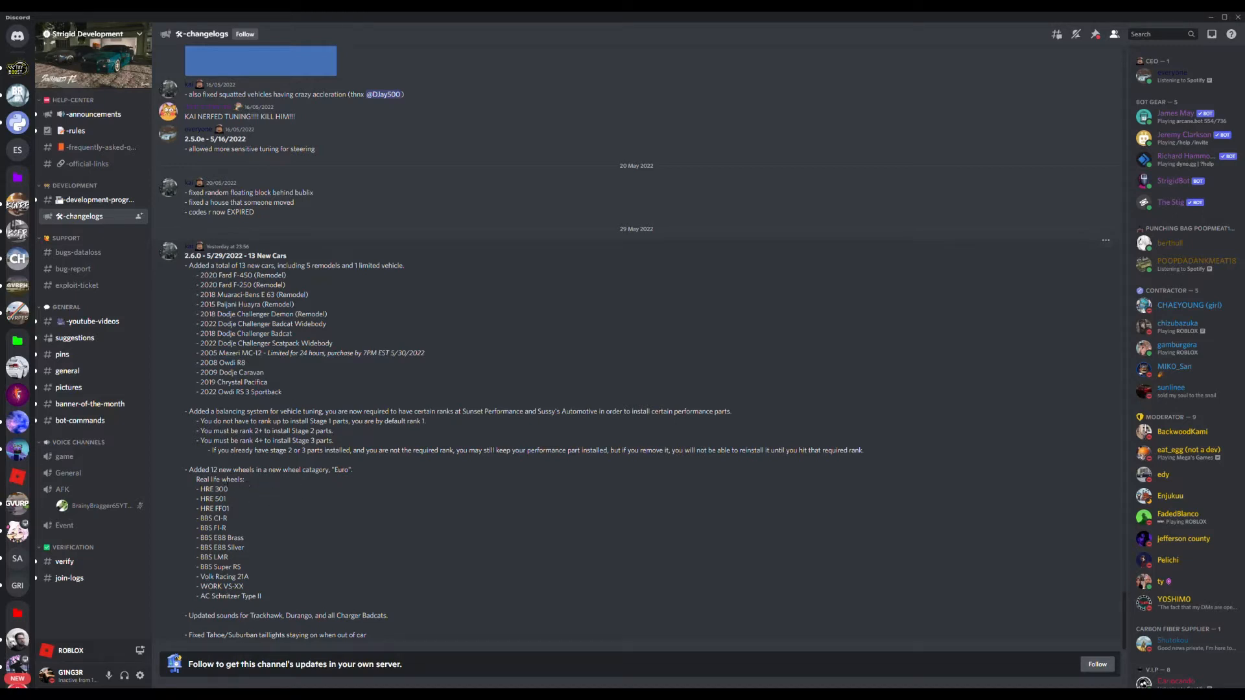
mouse_move(227, 499)
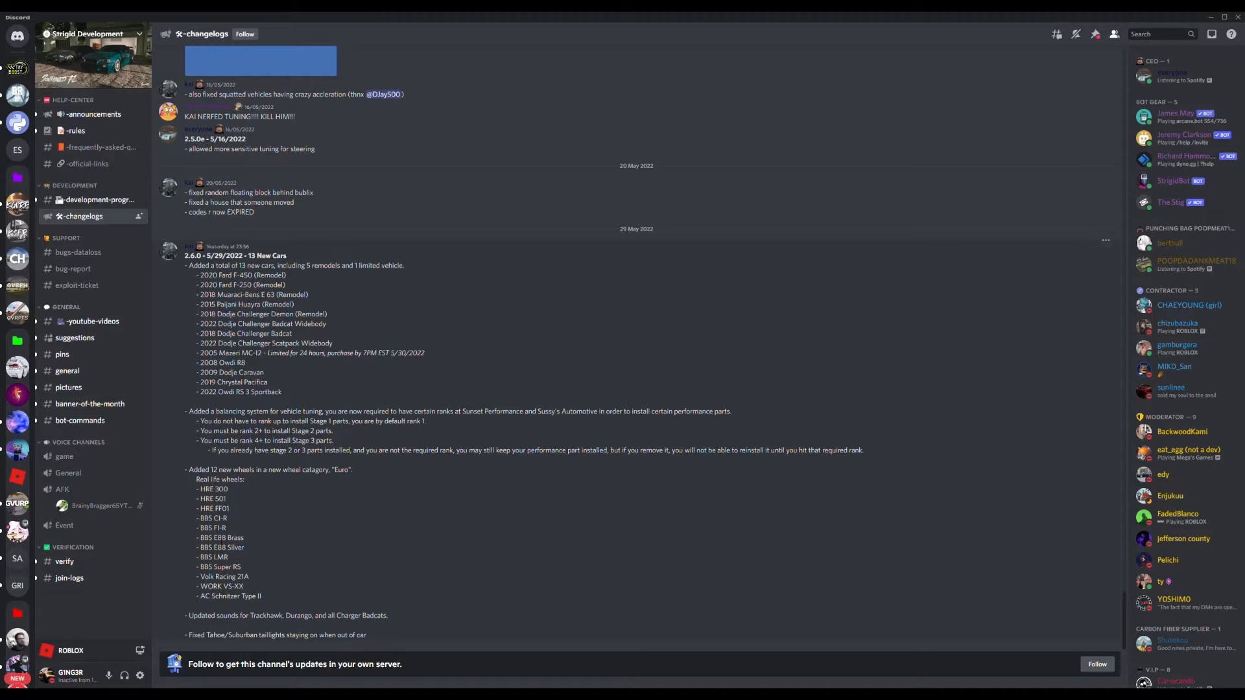
mouse_move(254, 548)
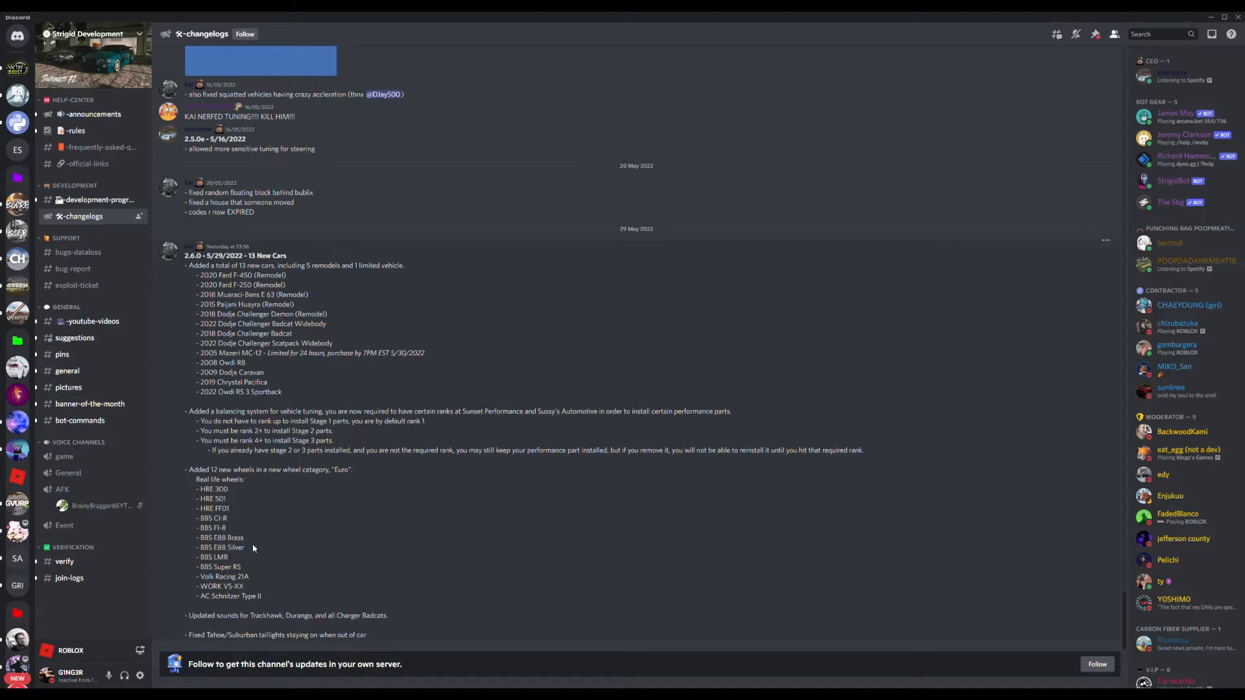
mouse_move(275, 527)
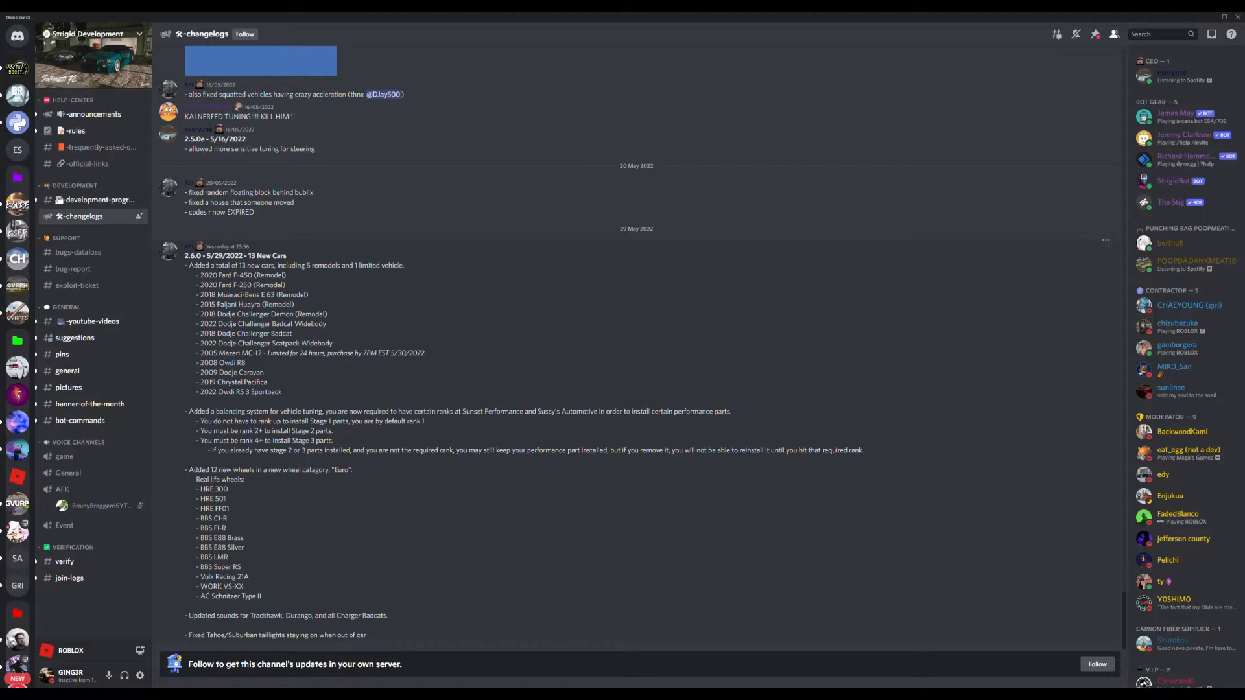
mouse_move(254, 580)
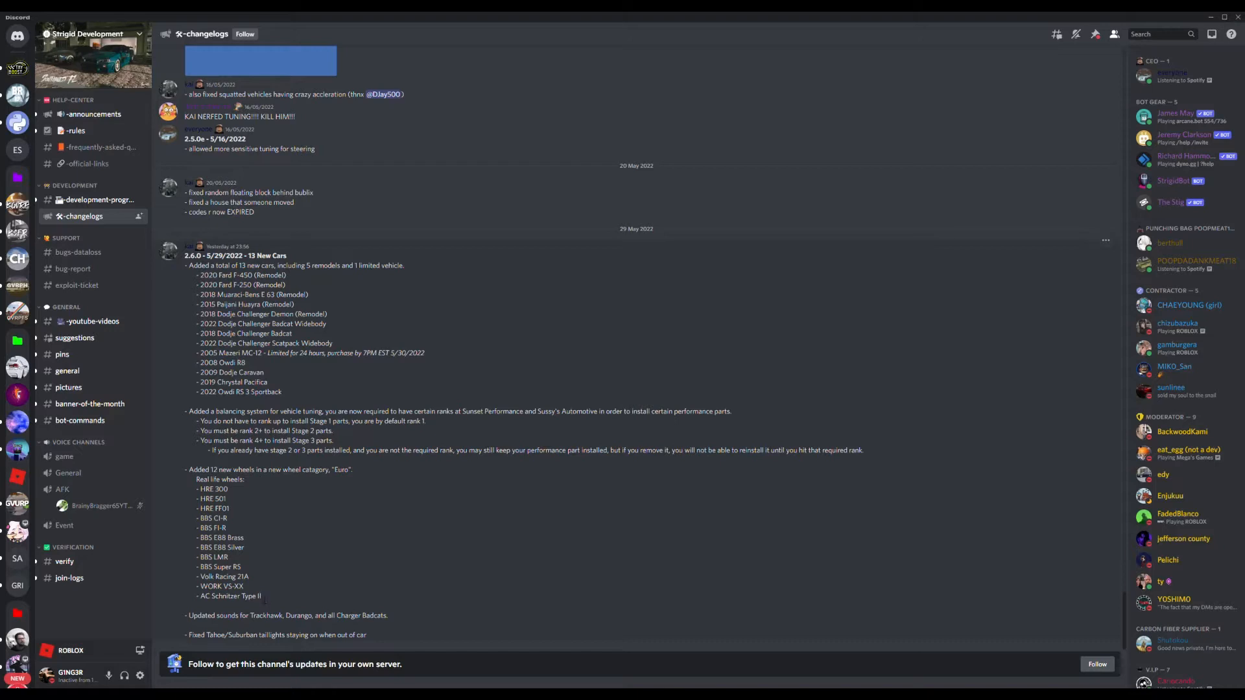
mouse_move(271, 591)
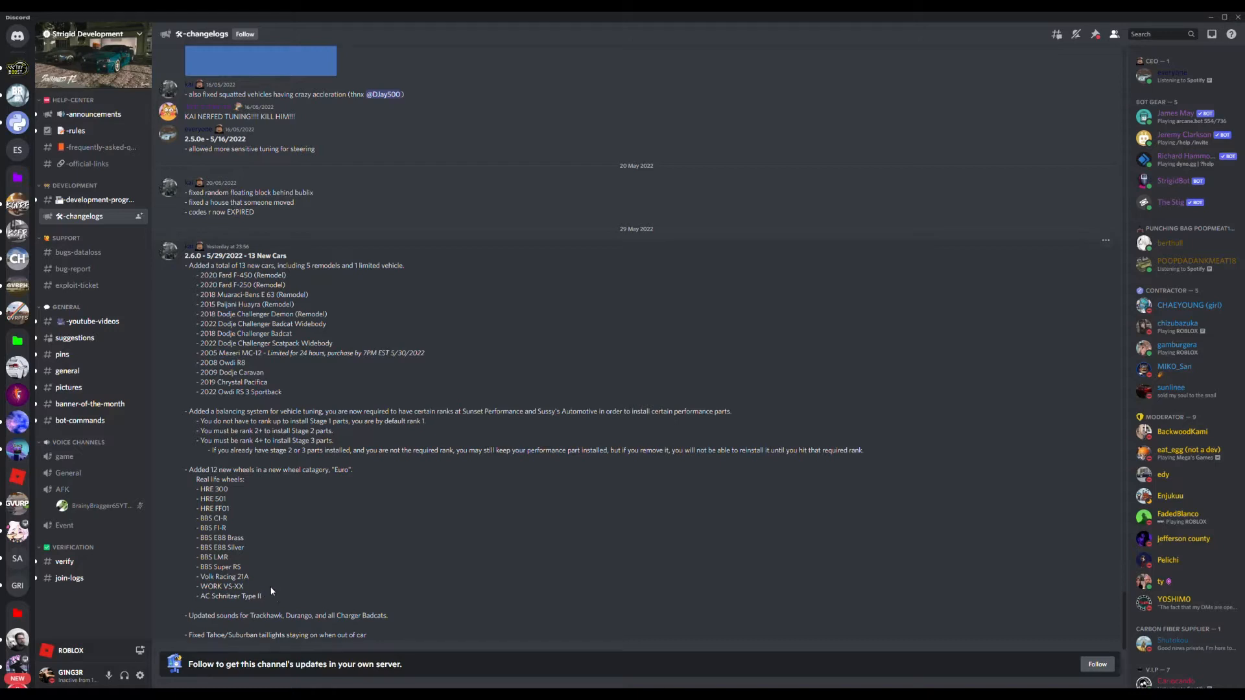
mouse_move(180, 615)
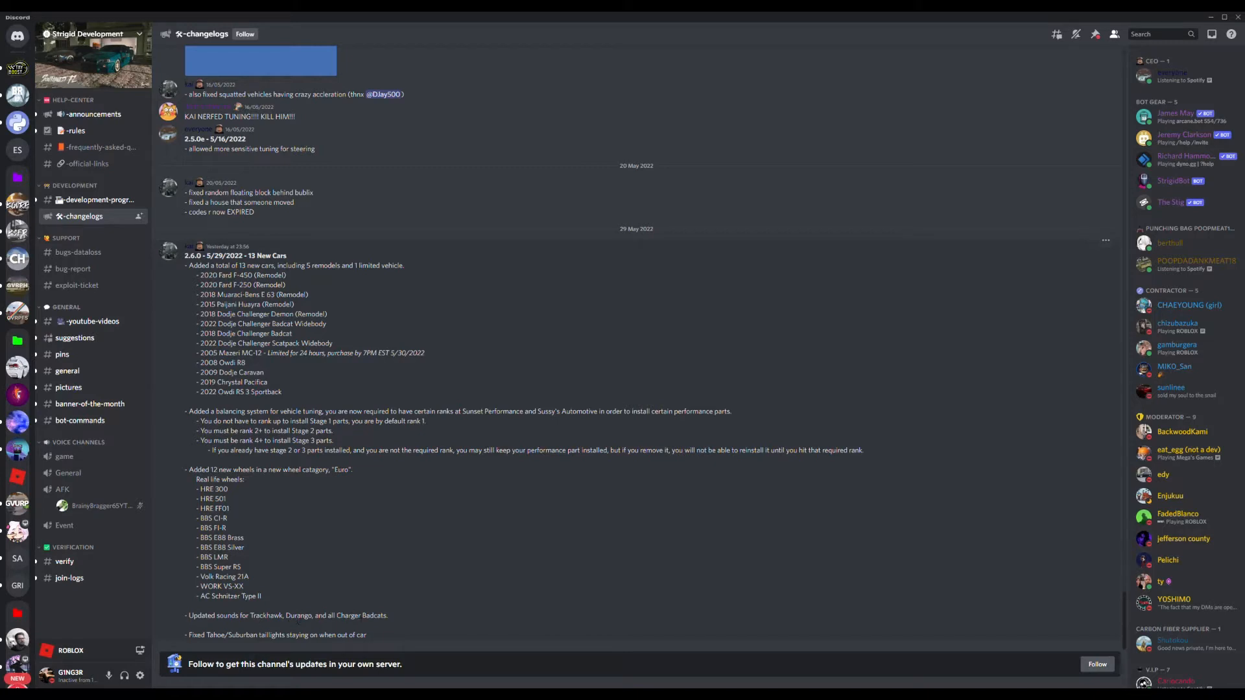
mouse_move(392, 621)
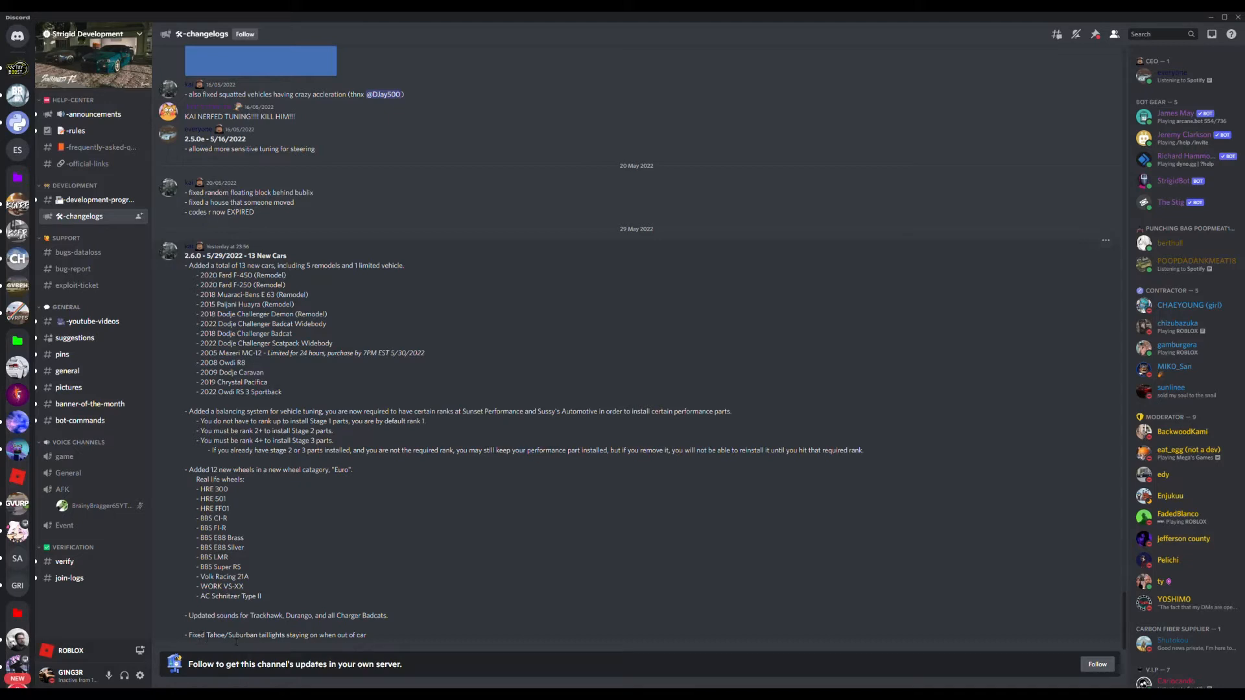
mouse_move(371, 623)
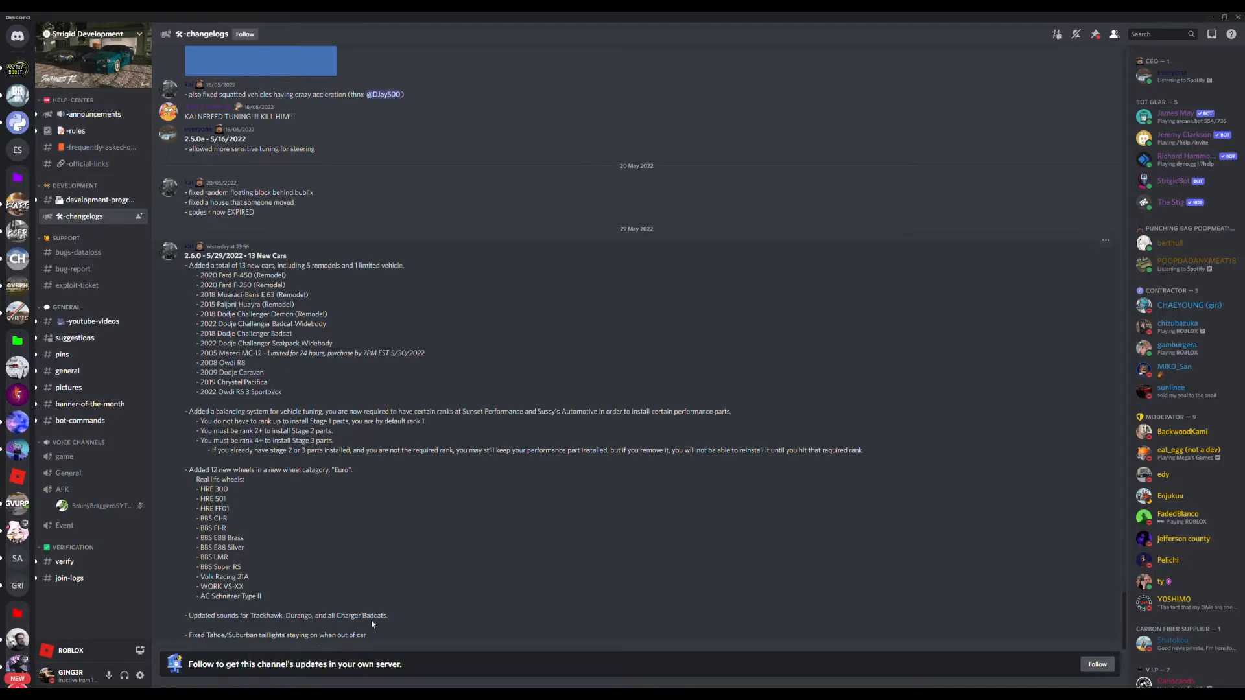
mouse_move(382, 604)
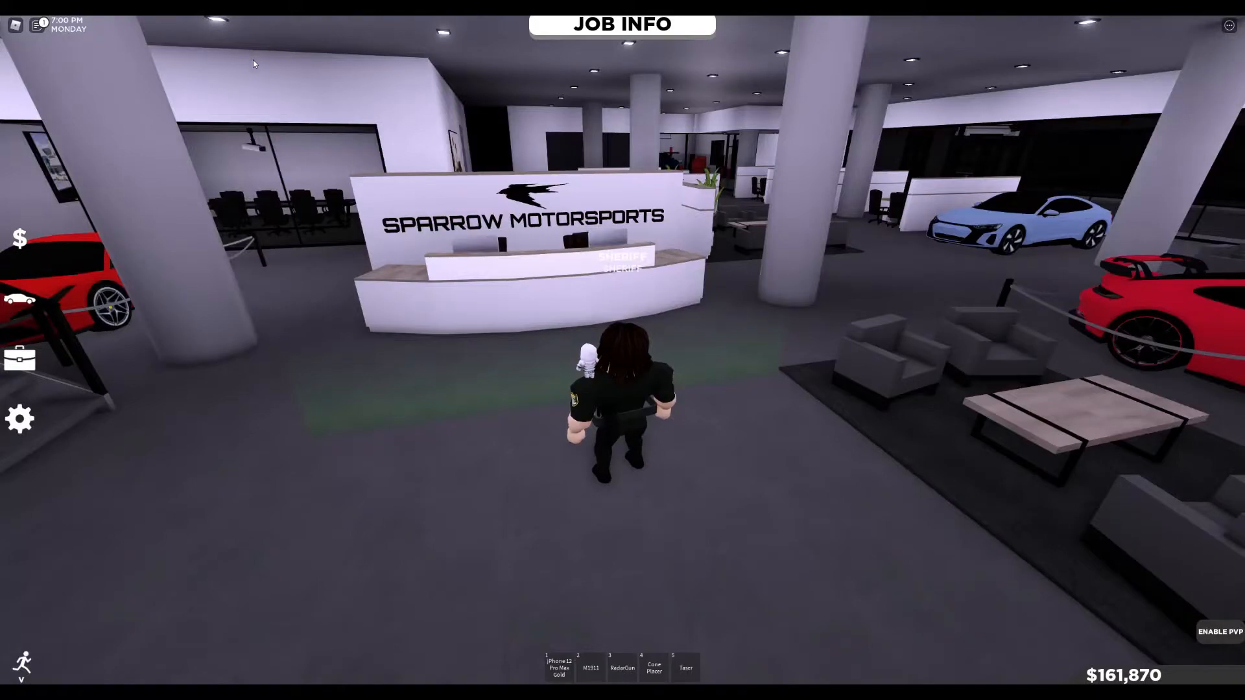
Browse the coupe list down to the new 2022 Dodje Challenger Badcat and Scatpack Widebody
click(21, 300)
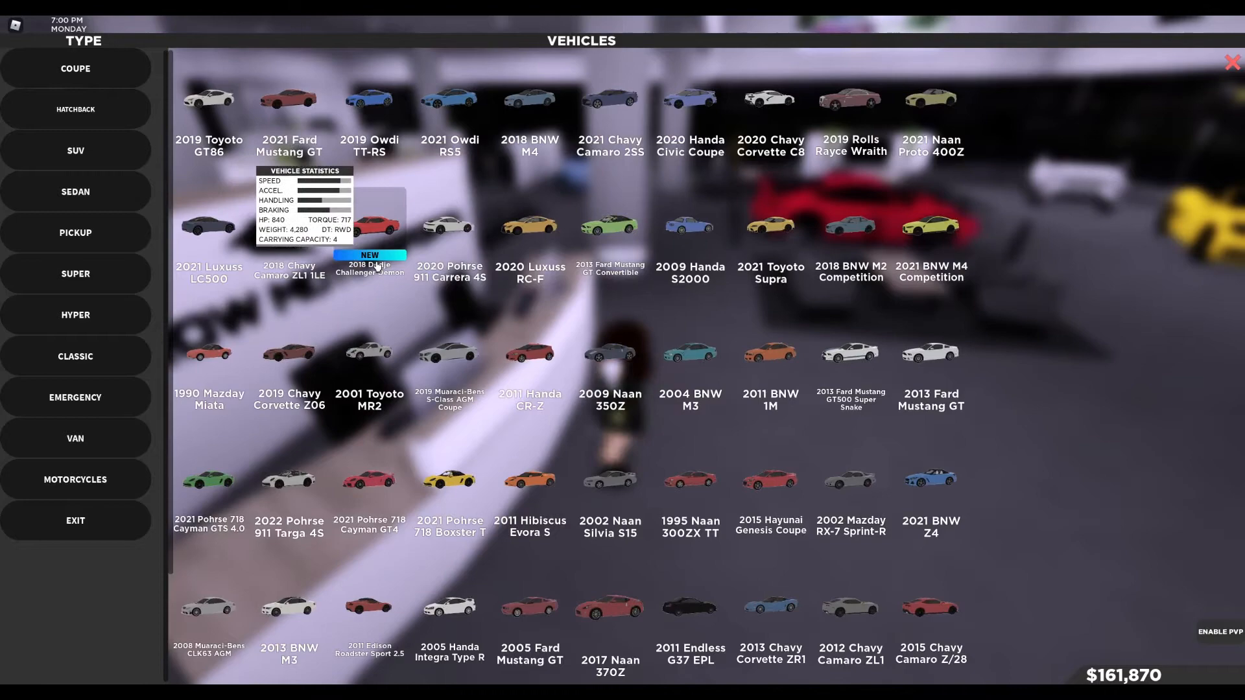
scroll(down, 3)
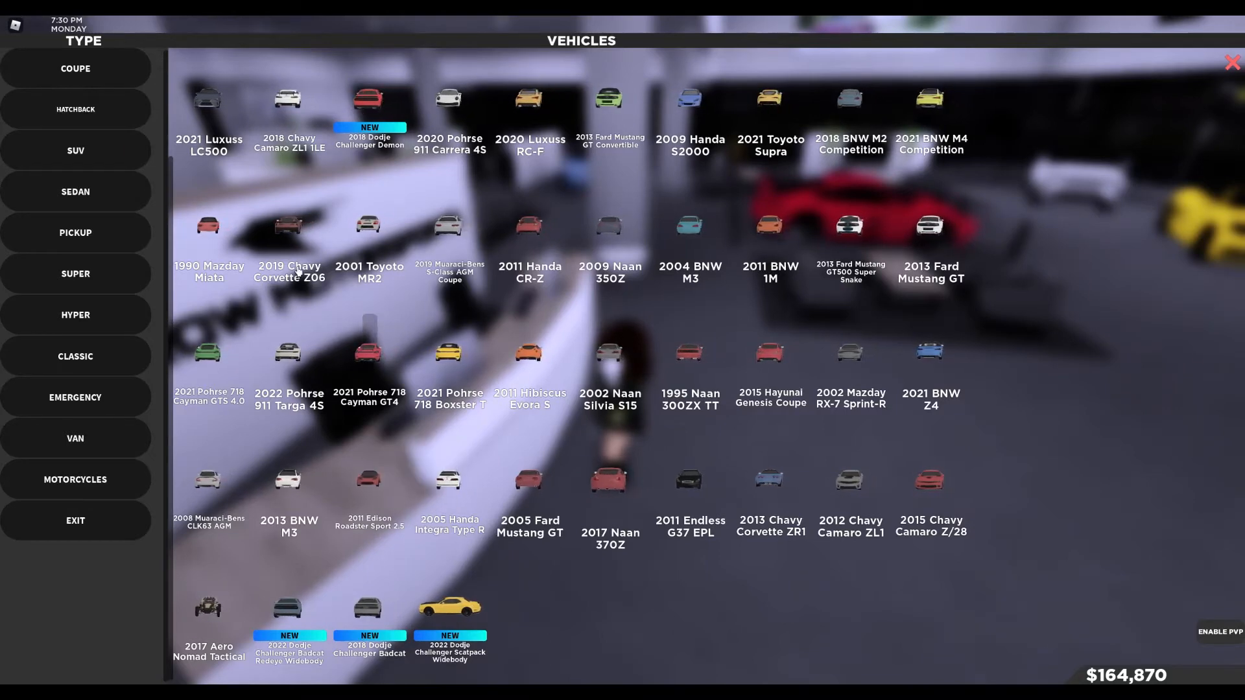
Check the $58,900 price of the new 2022 Owdi RS 3 Sportback in the hatchback lineup, then decline
click(75, 109)
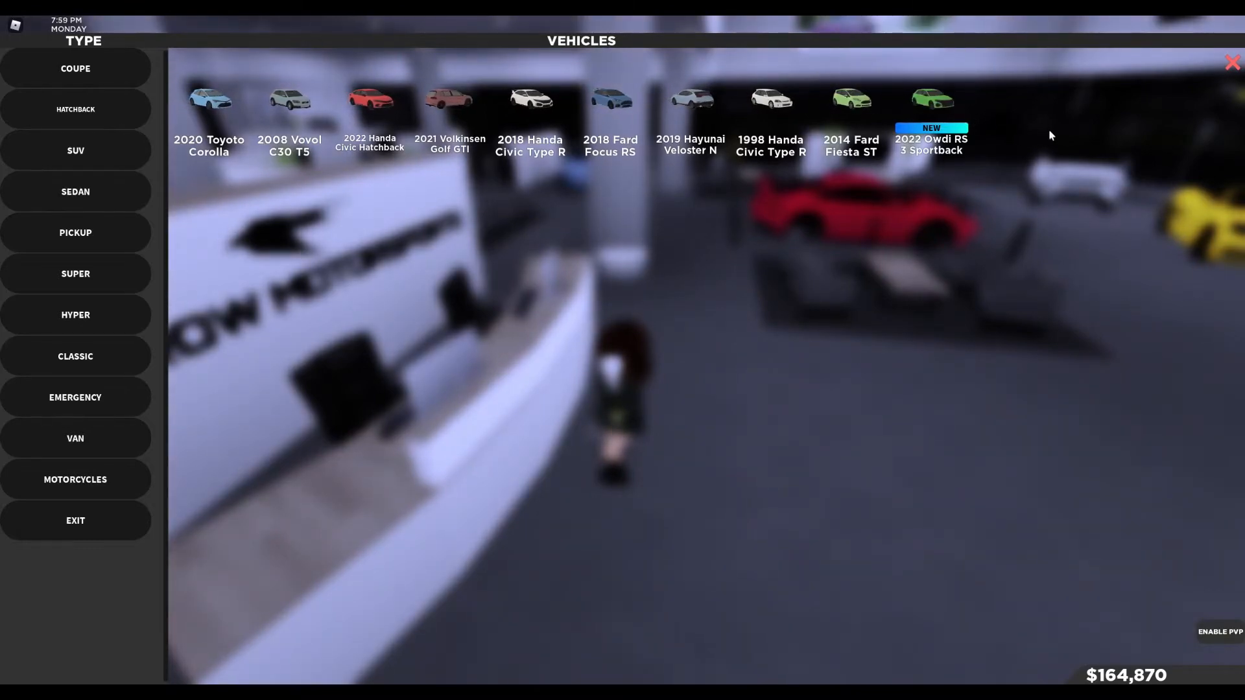
click(930, 103)
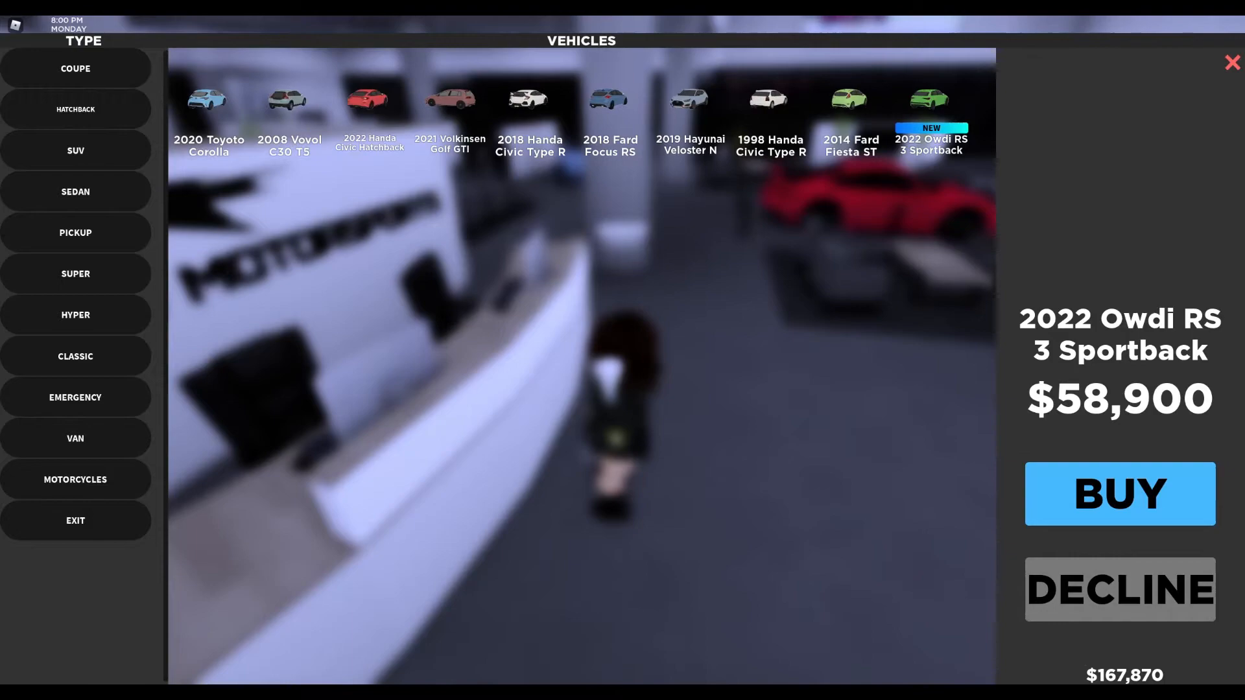
click(1231, 63)
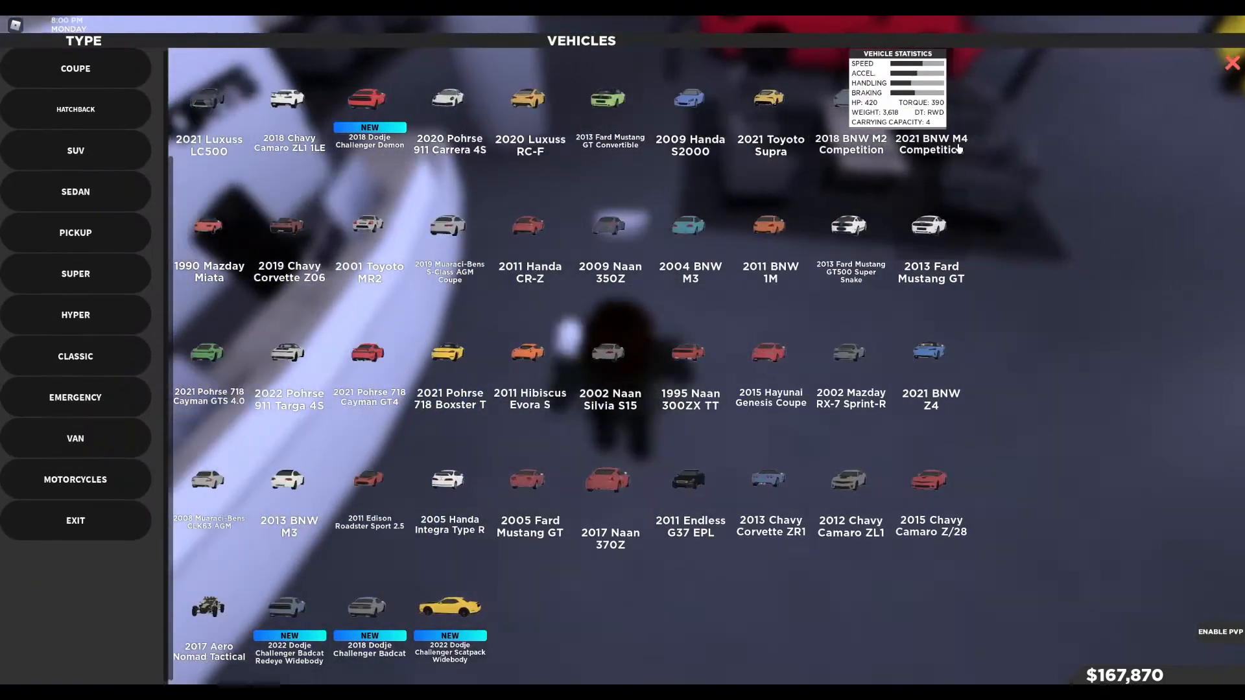
click(74, 109)
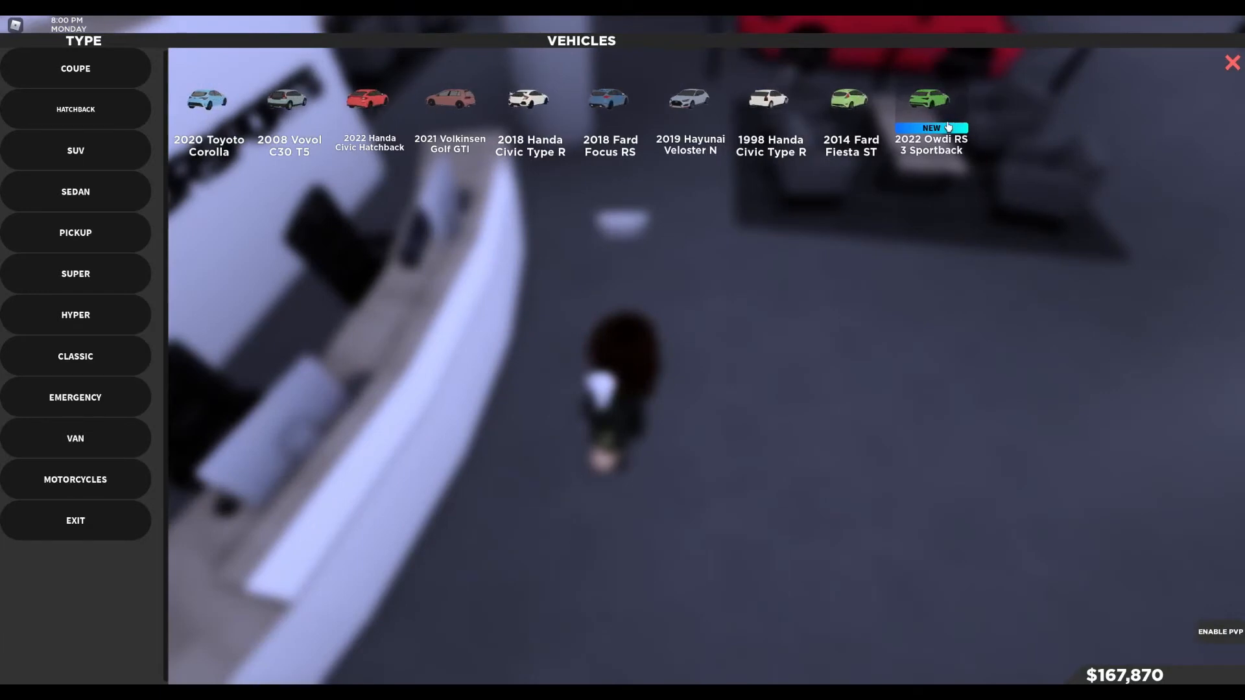
click(930, 111)
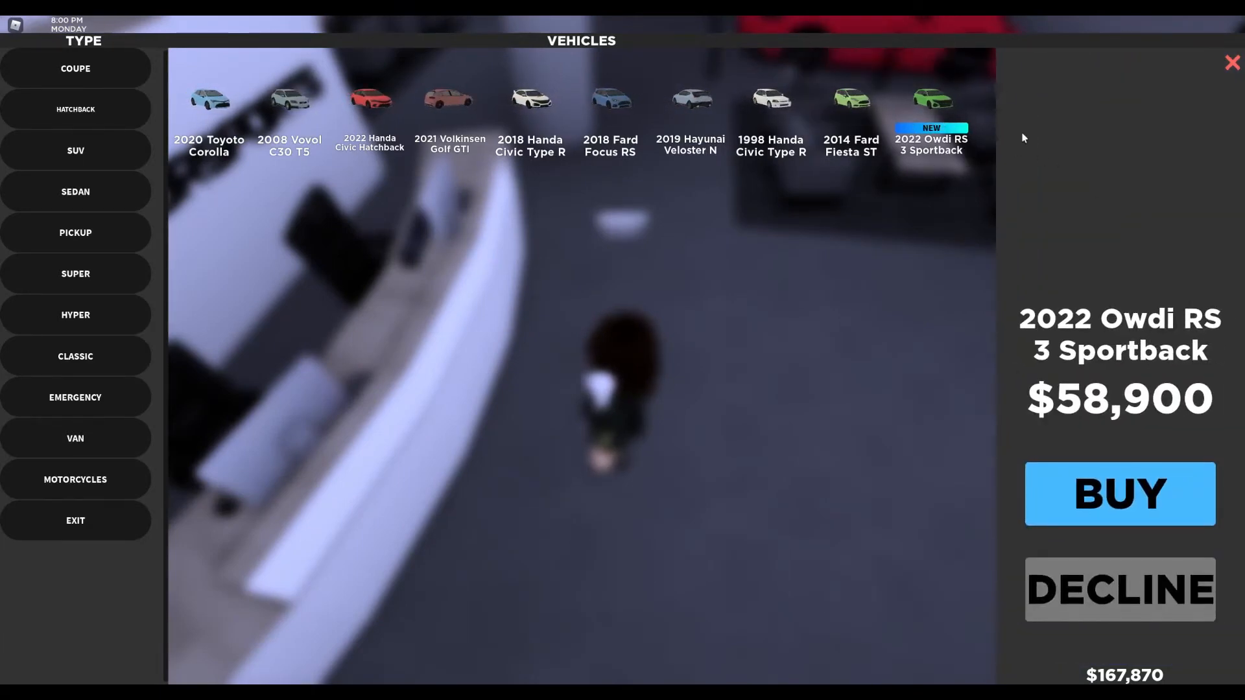
click(74, 150)
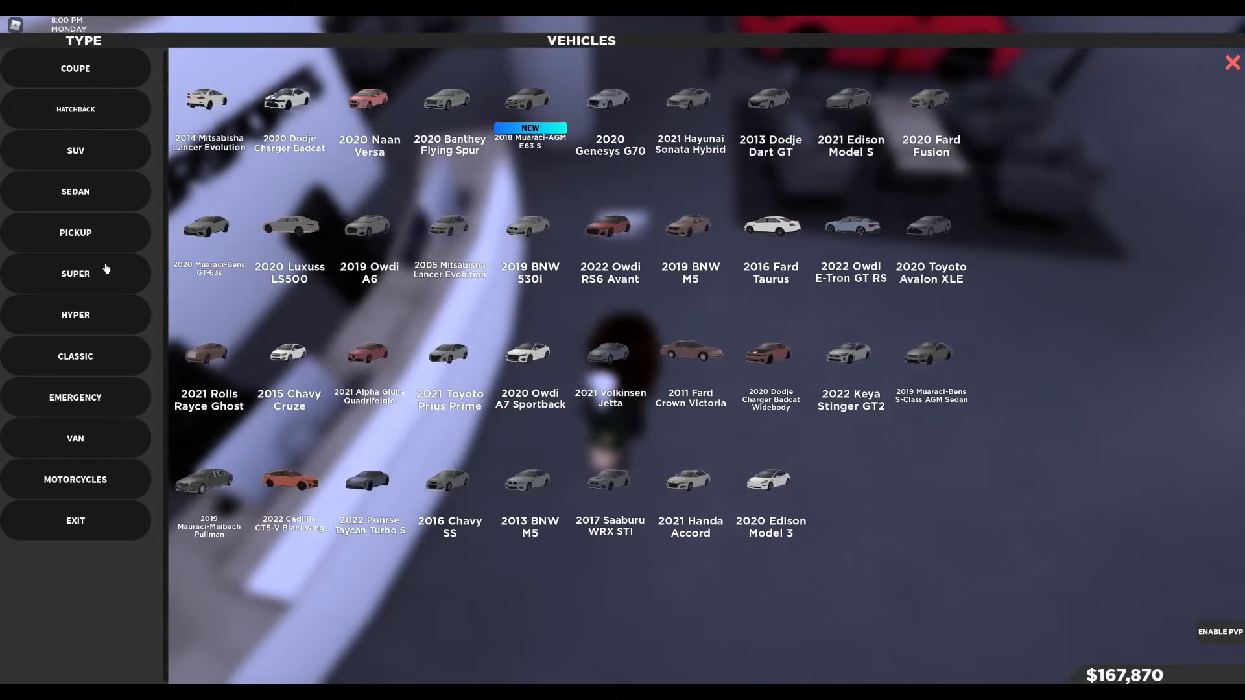
Browse the pickup lineup with the new 2021 Fard F-250 and F-450 Superduty, then sedans and supercars
click(74, 232)
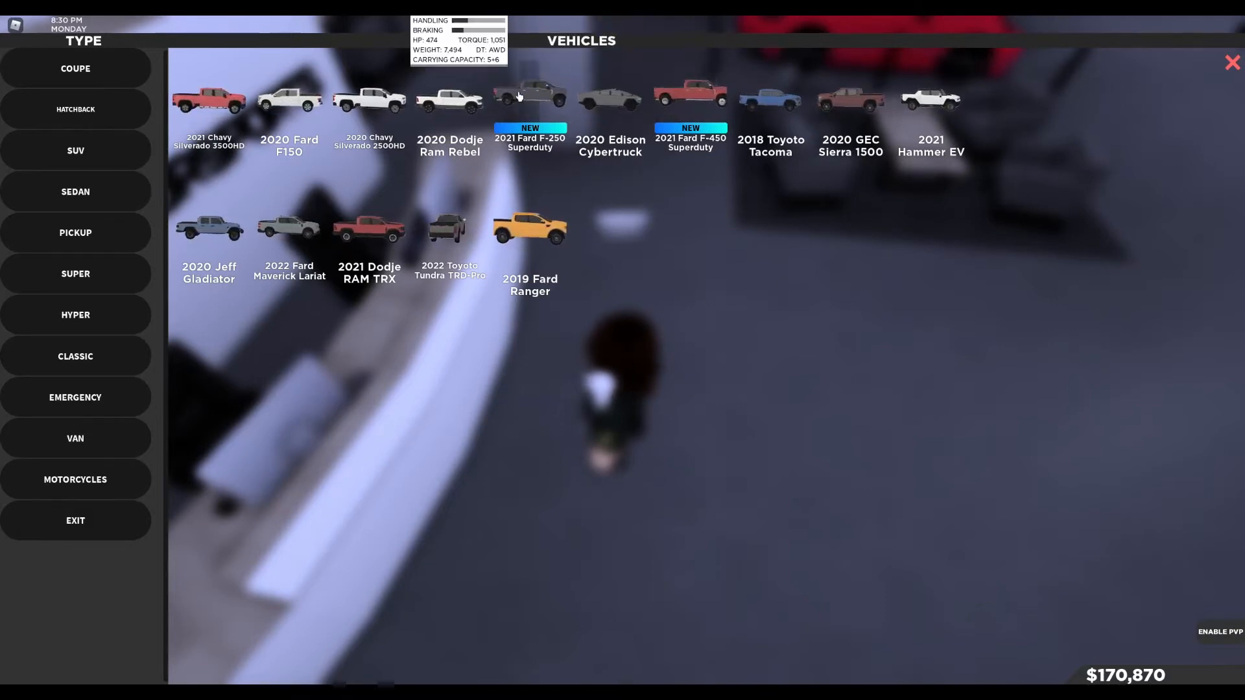
mouse_move(660, 171)
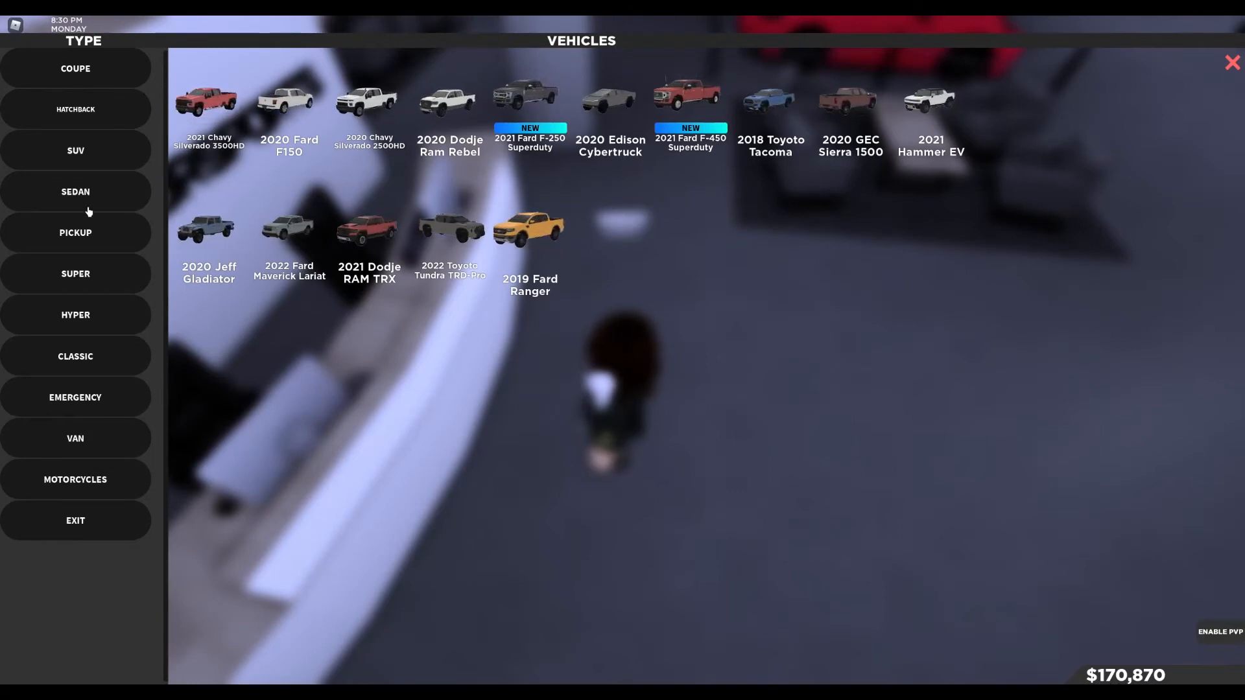
click(75, 191)
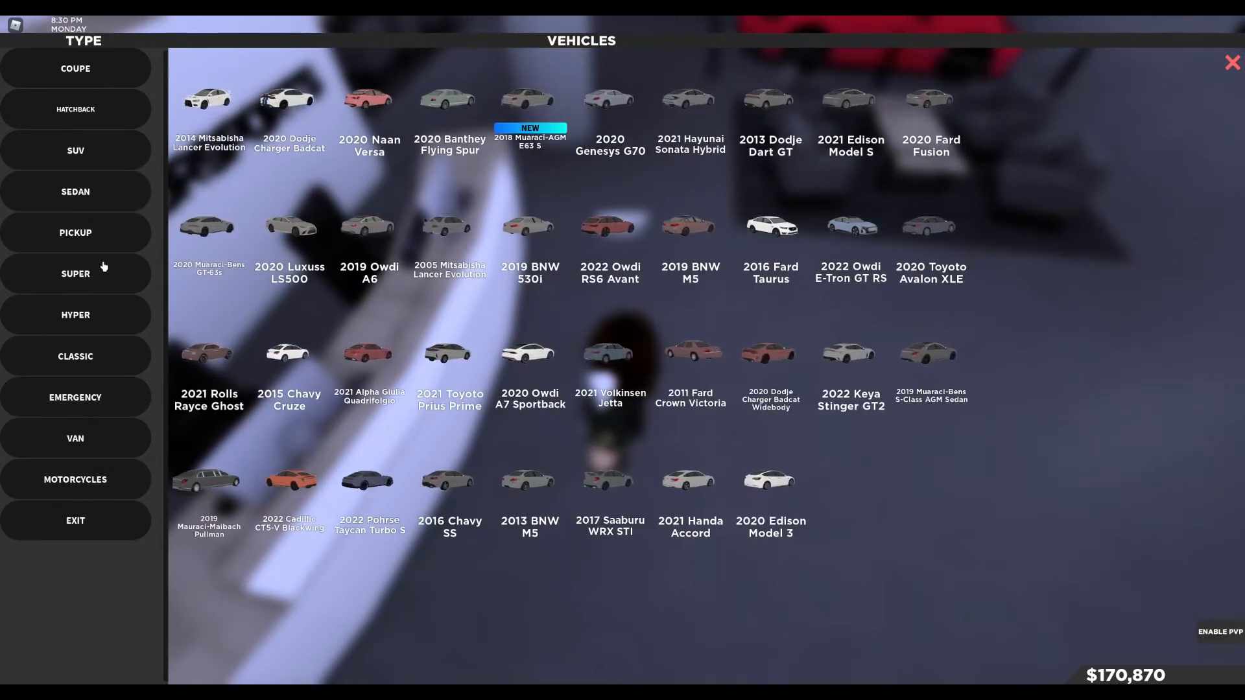
click(74, 233)
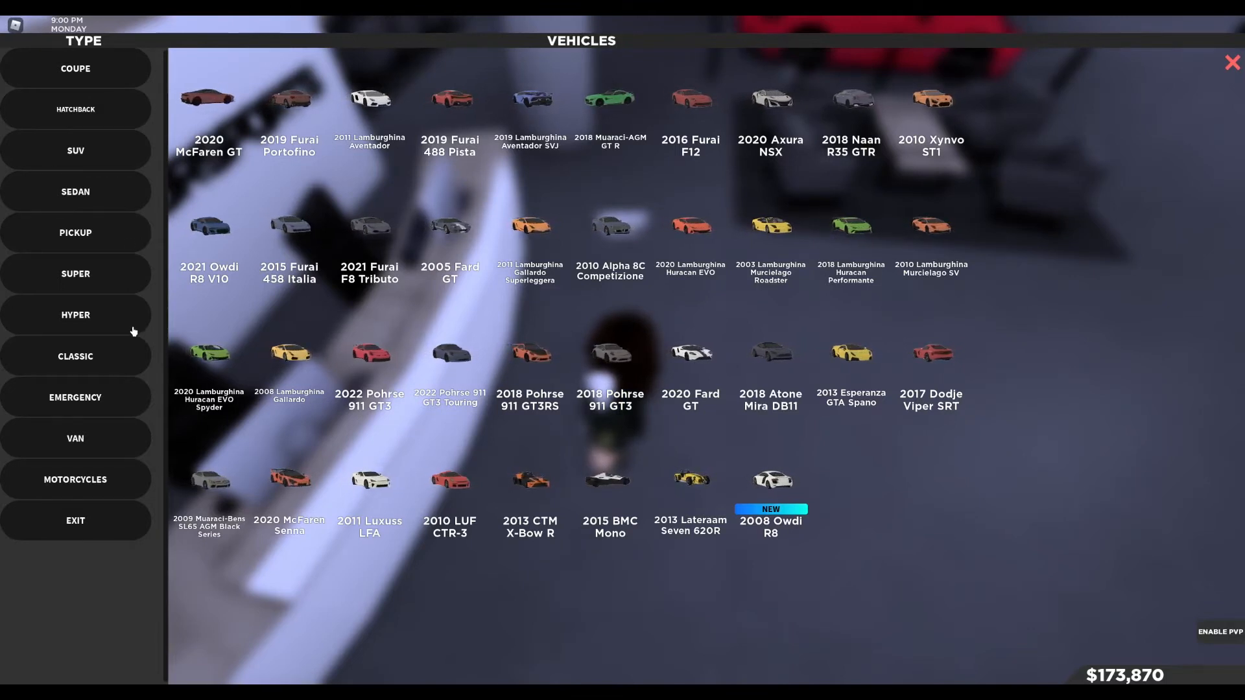
Check the $1,400,000 price of the new 2018 Paijani Huayra in the hyper lineup, then decline
click(75, 315)
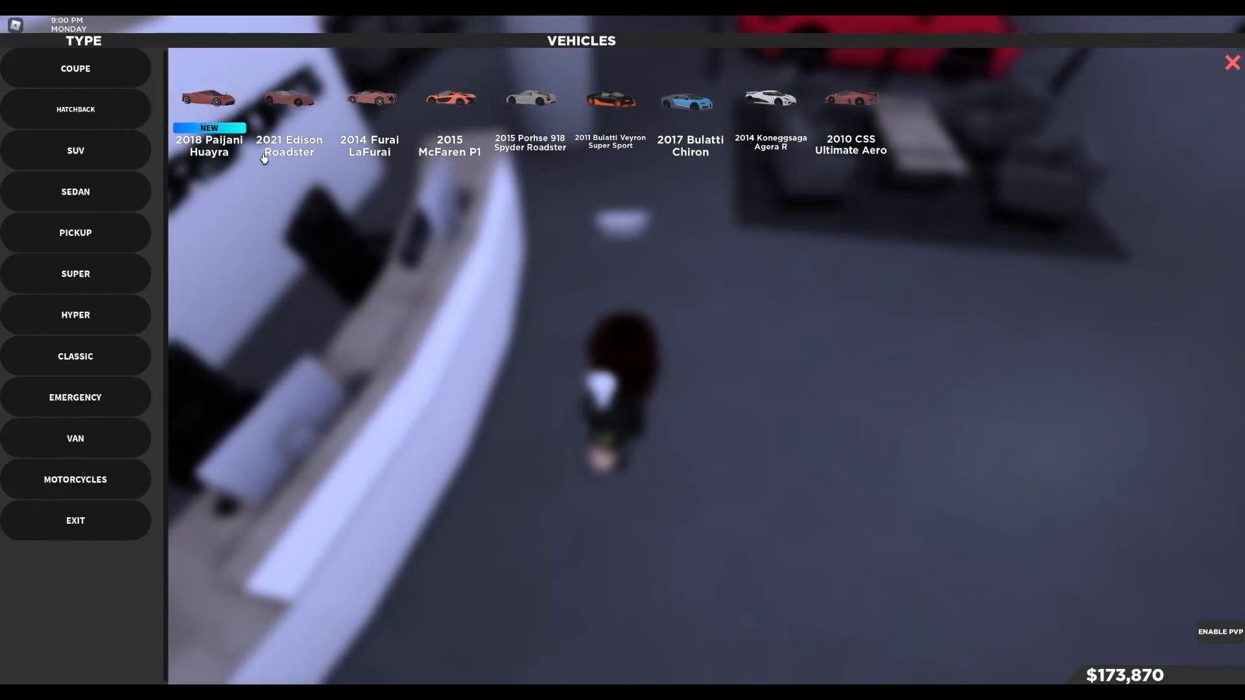
click(208, 99)
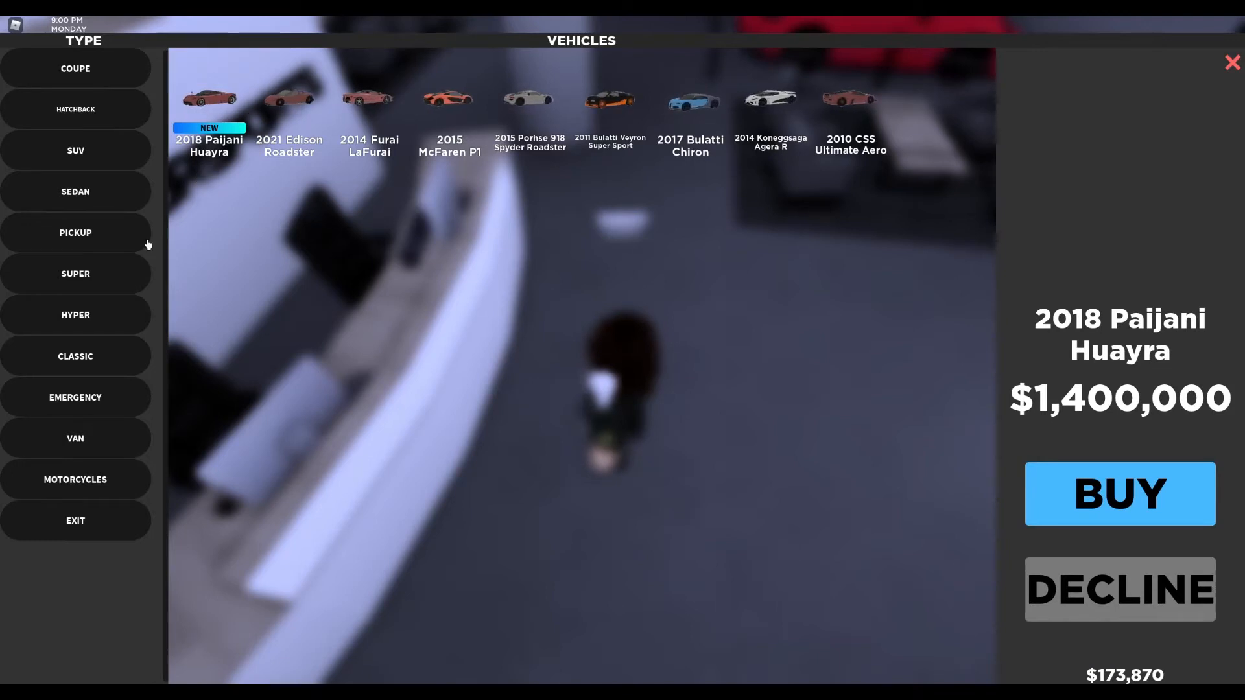
mouse_move(166, 305)
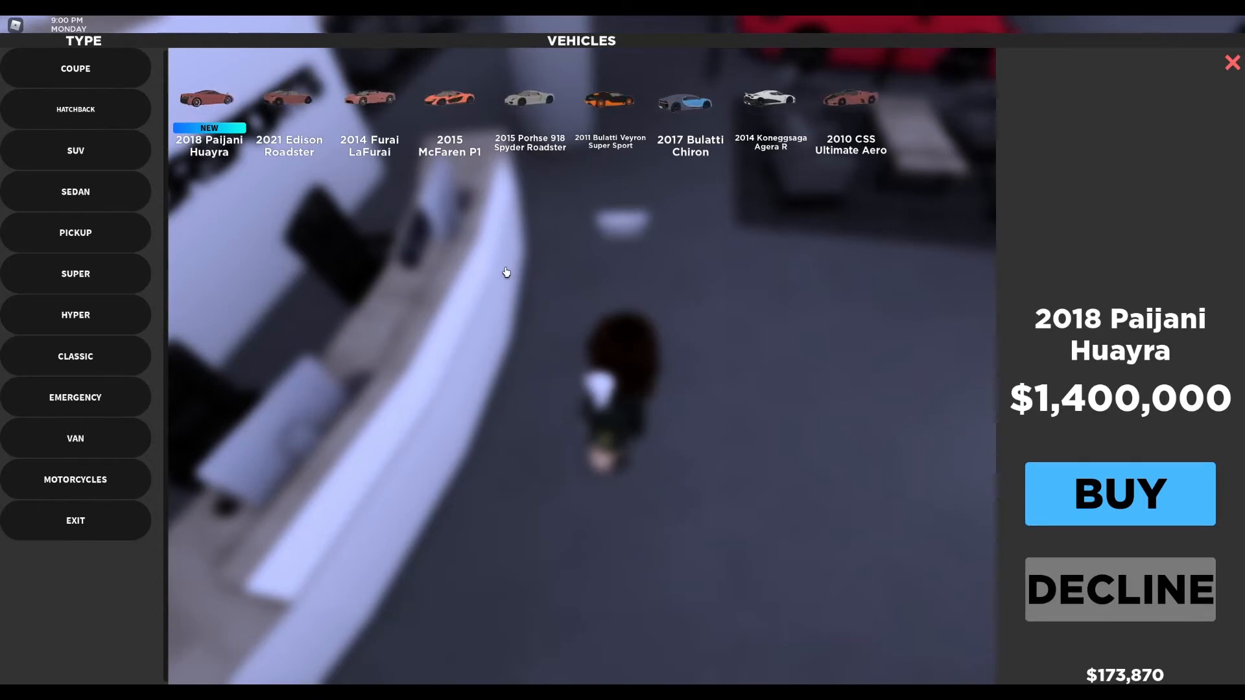
click(74, 191)
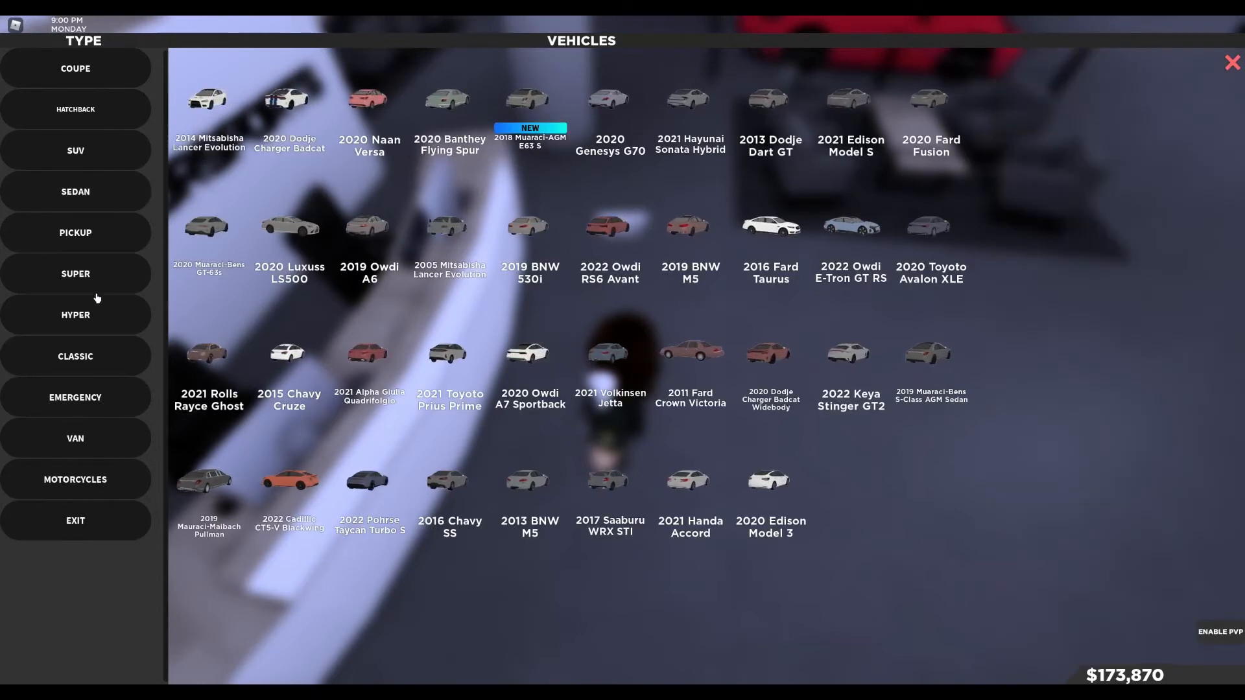
Browse the classic lineup with the $3,219,645 limited 2005 Mazeri MC-12, then emergency vehicles
click(75, 356)
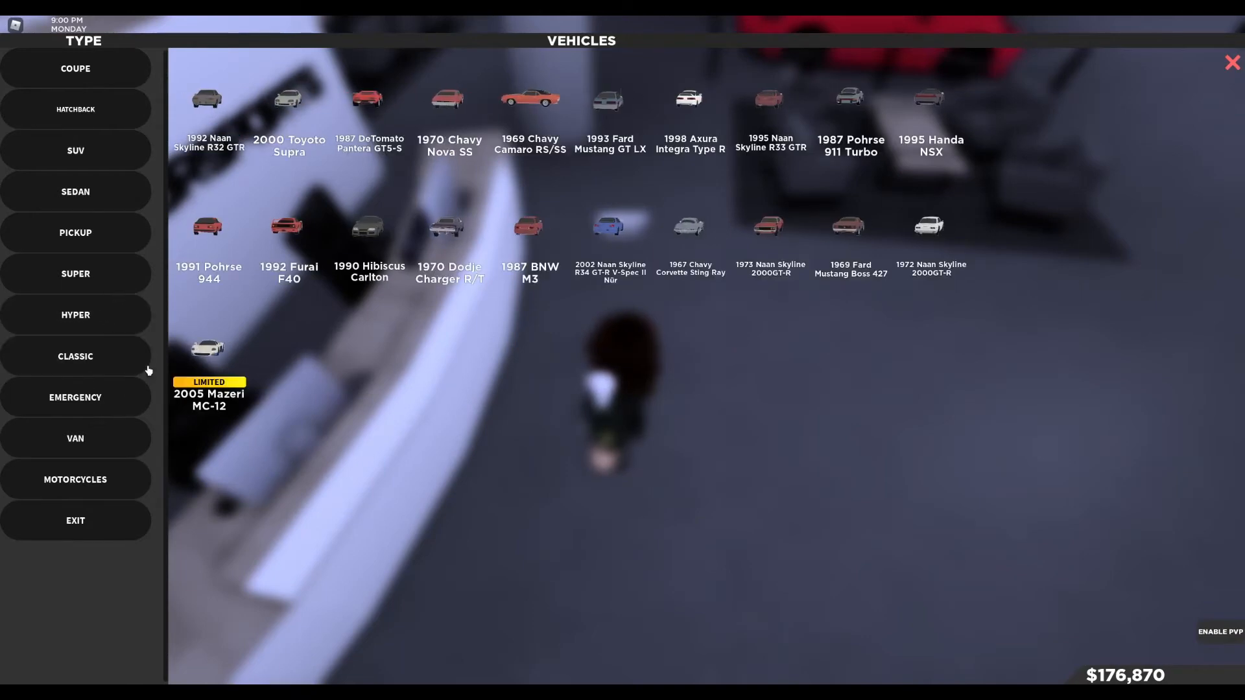
mouse_move(208, 348)
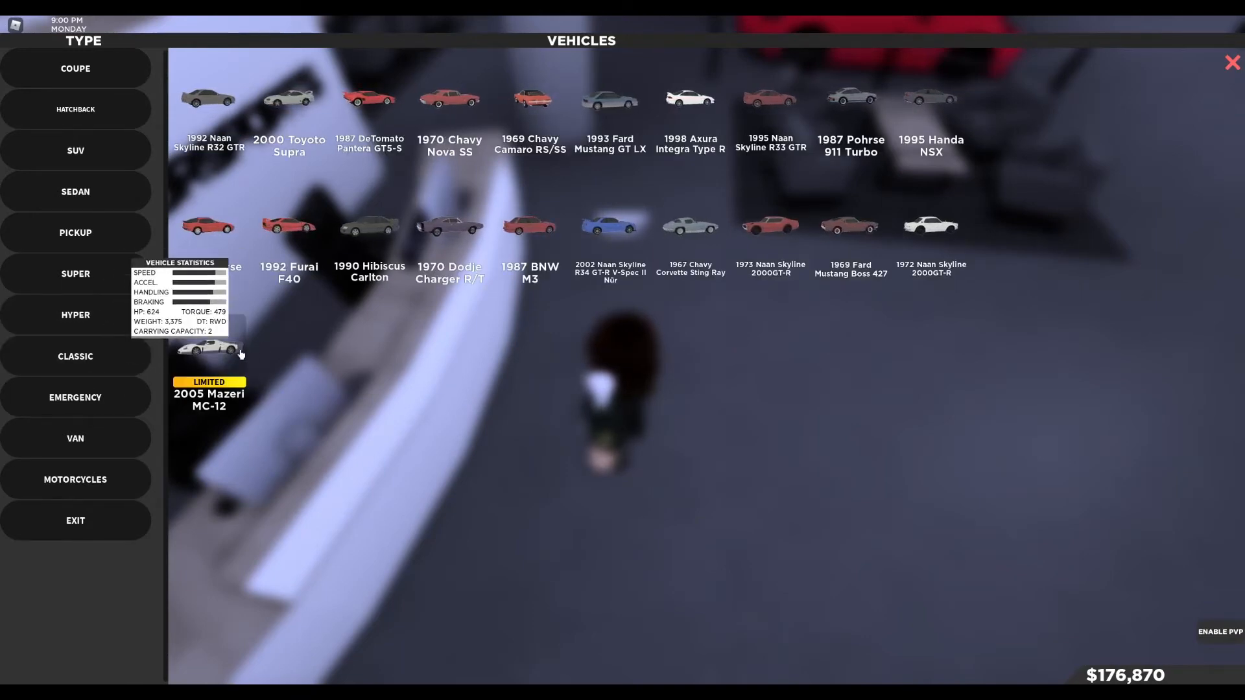
mouse_move(300, 369)
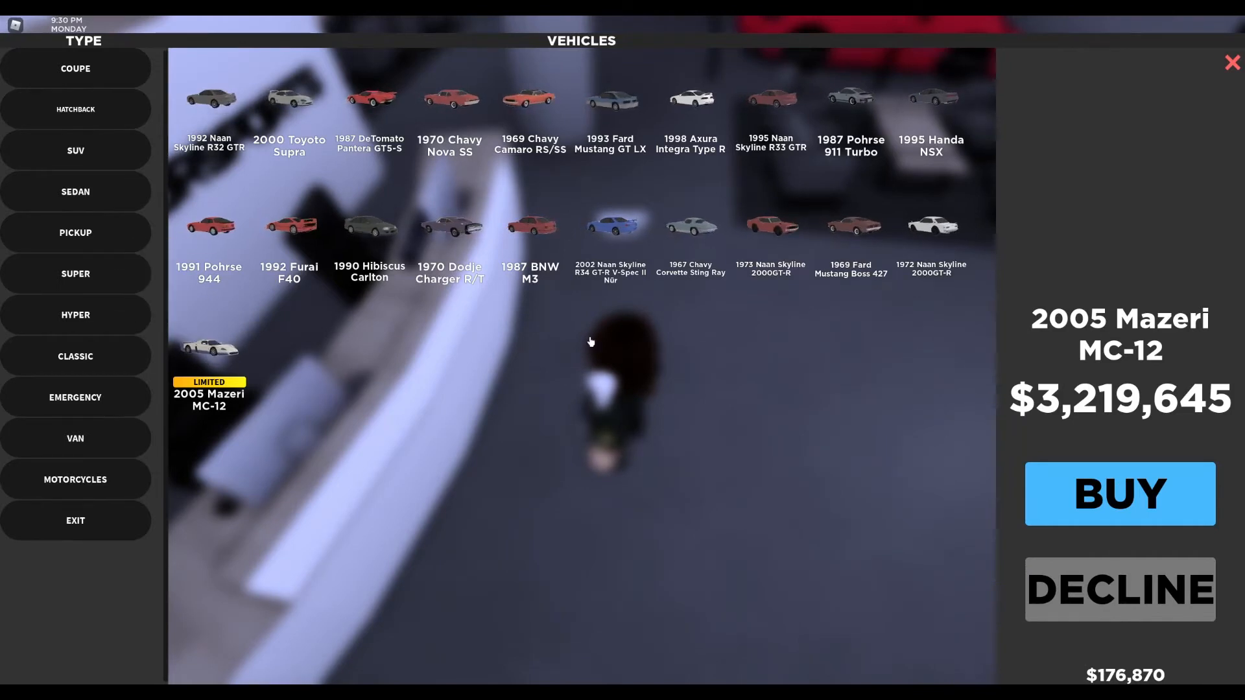
mouse_move(111, 379)
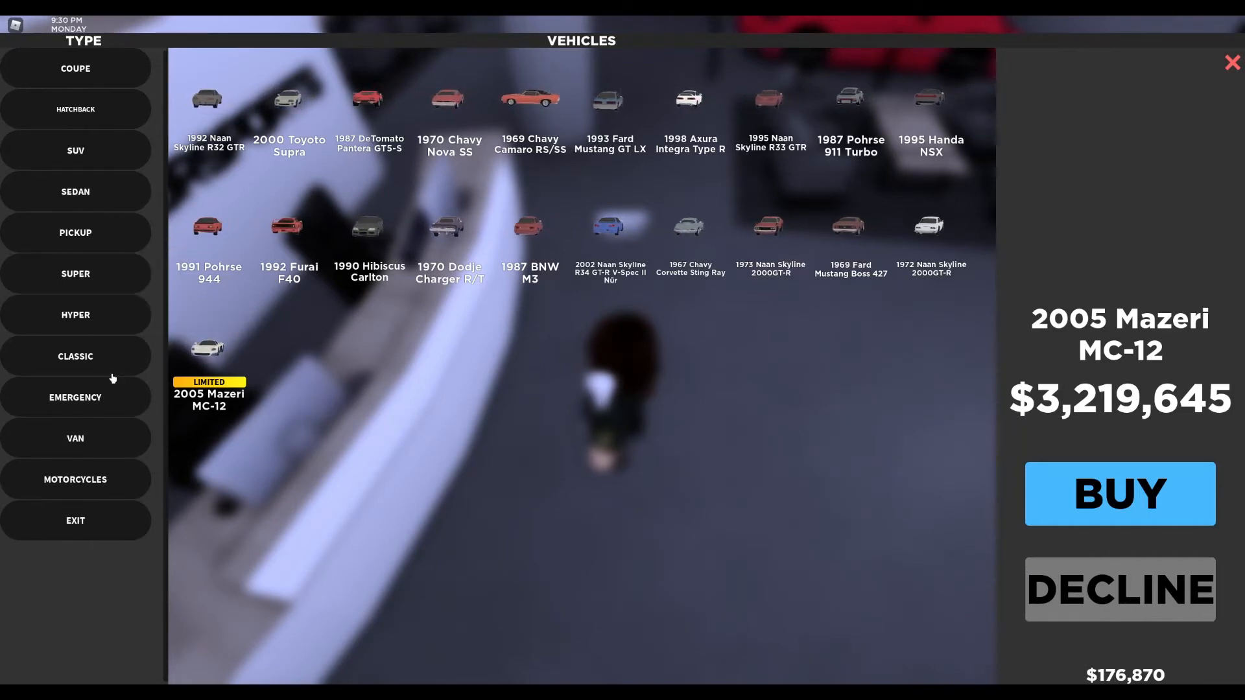
click(75, 396)
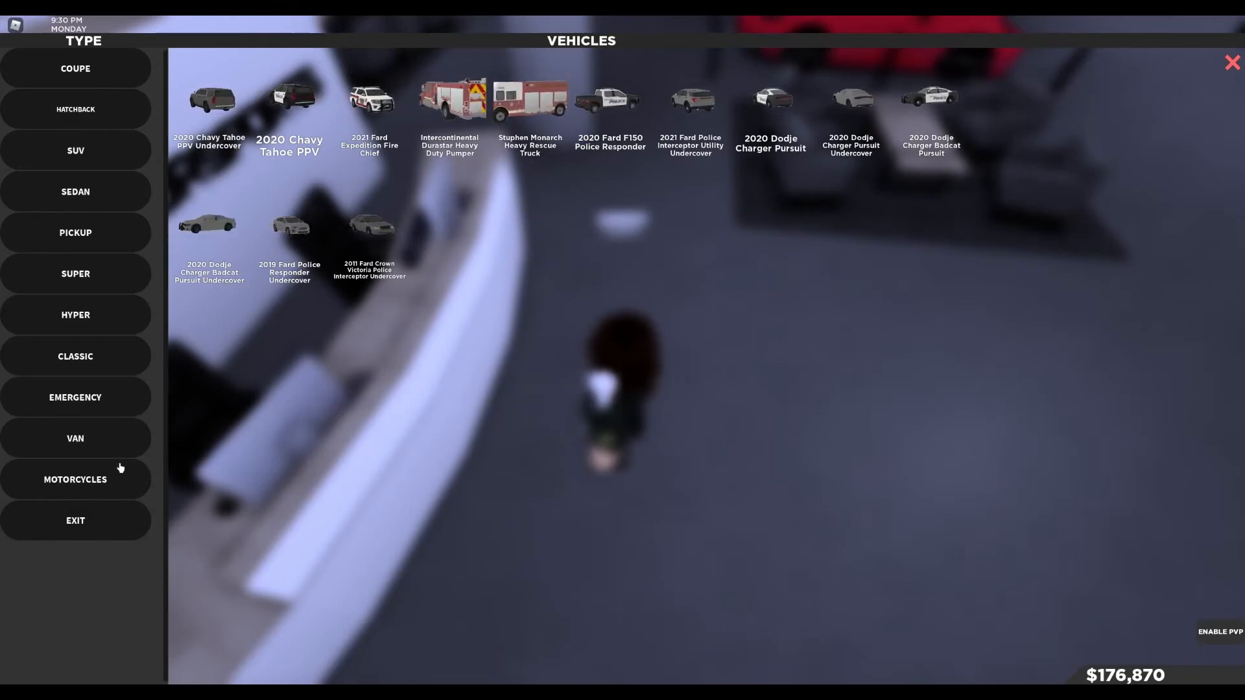
Browse the van and motorcycle lineups, then leave the dealership catalogue
click(74, 438)
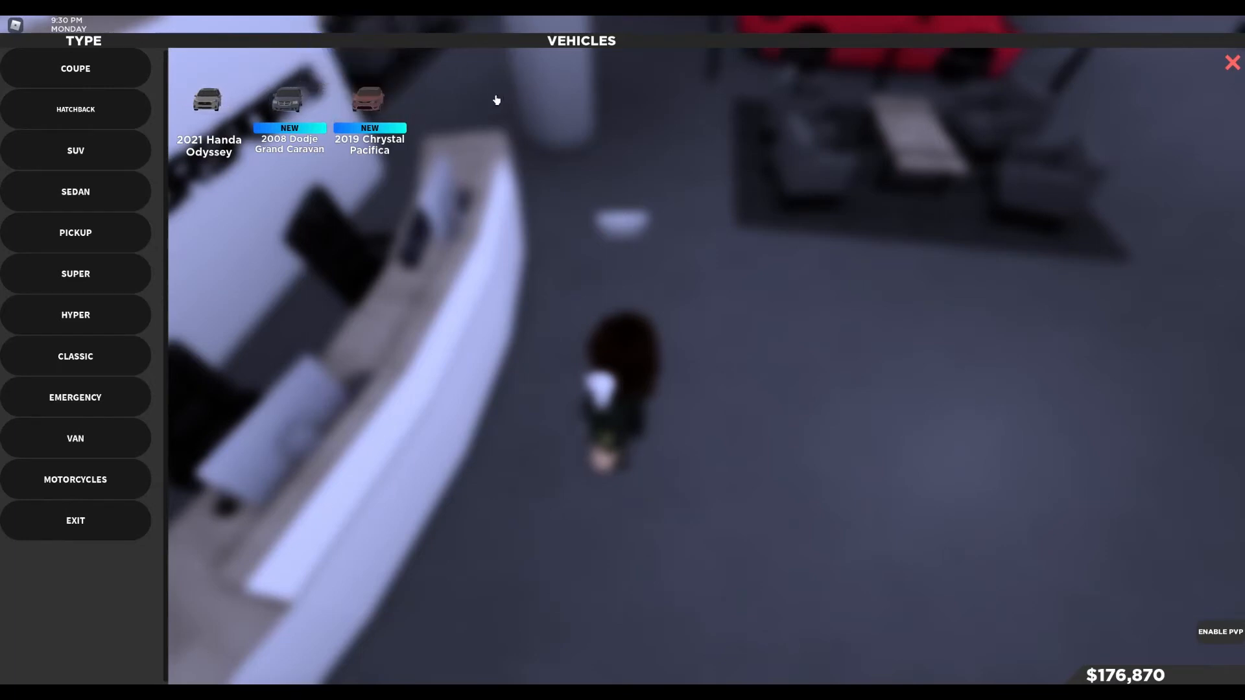
mouse_move(289, 99)
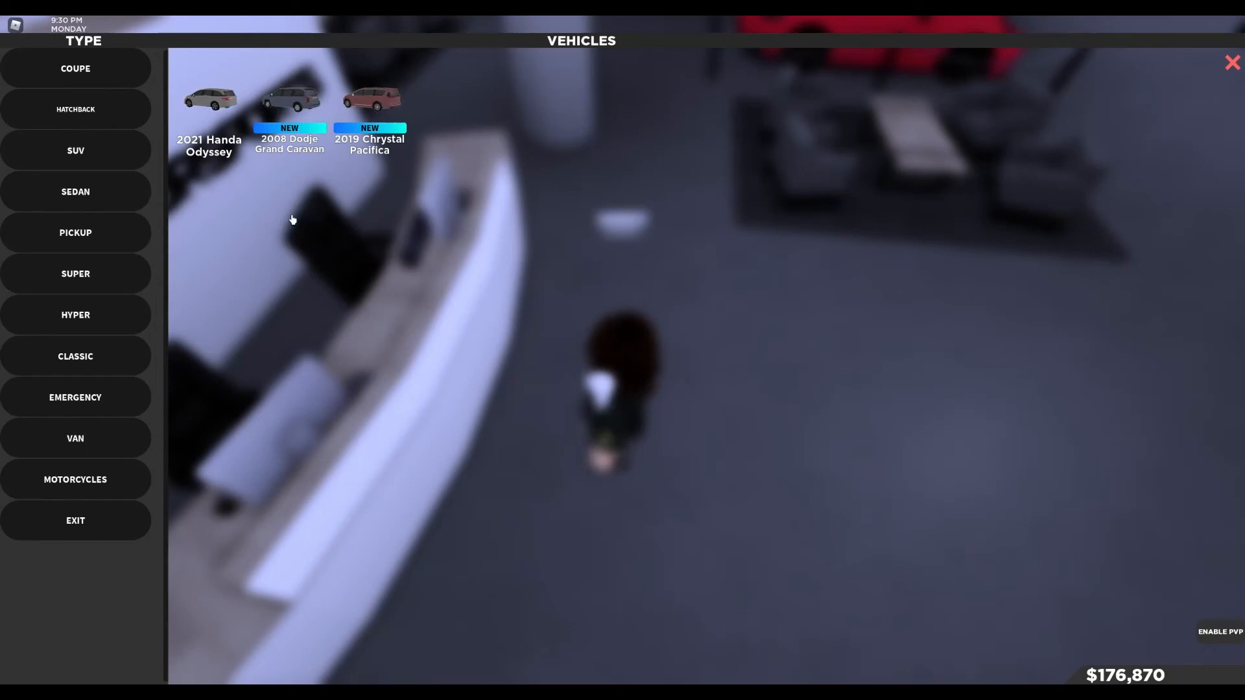
mouse_move(289, 100)
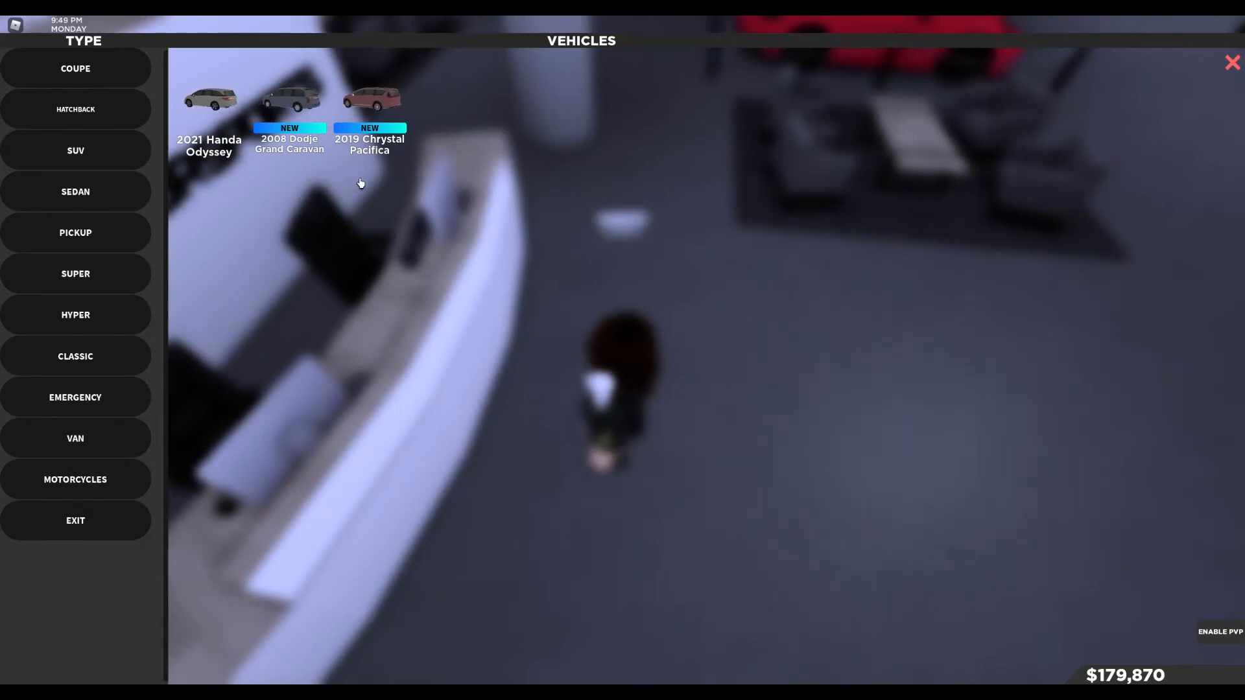
mouse_move(324, 228)
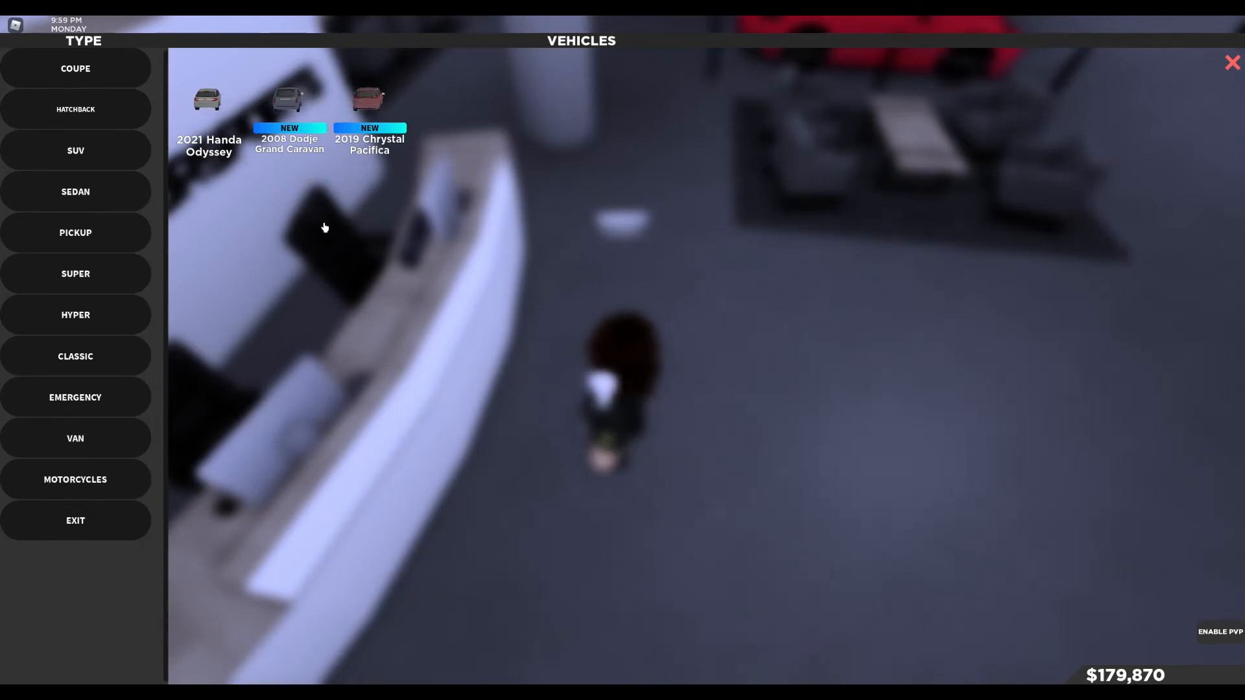
click(74, 479)
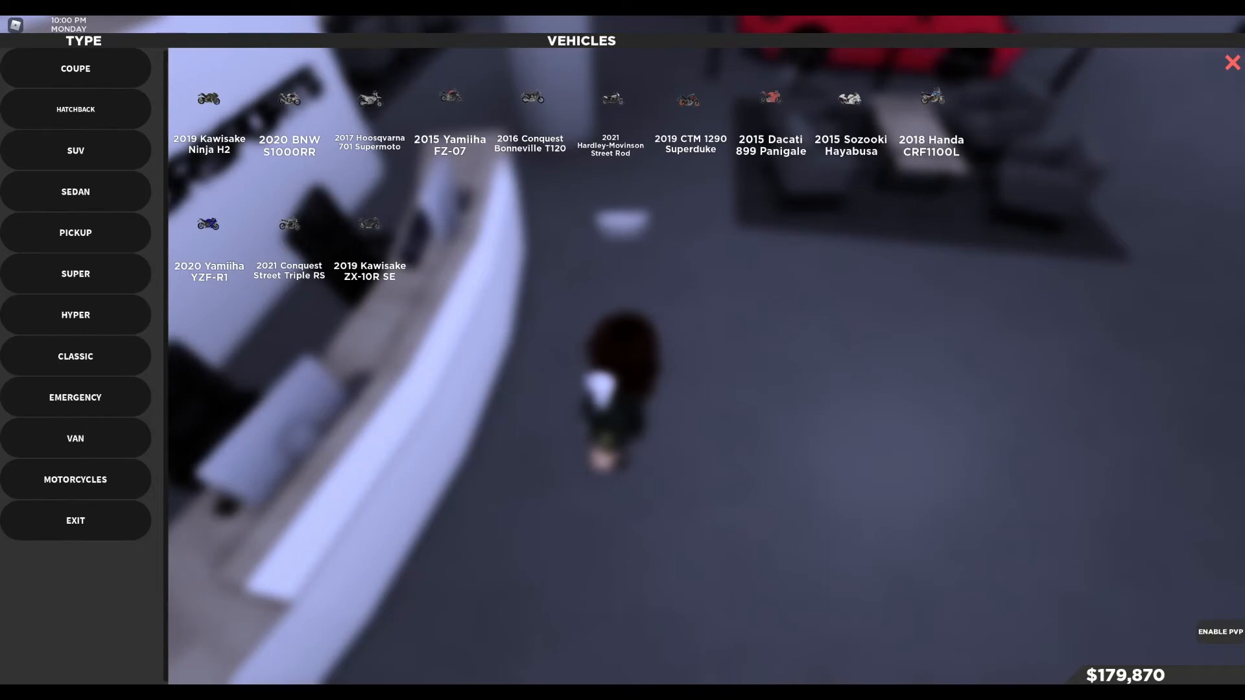
click(1231, 63)
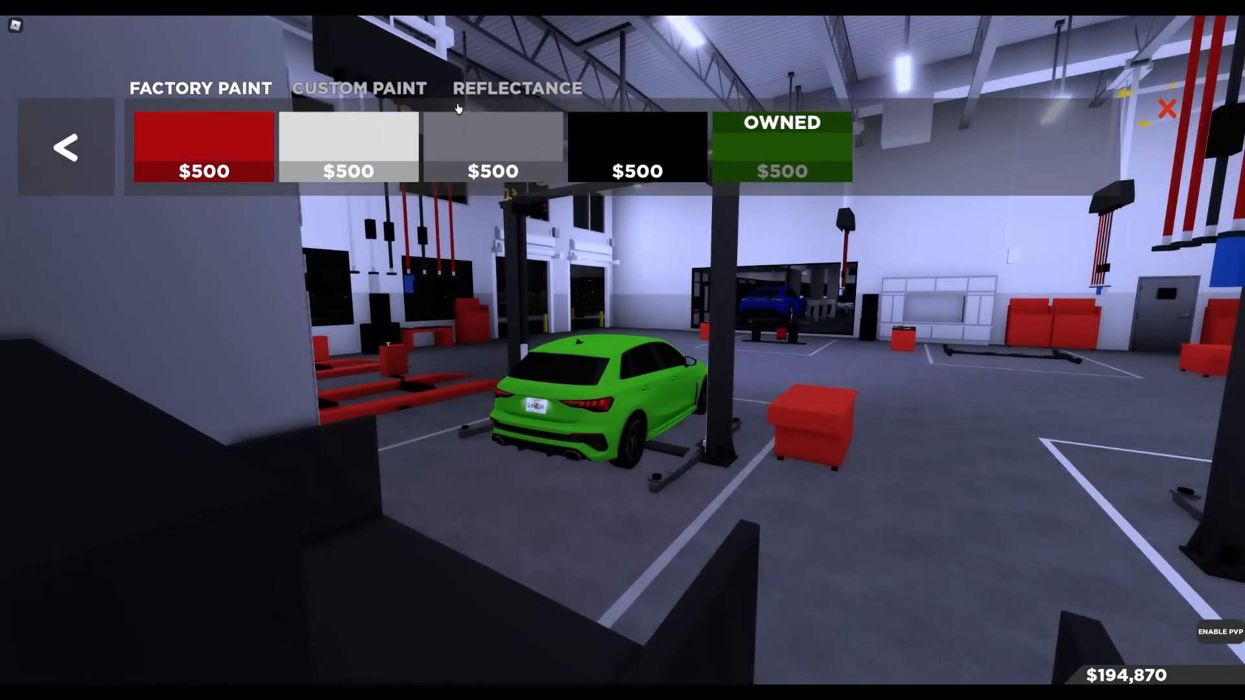
Review the hatchback's brake, forced induction, engine and weight upgrades, then reach the wheels catalogue
click(357, 88)
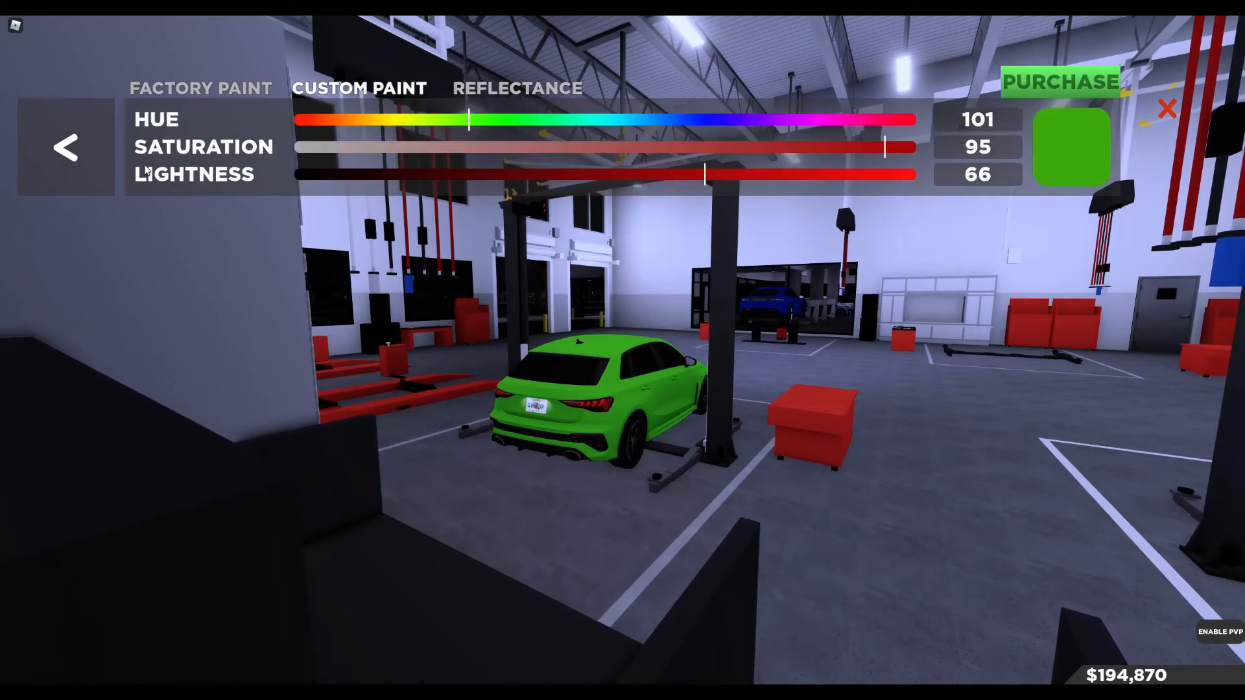
click(65, 147)
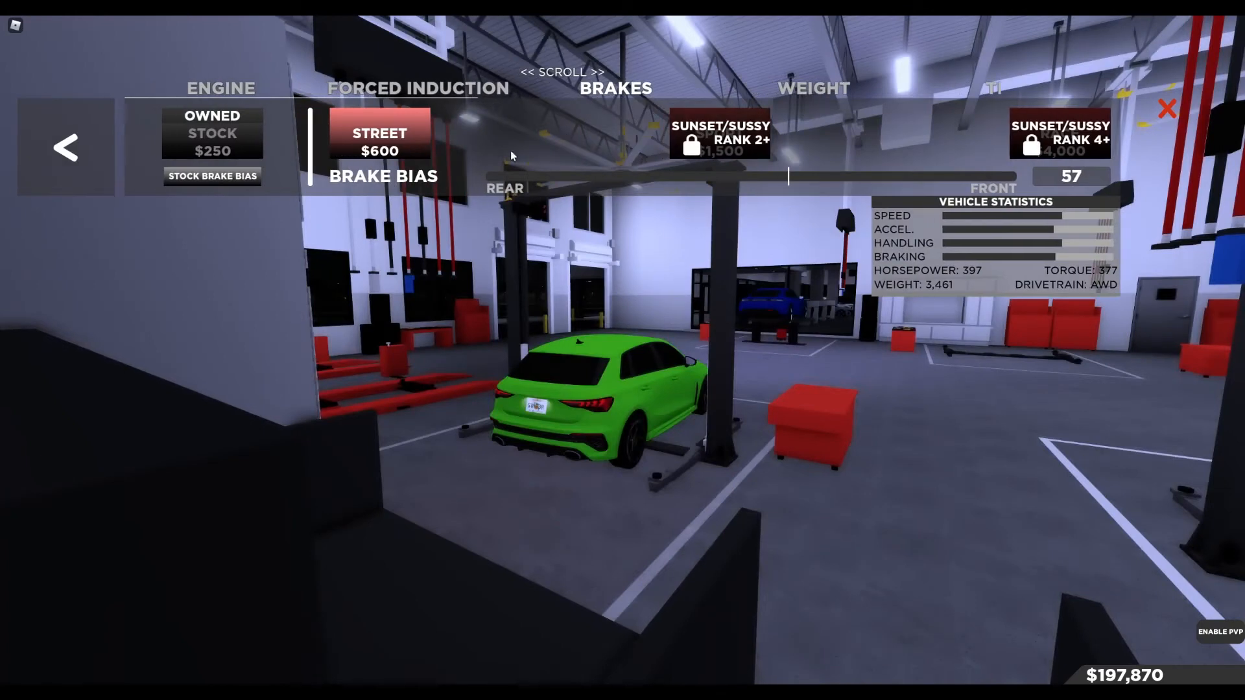
mouse_move(798, 149)
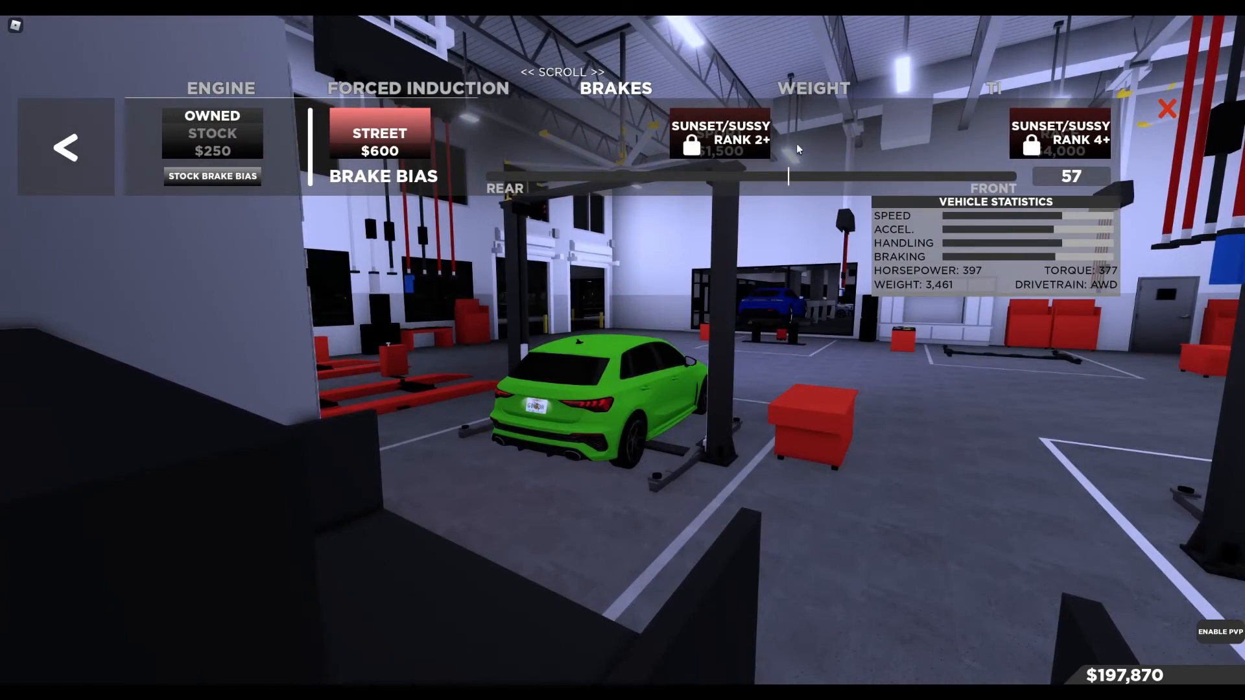
mouse_move(760, 164)
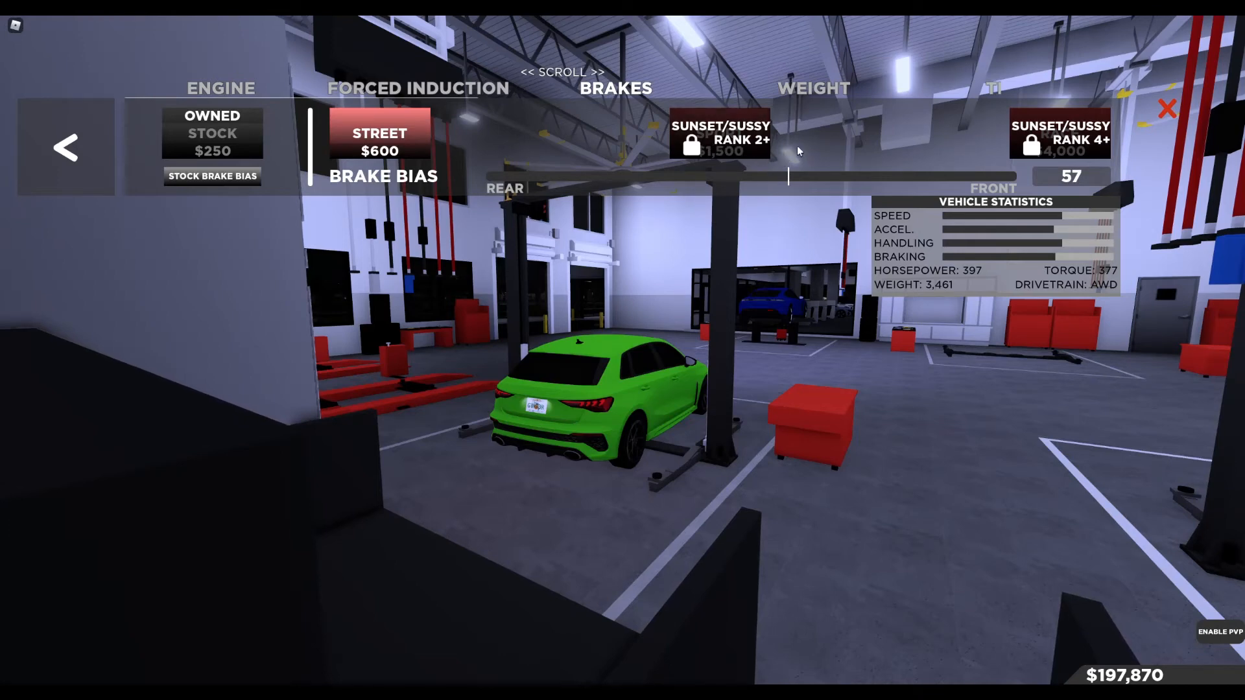
mouse_move(1008, 157)
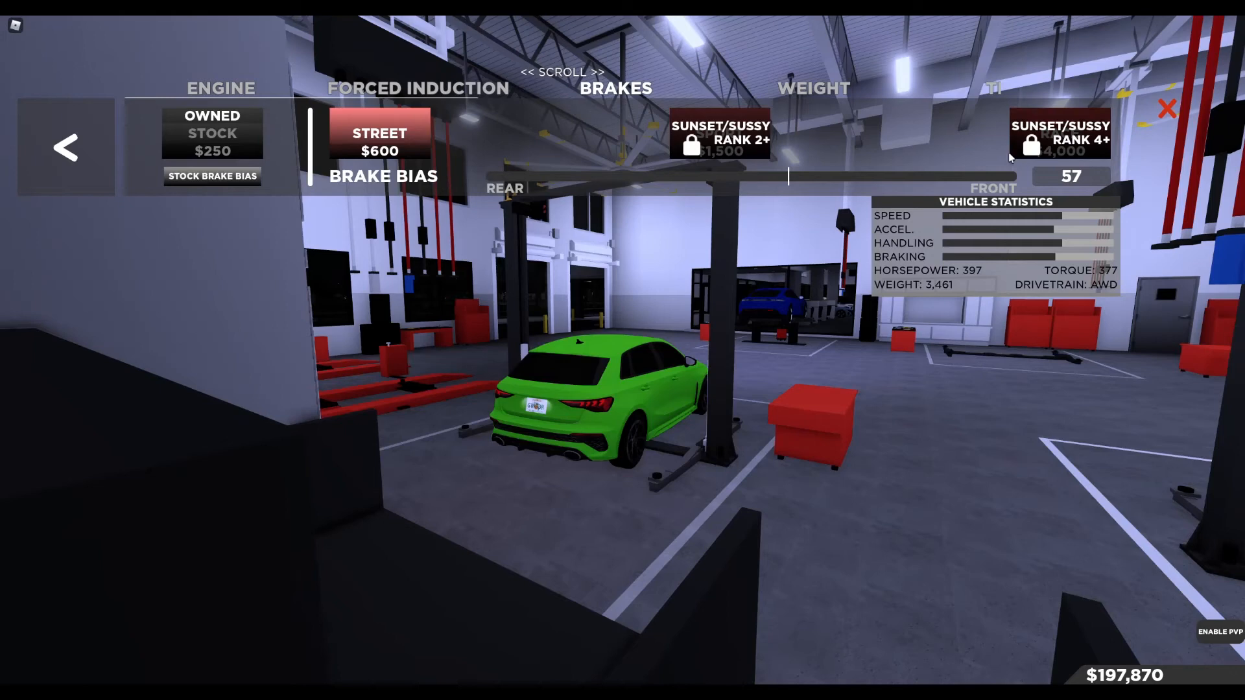
mouse_move(1001, 164)
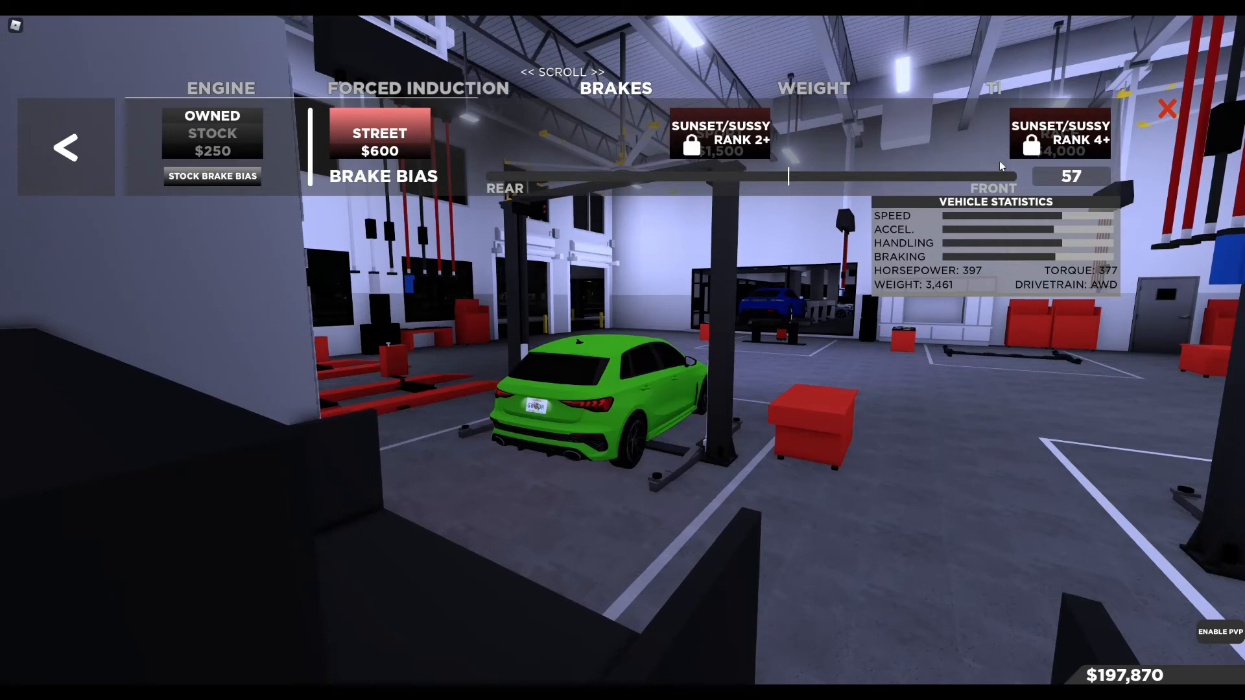
click(417, 88)
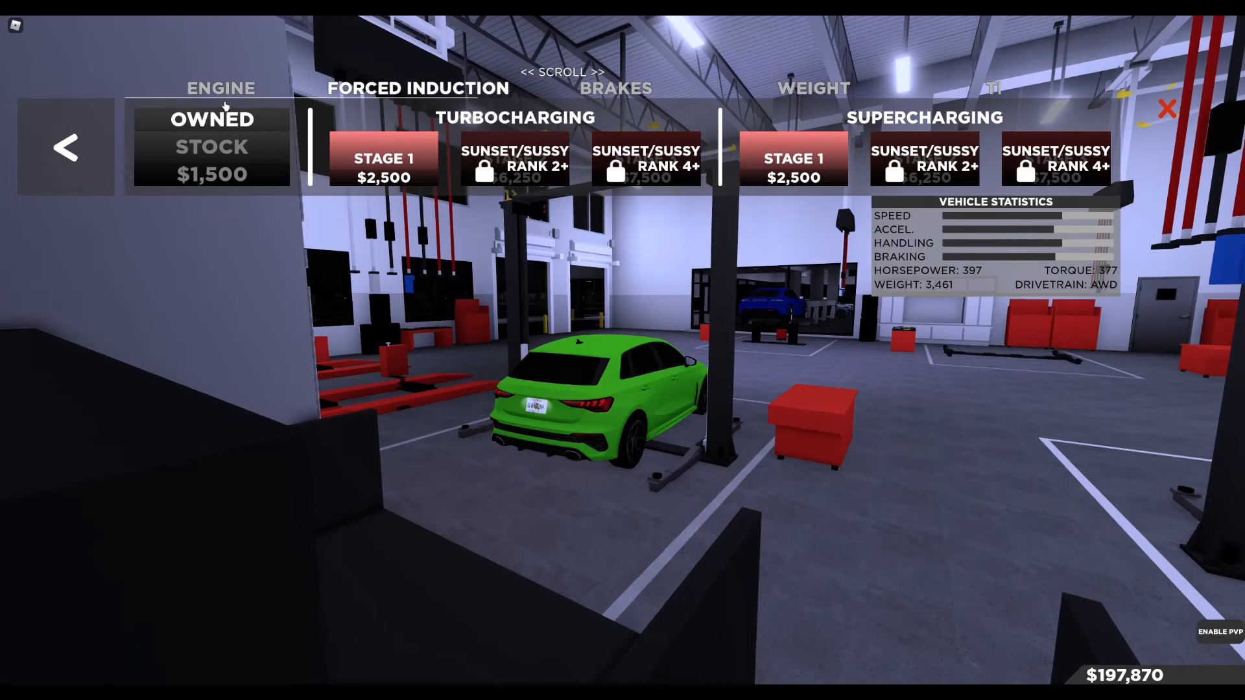
click(417, 88)
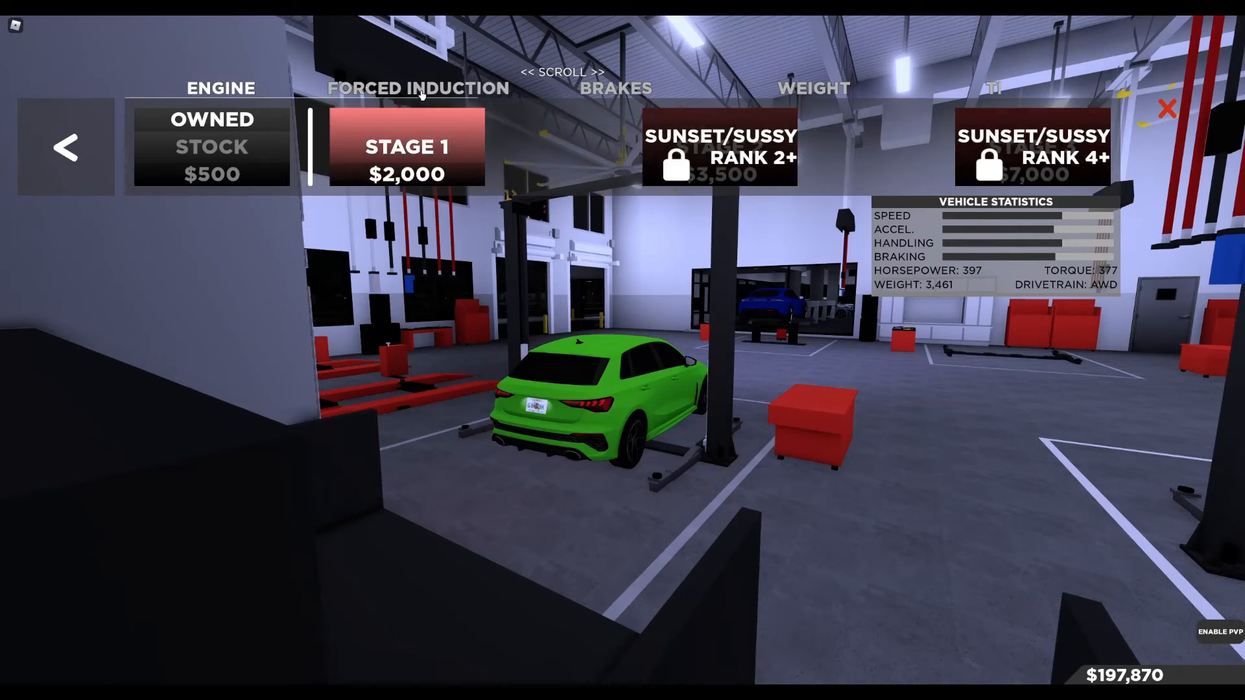
click(416, 88)
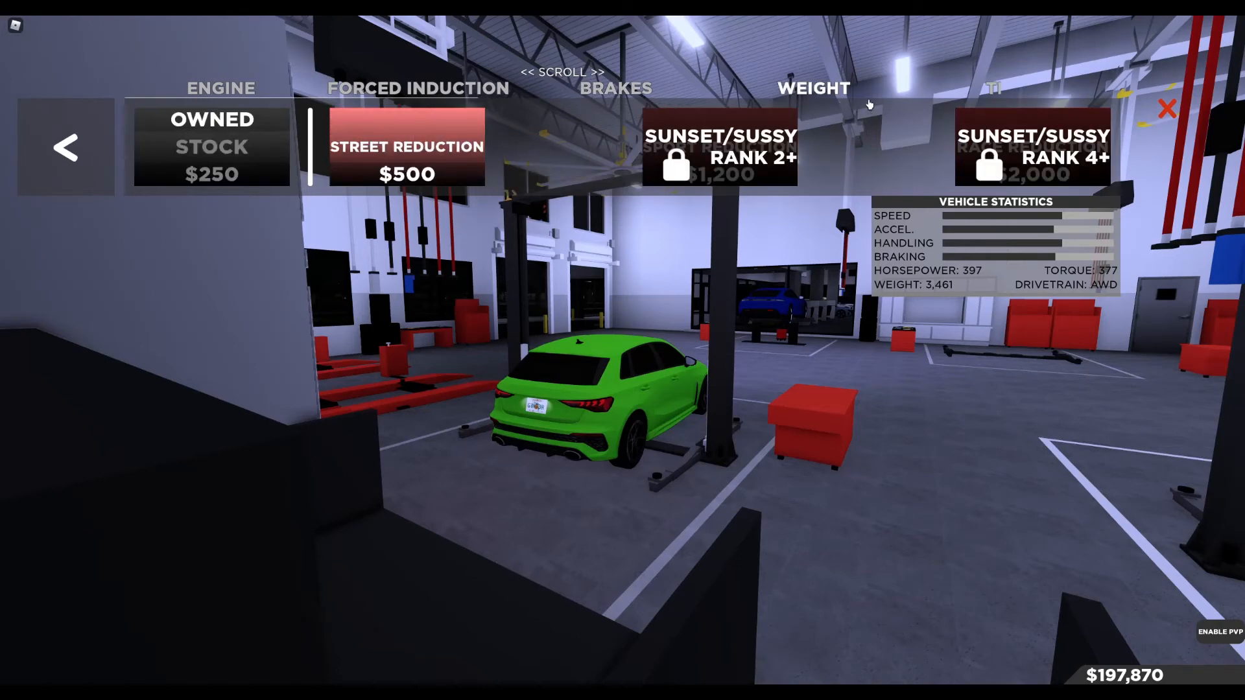
scroll(right, 3)
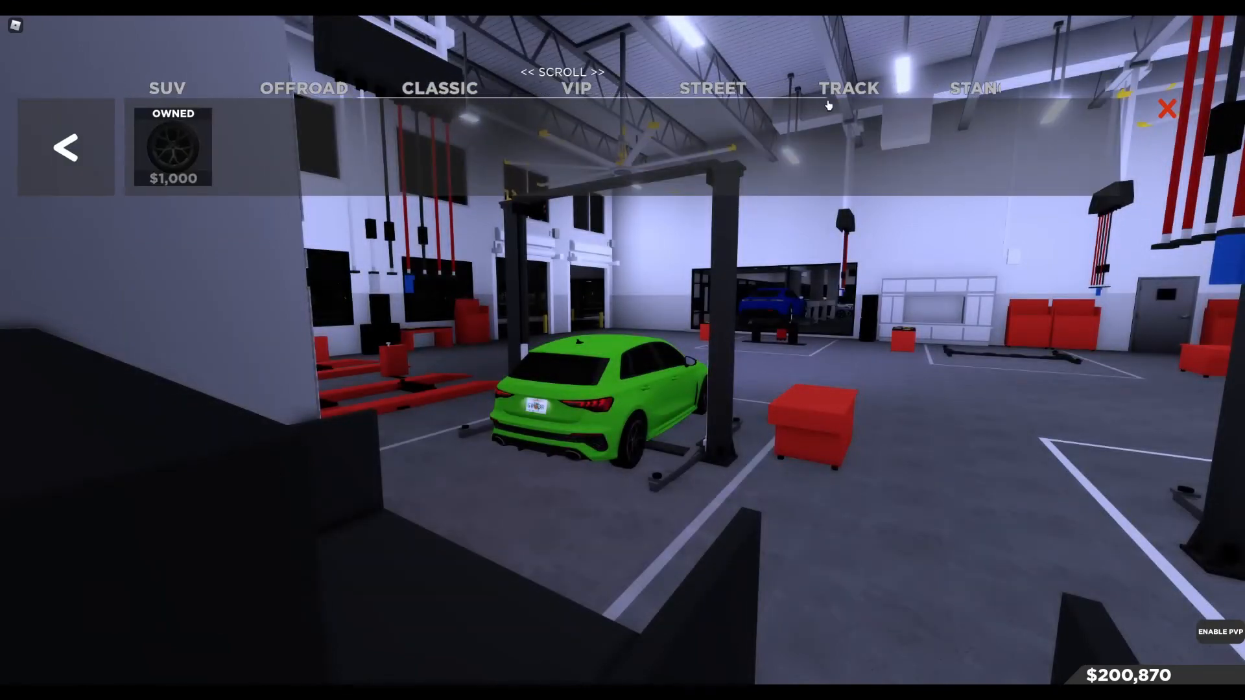
Preview the gold $4,938, black $8,008, $5,195, $4,233 and black $2,900 wheels on the hatchback
scroll(right, 3)
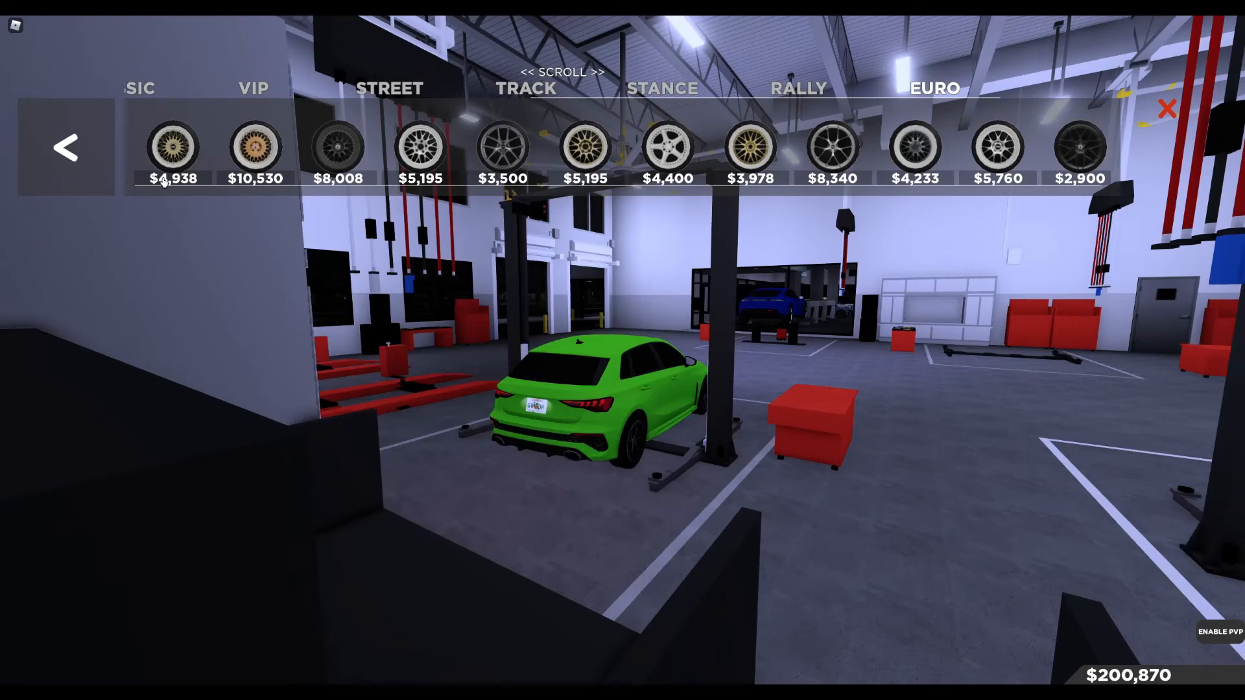
click(173, 148)
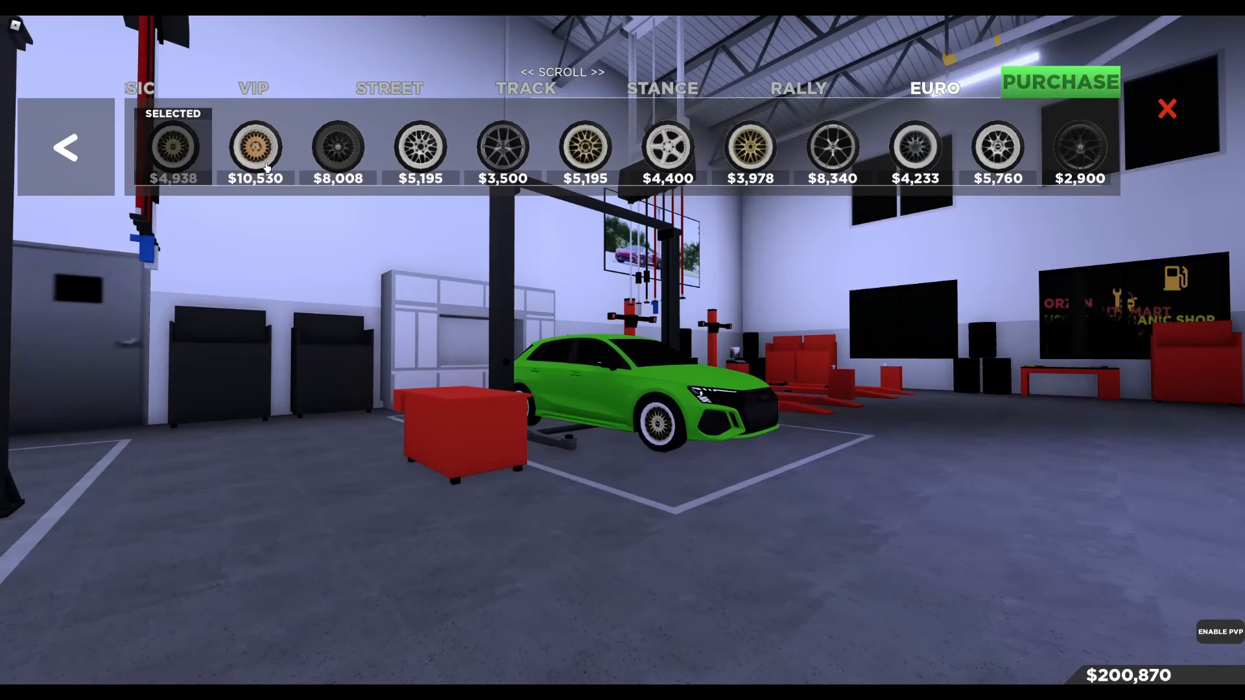
click(337, 147)
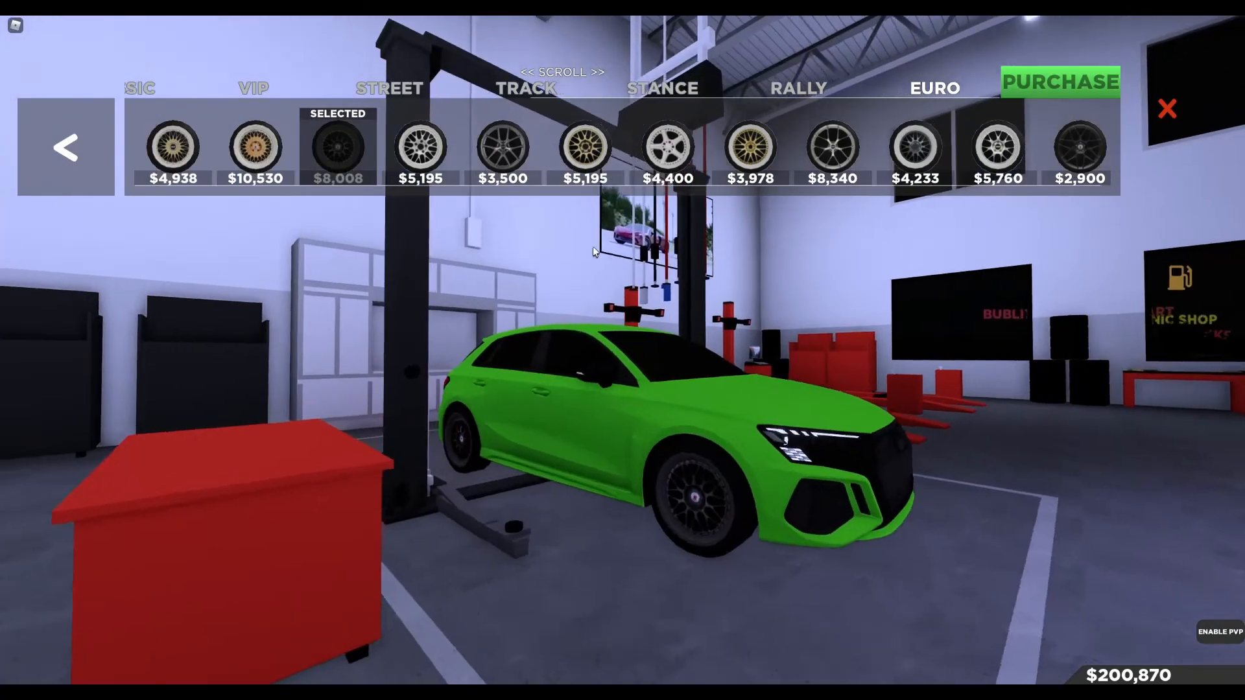
click(420, 149)
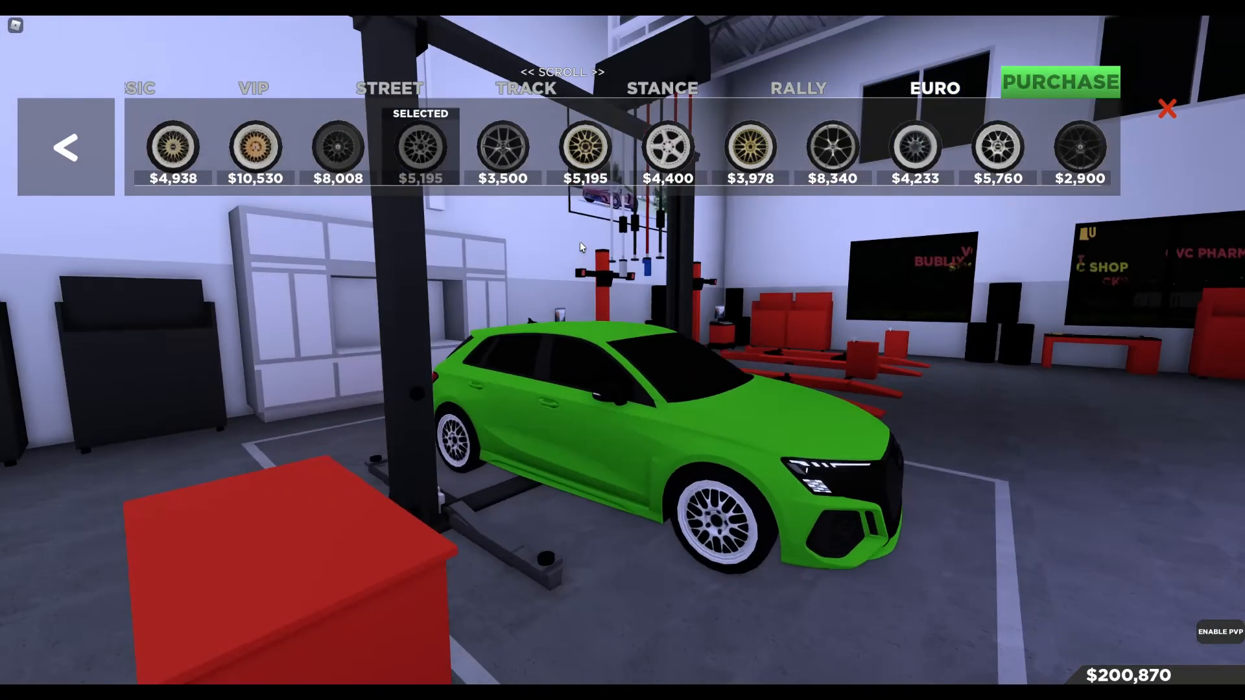
click(584, 148)
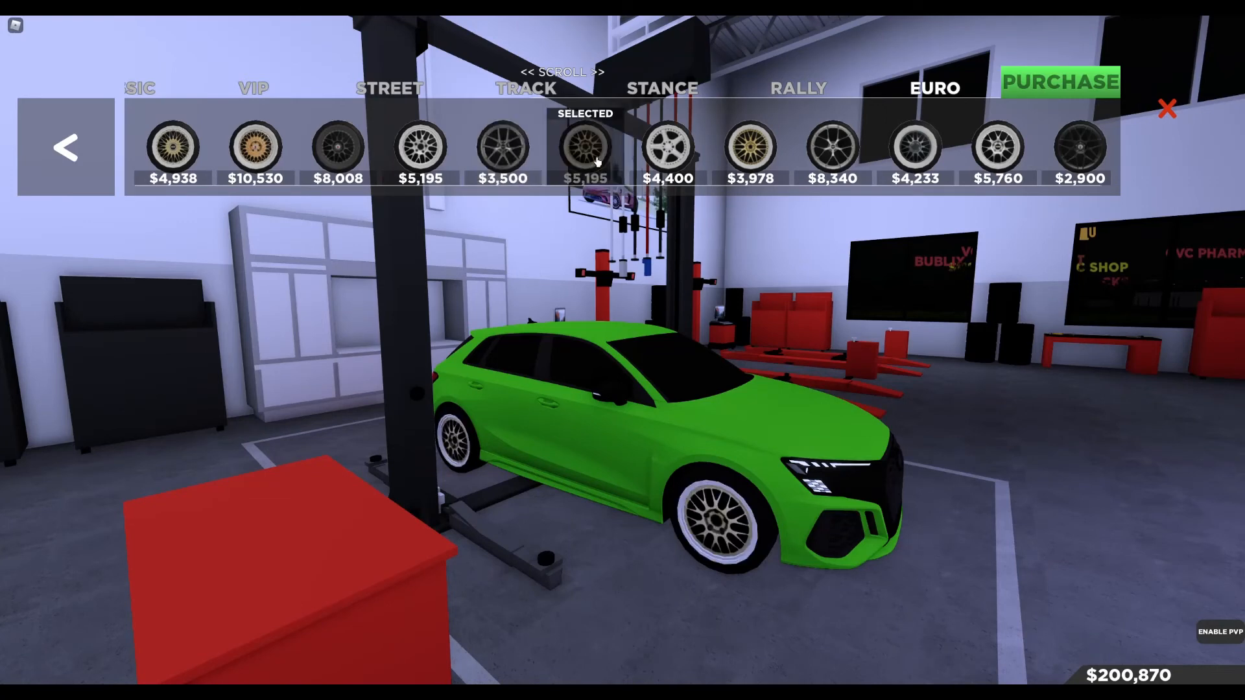
click(749, 149)
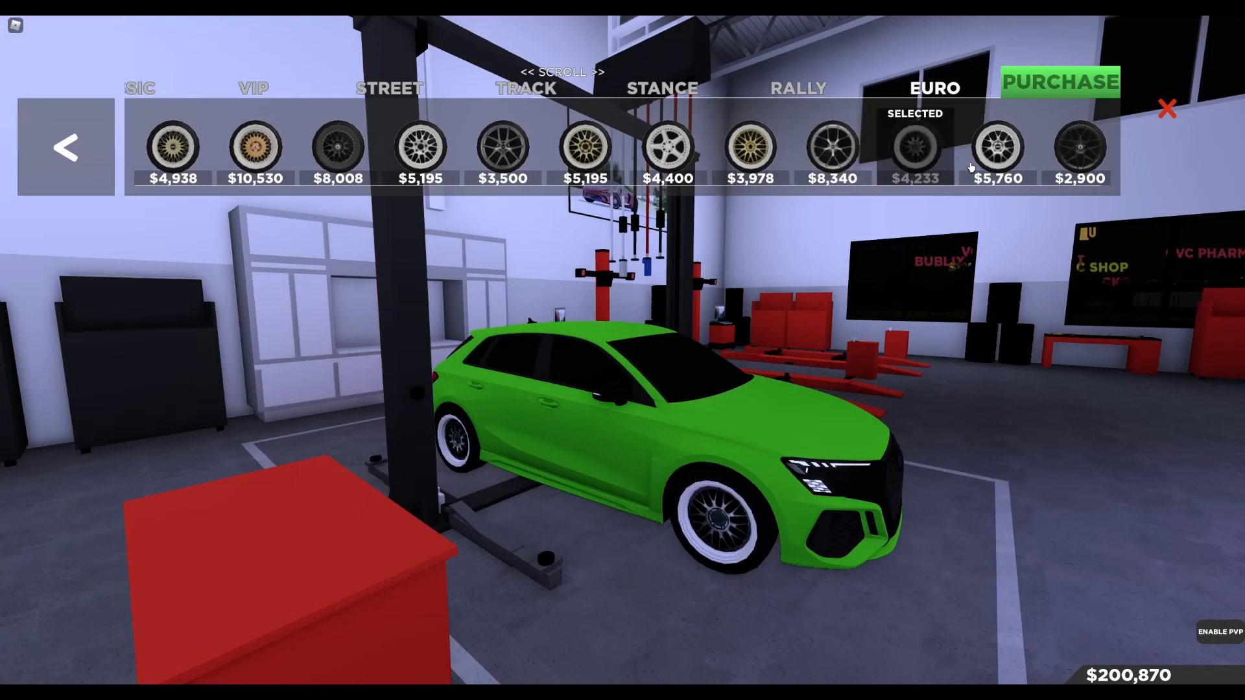
click(1079, 147)
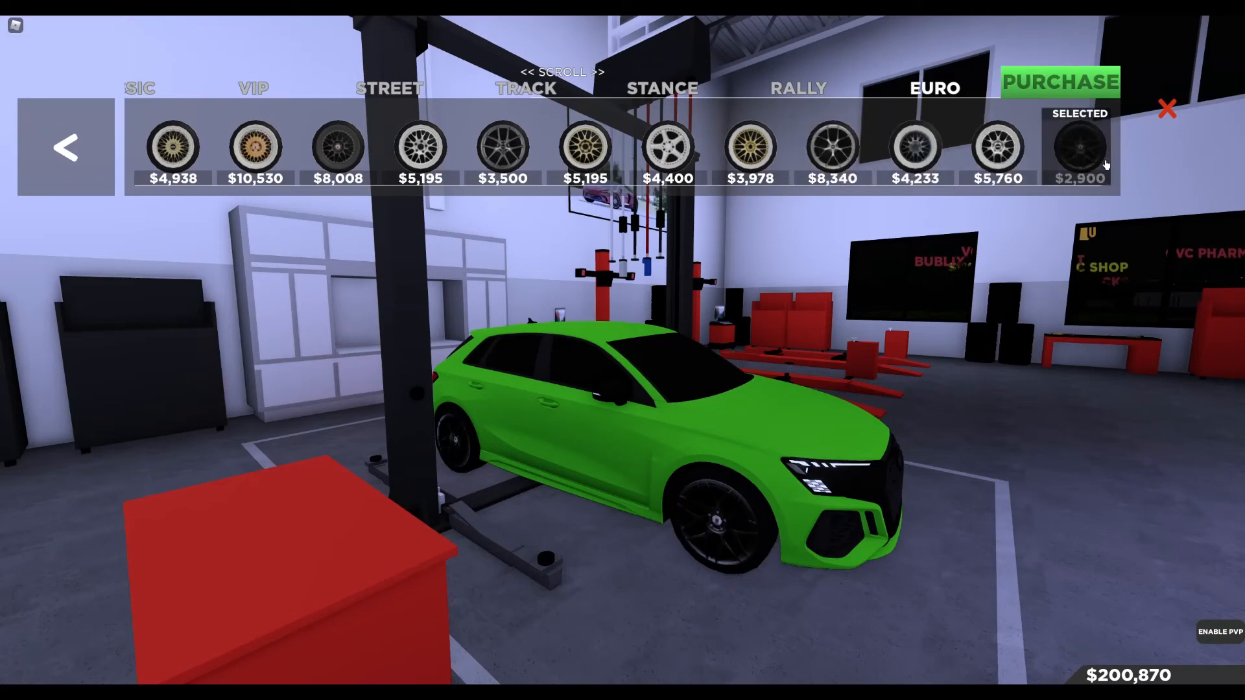
Try the $5,760, $8,340 and $3,978 wheels, settle on the black $2,900 set and leave customization
click(997, 148)
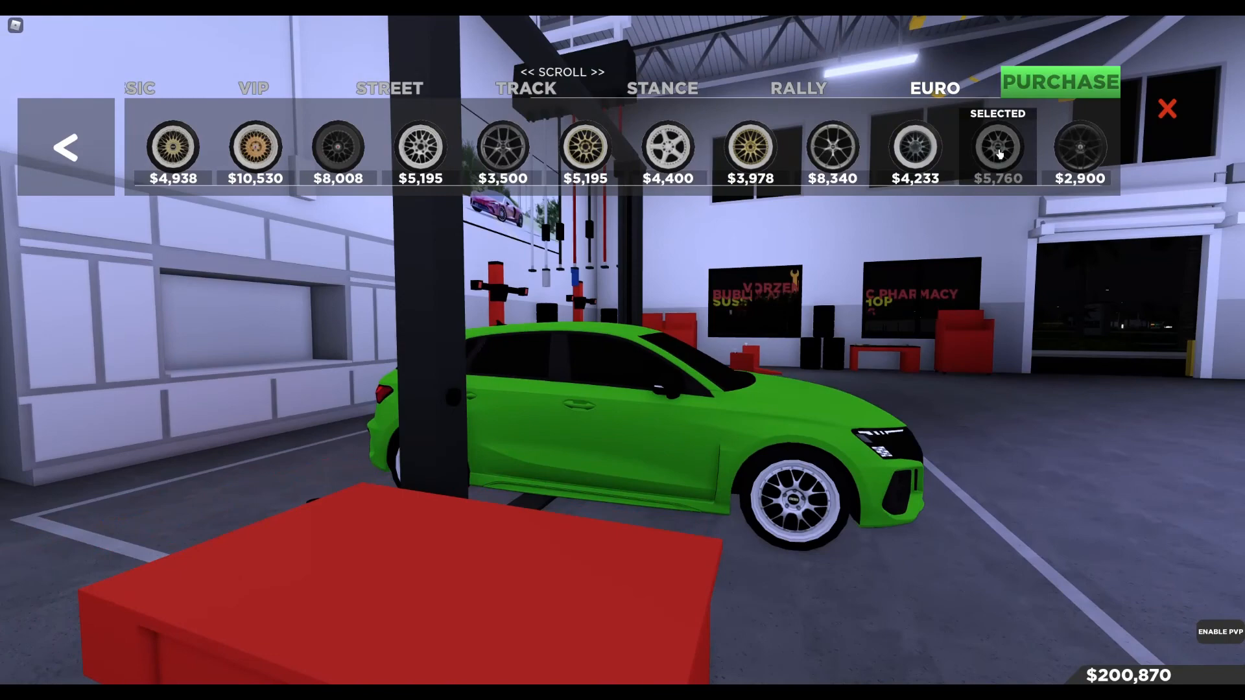
click(832, 149)
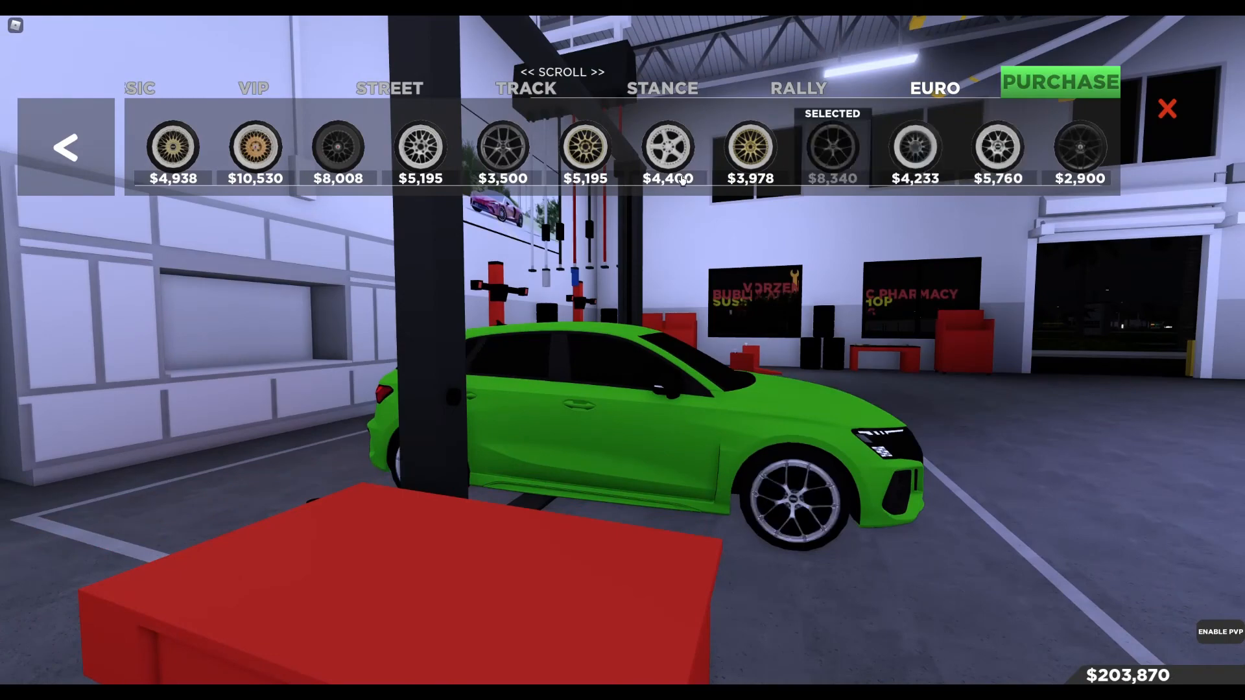
click(750, 147)
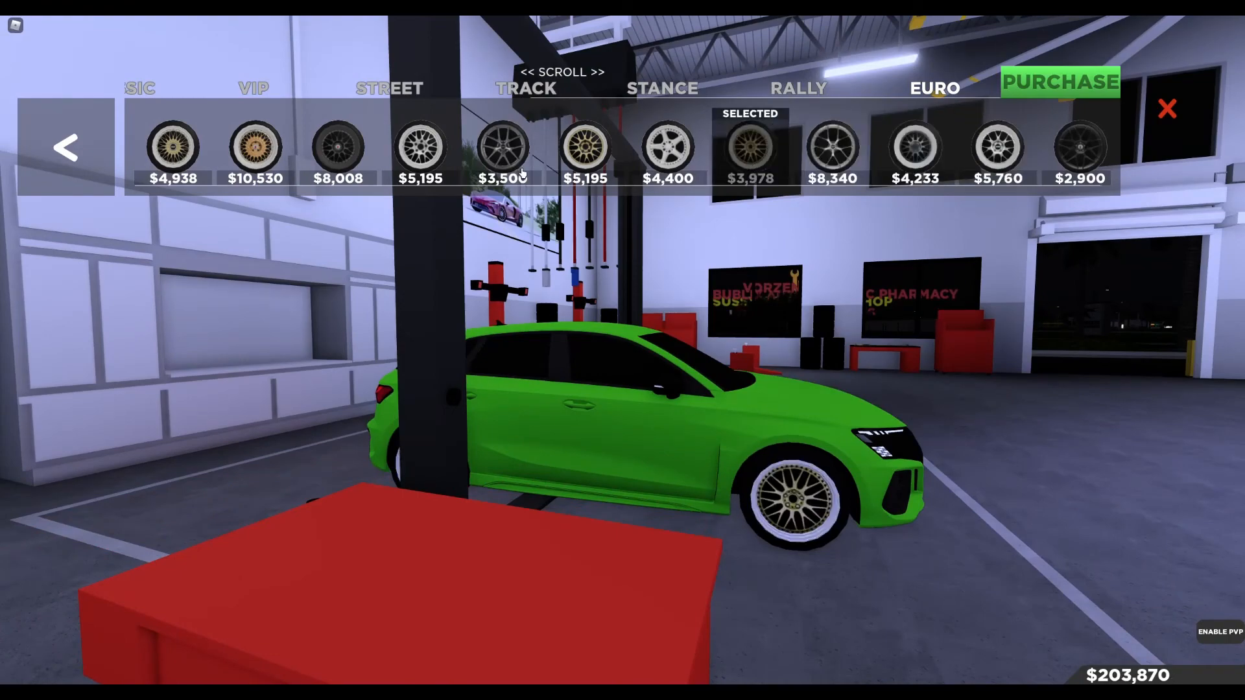
click(1078, 148)
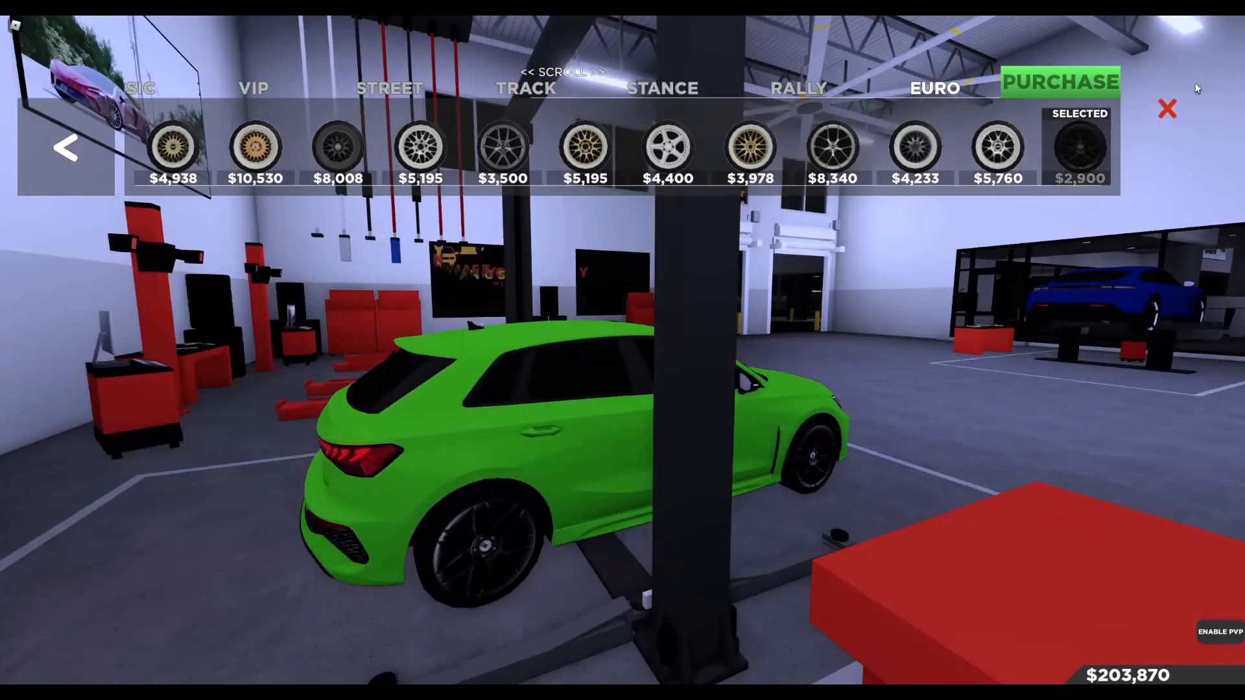
mouse_move(1183, 127)
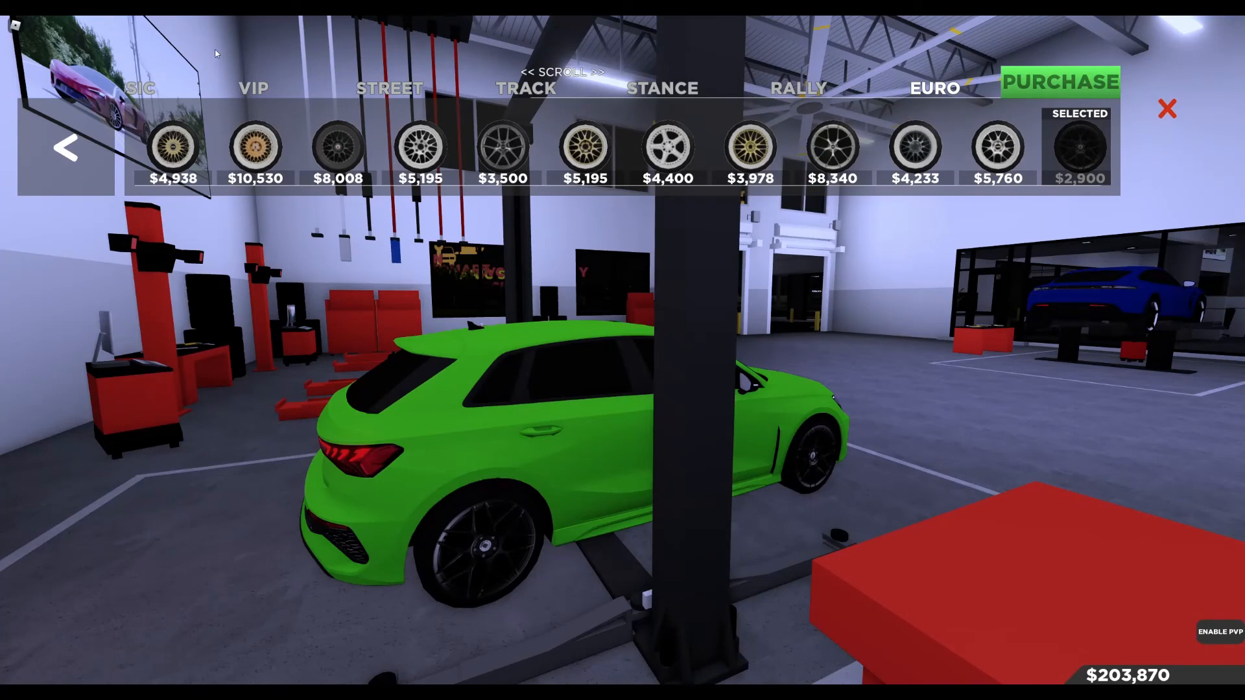
mouse_move(127, 42)
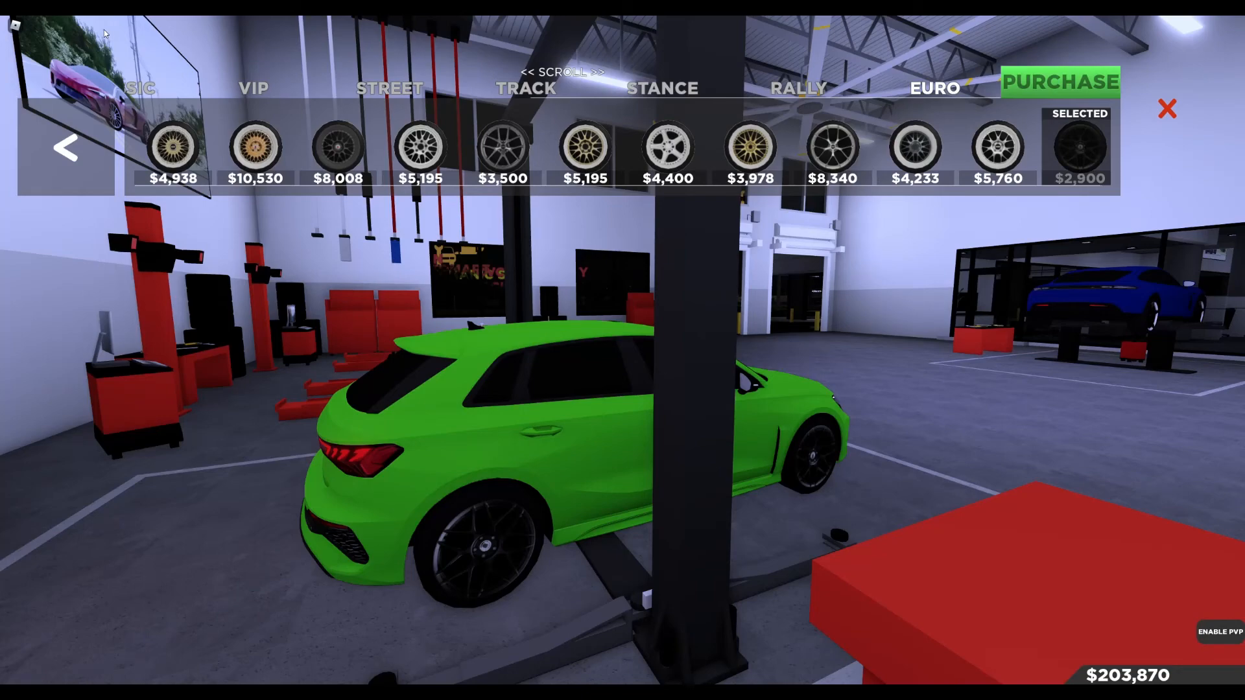
click(1166, 109)
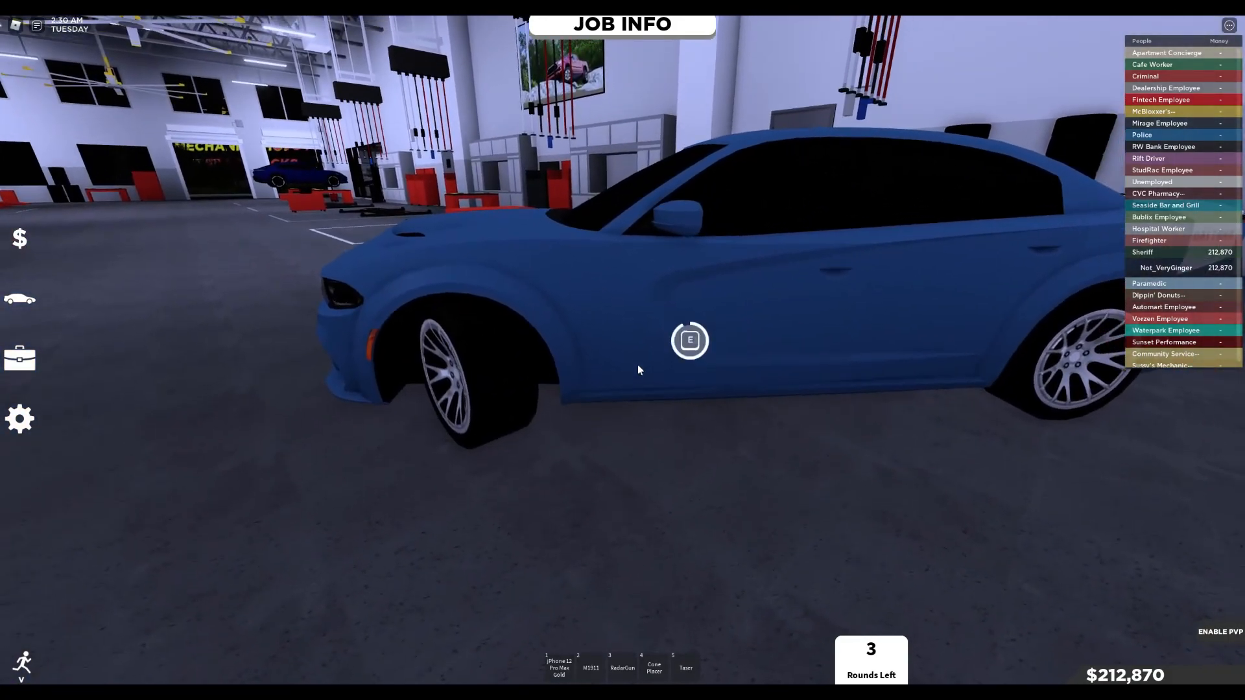
Get into the blue Daytona Charger, start its engine and bring up the game menu
key(e)
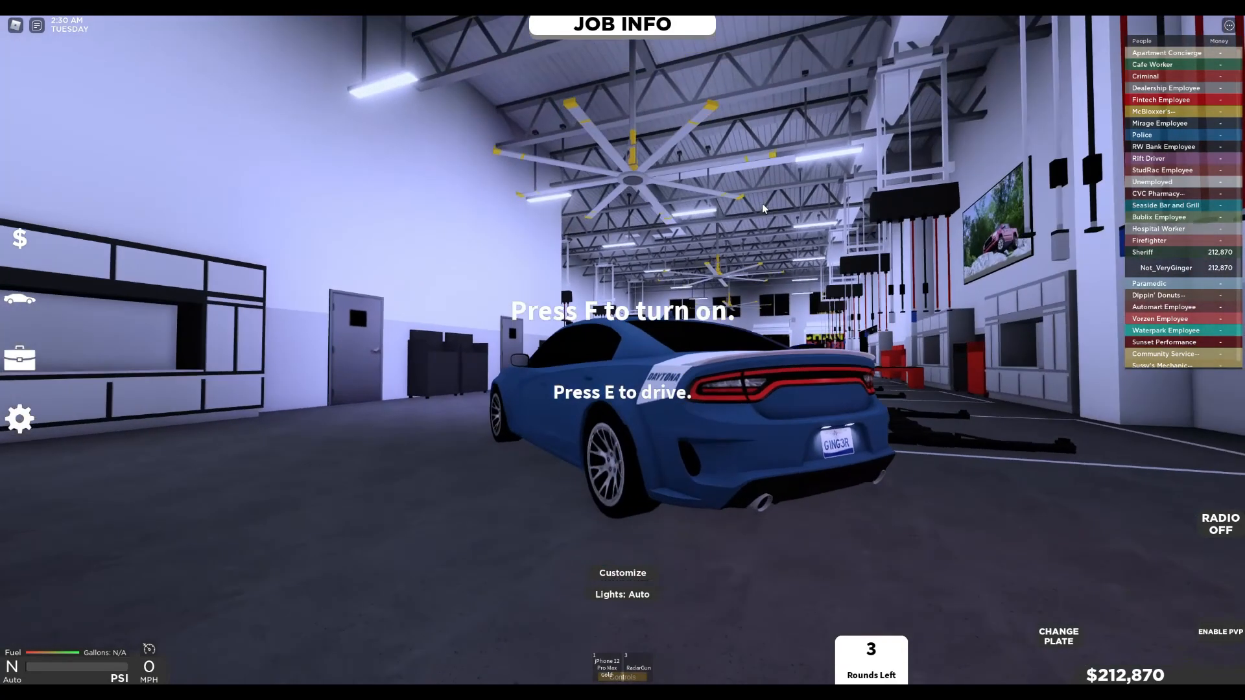
key(e)
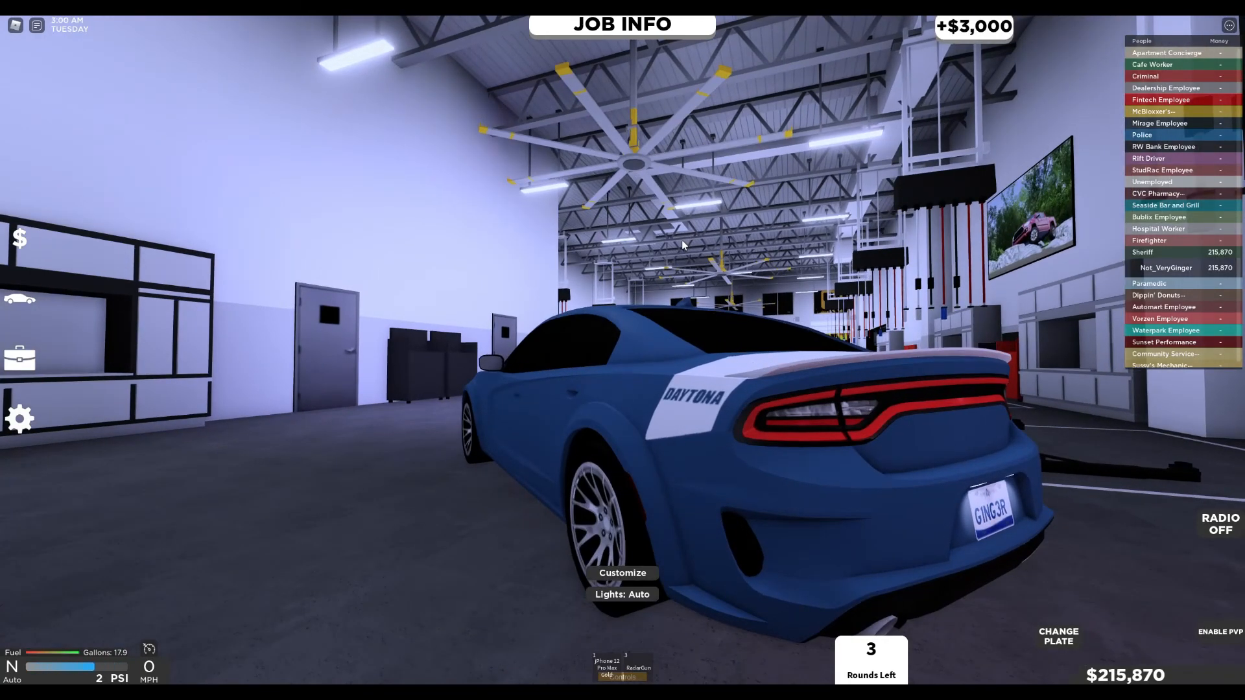
key(Escape)
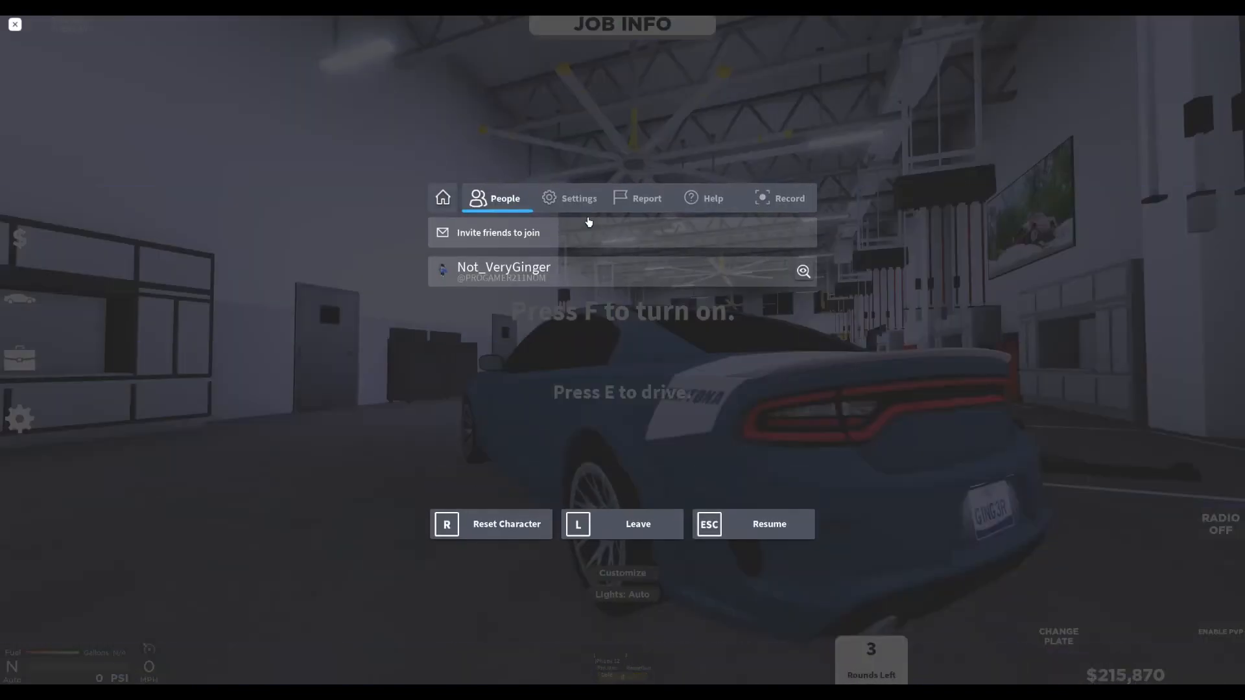
Resume the game and drive the blue Charger out of the garage onto the night road
click(752, 523)
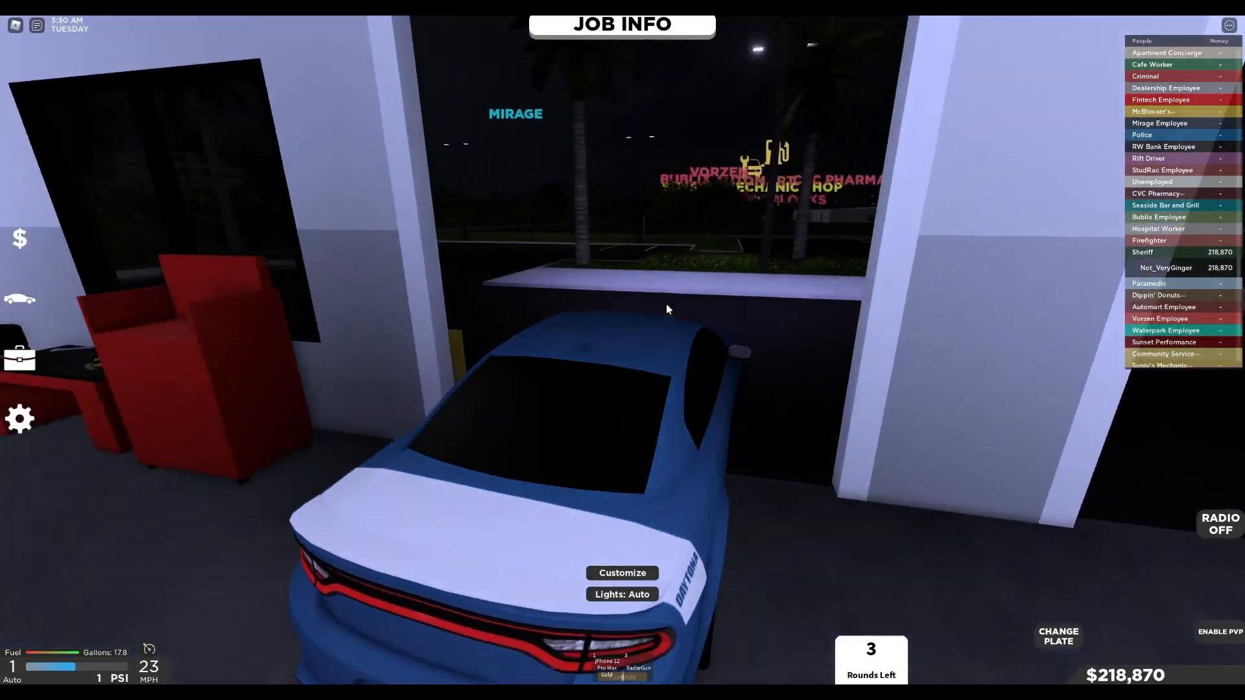
mouse_move(667, 308)
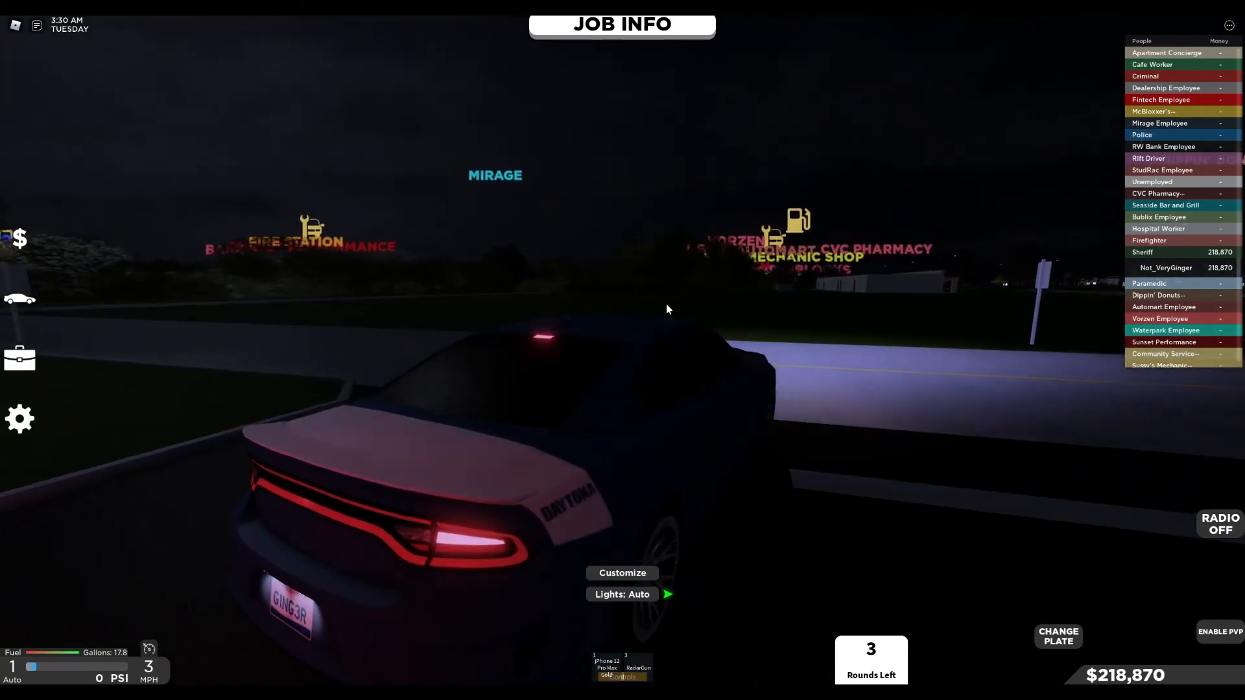
Accelerate the white Mazeri MC-12 down the dark multi-lane road at around 34 mph
key(w)
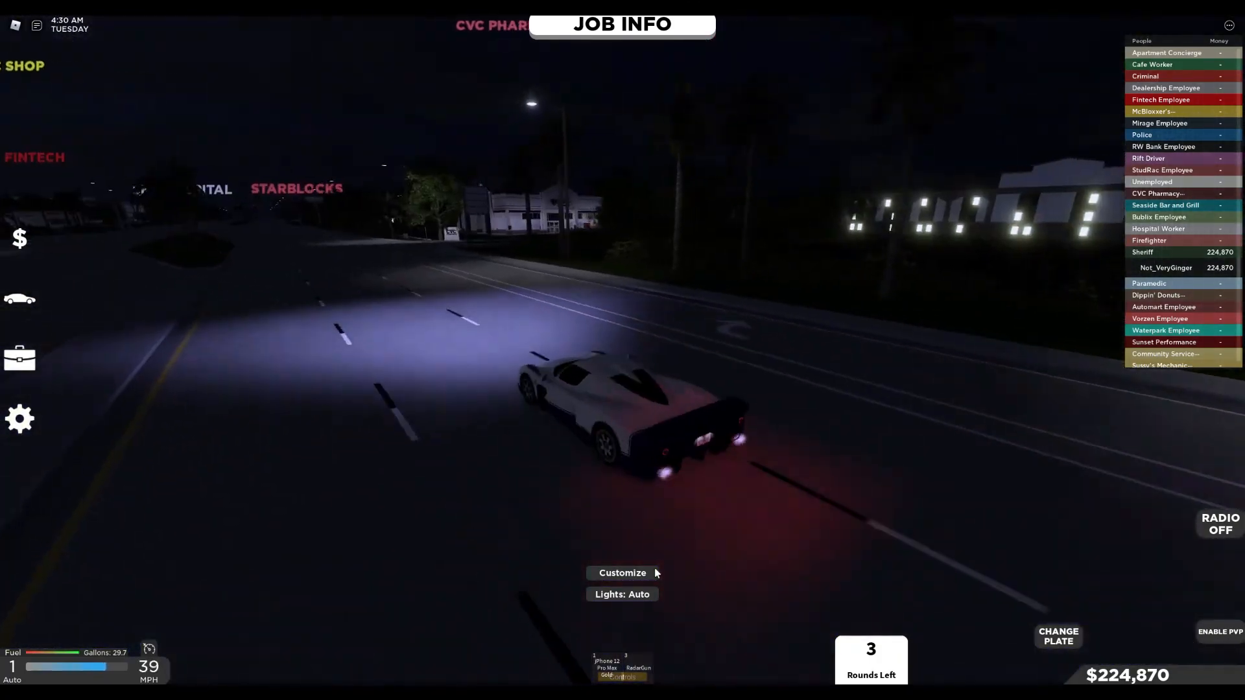
key(w)
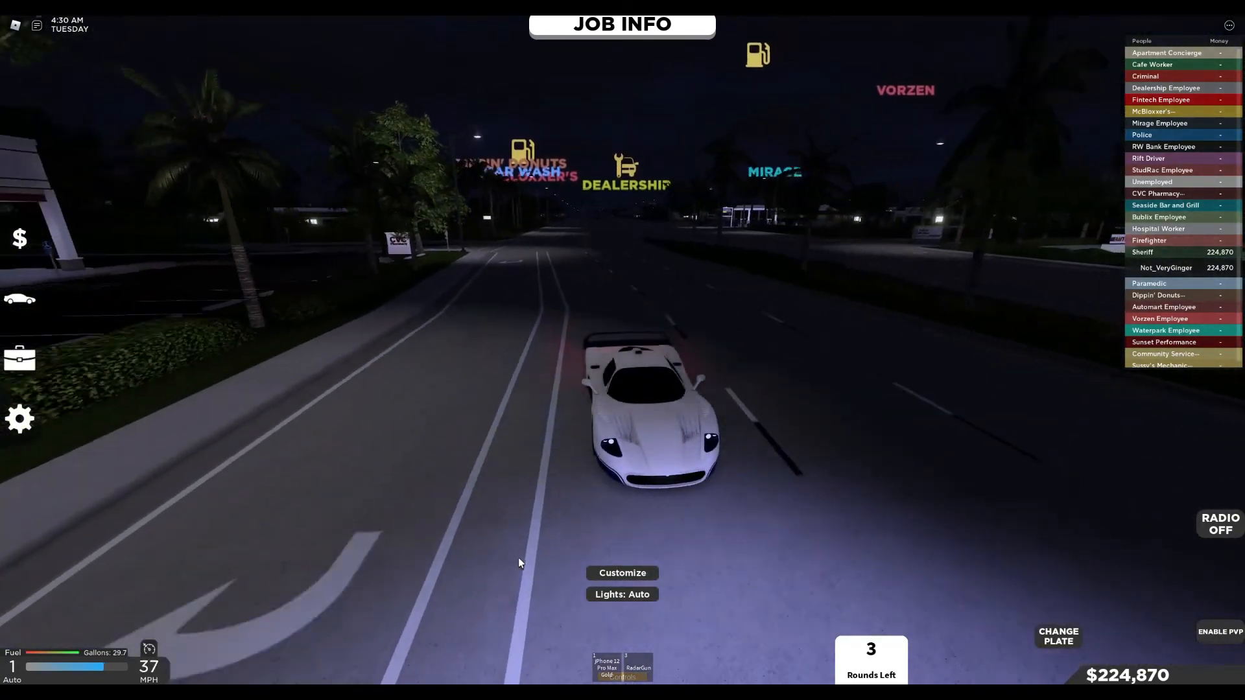
mouse_move(117, 32)
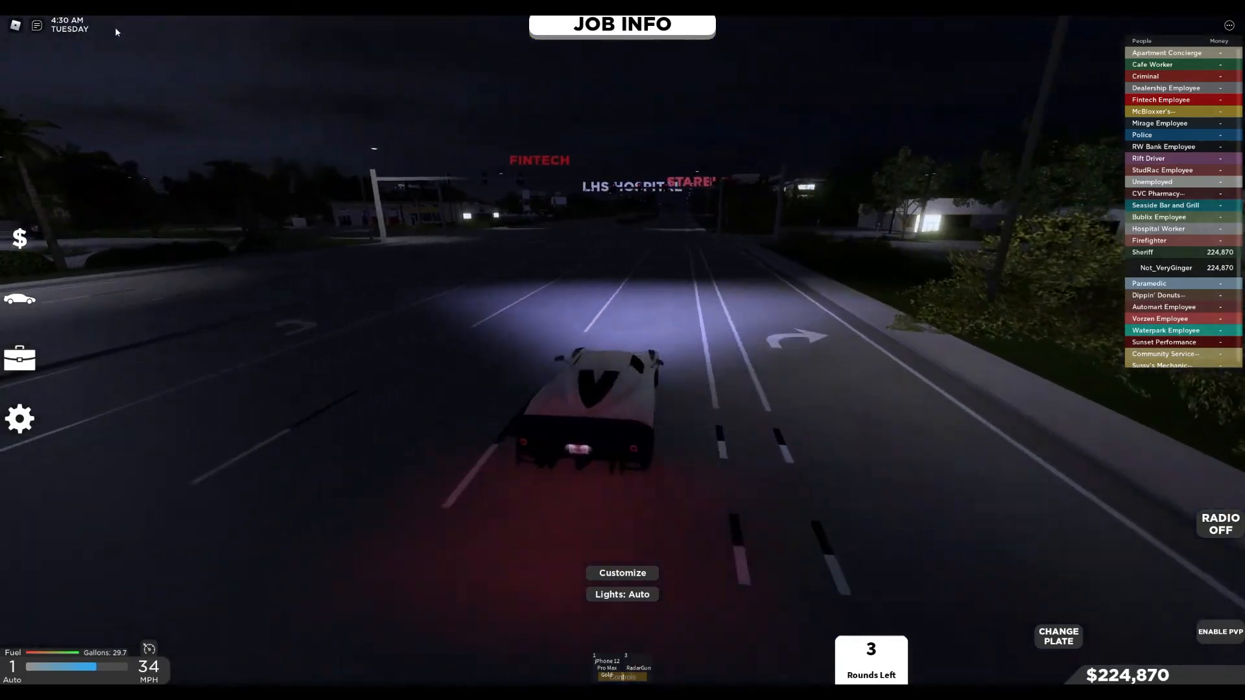